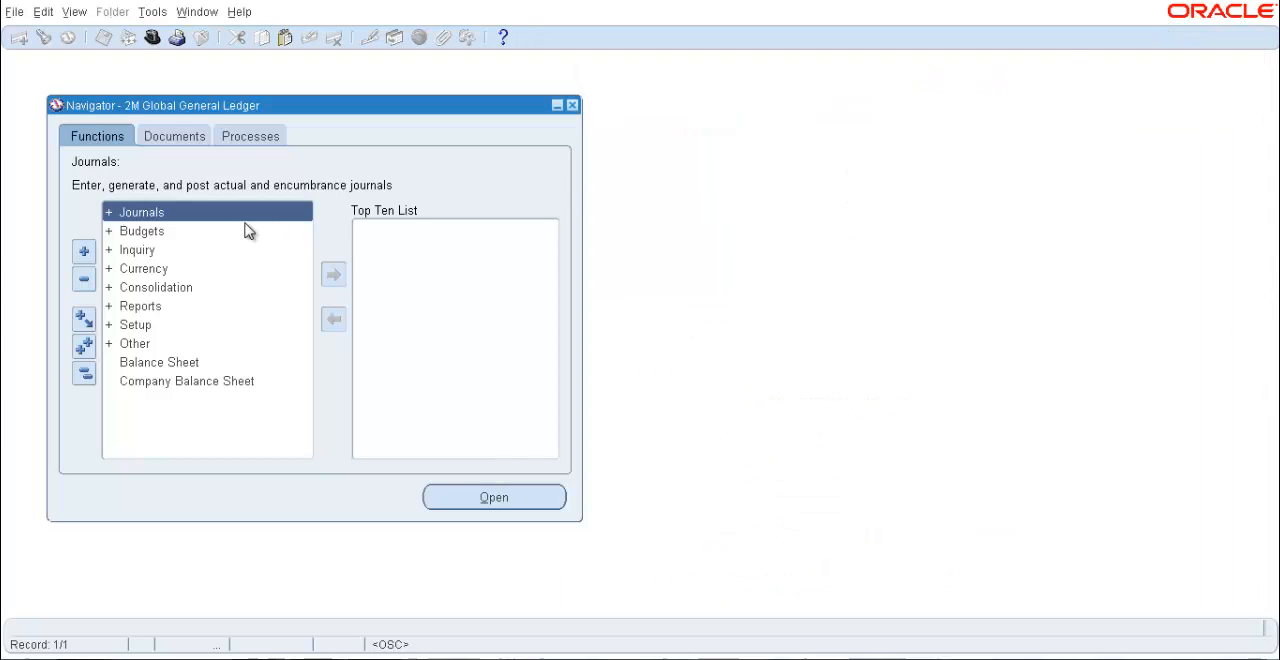
mouse_move(178, 104)
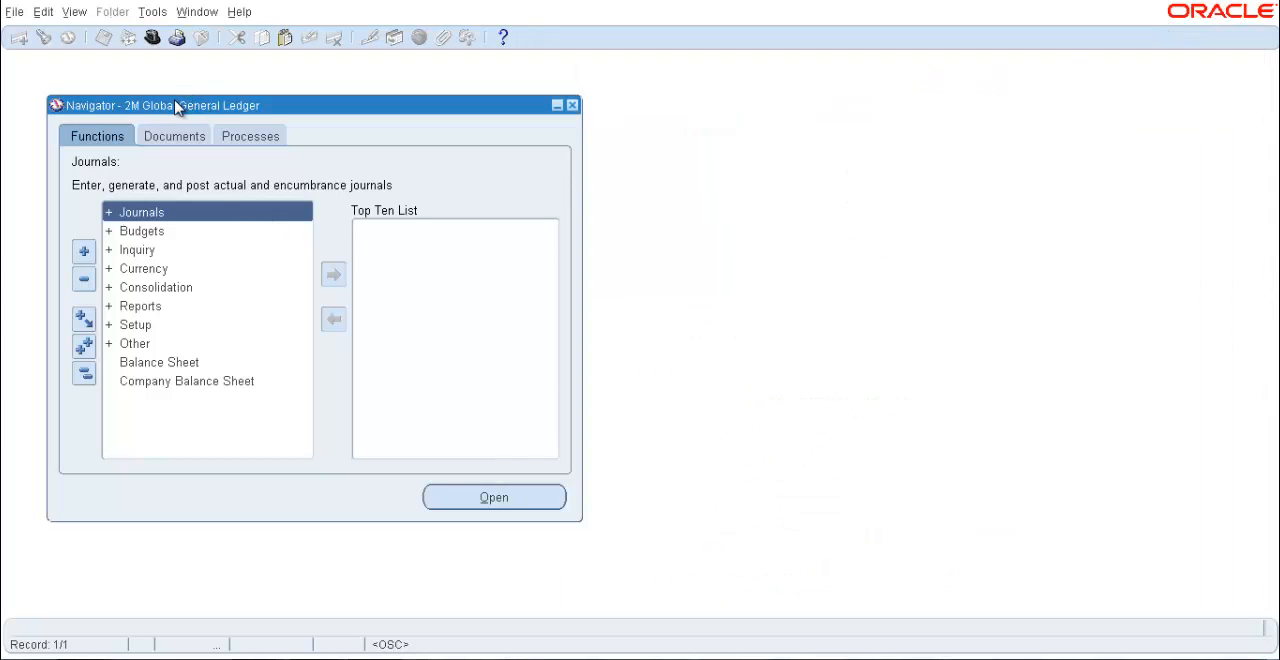
mouse_move(192, 212)
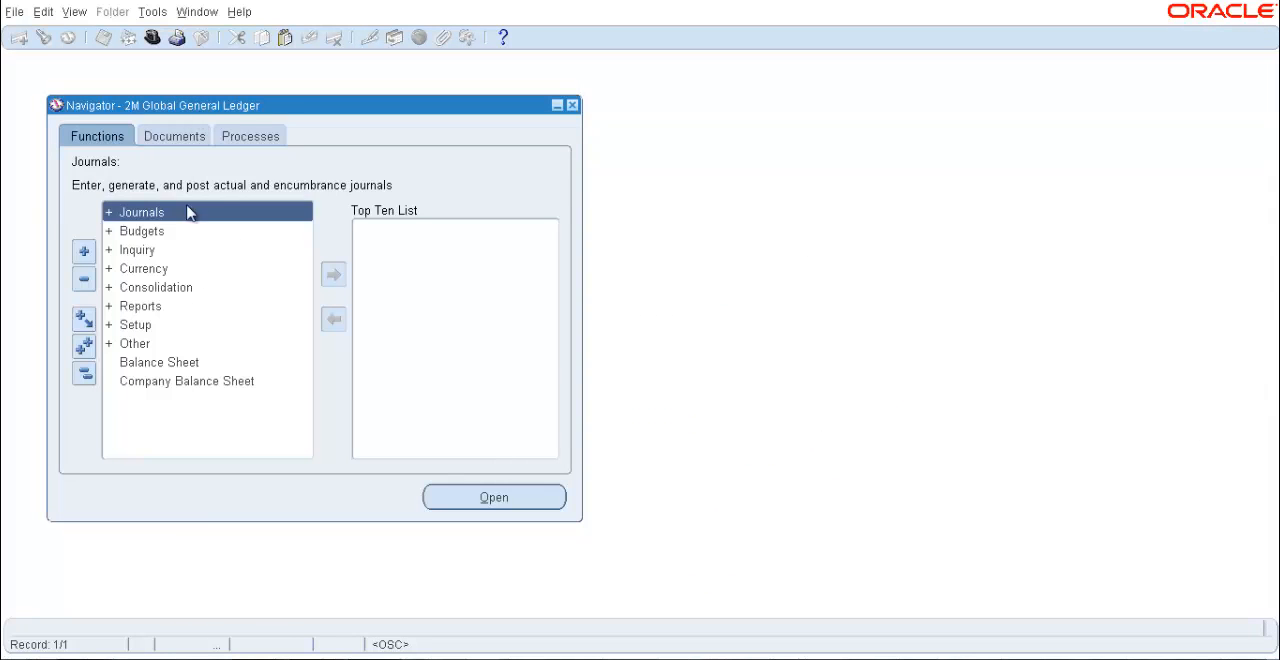
Navigate Setup > Financials > Flexfields > Key and launch the Values form.
left_click(136, 324)
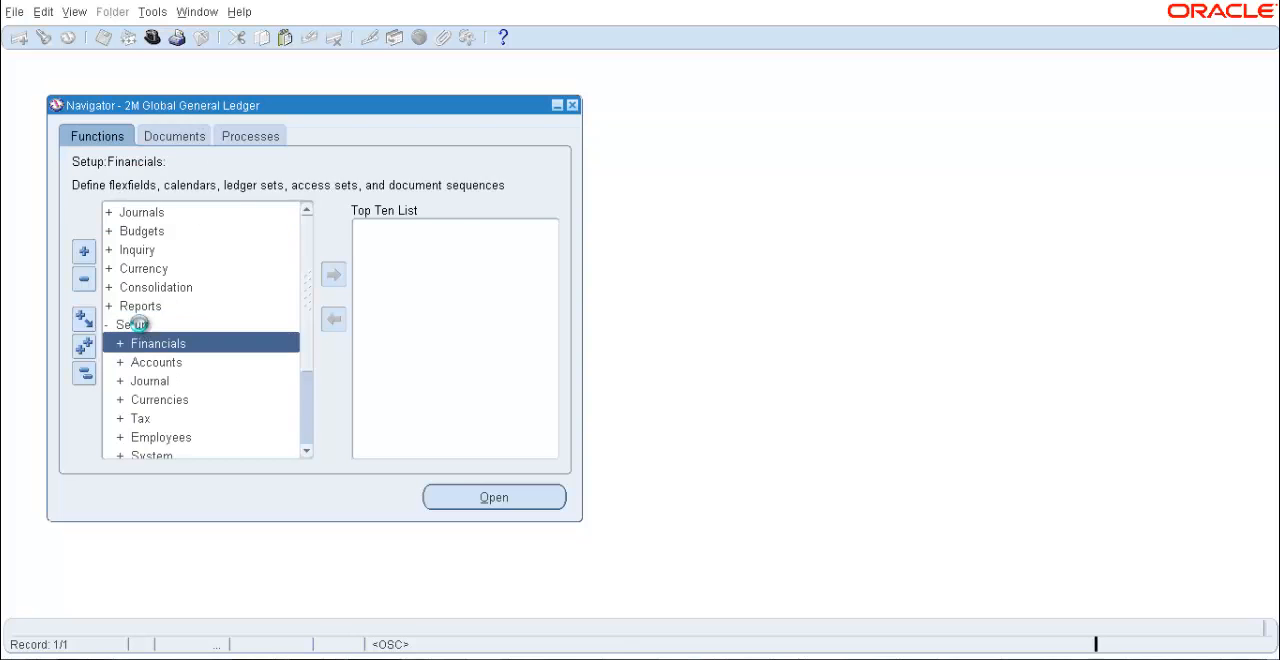
left_click(158, 344)
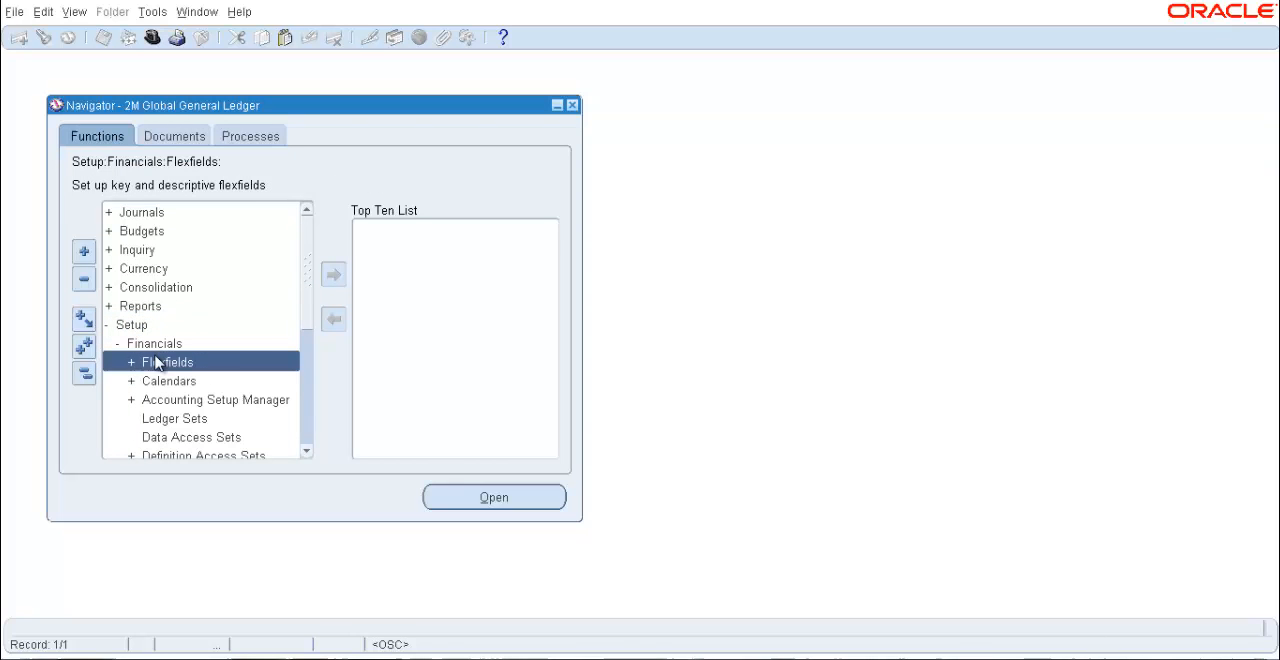
left_click(166, 362)
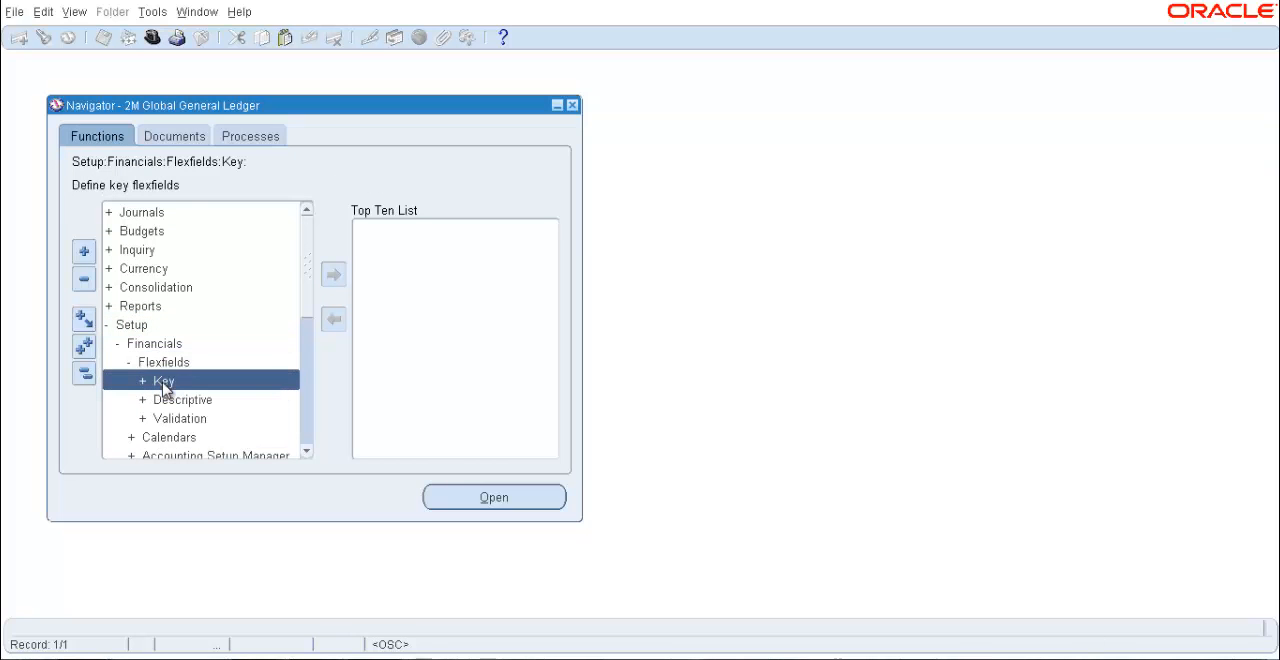
left_click(160, 380)
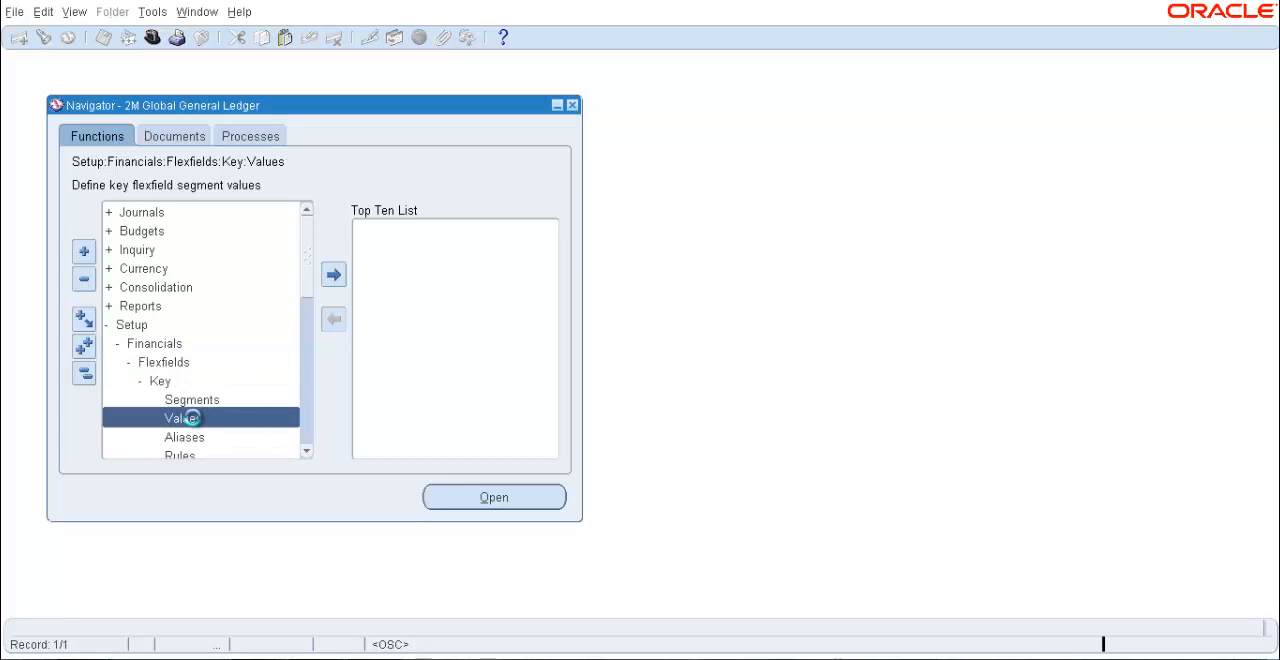
left_click(492, 496)
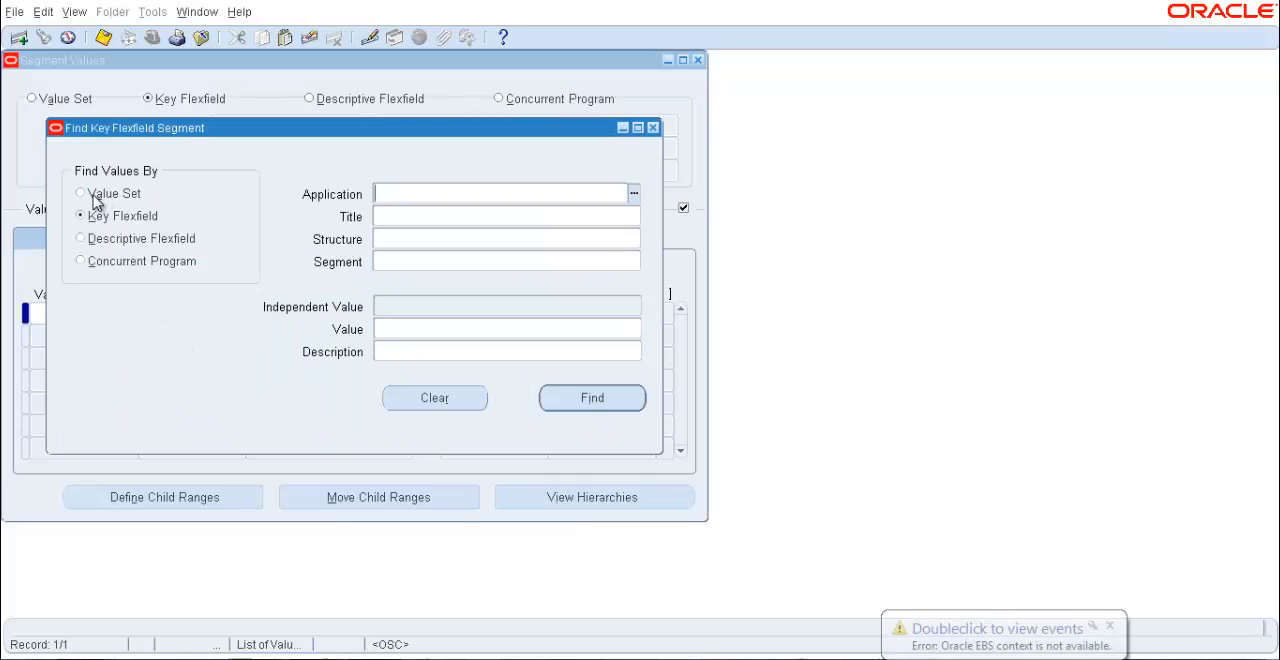
Search by Value Set, entering m2% and choosing M2P2 Account from the list.
left_click(80, 192)
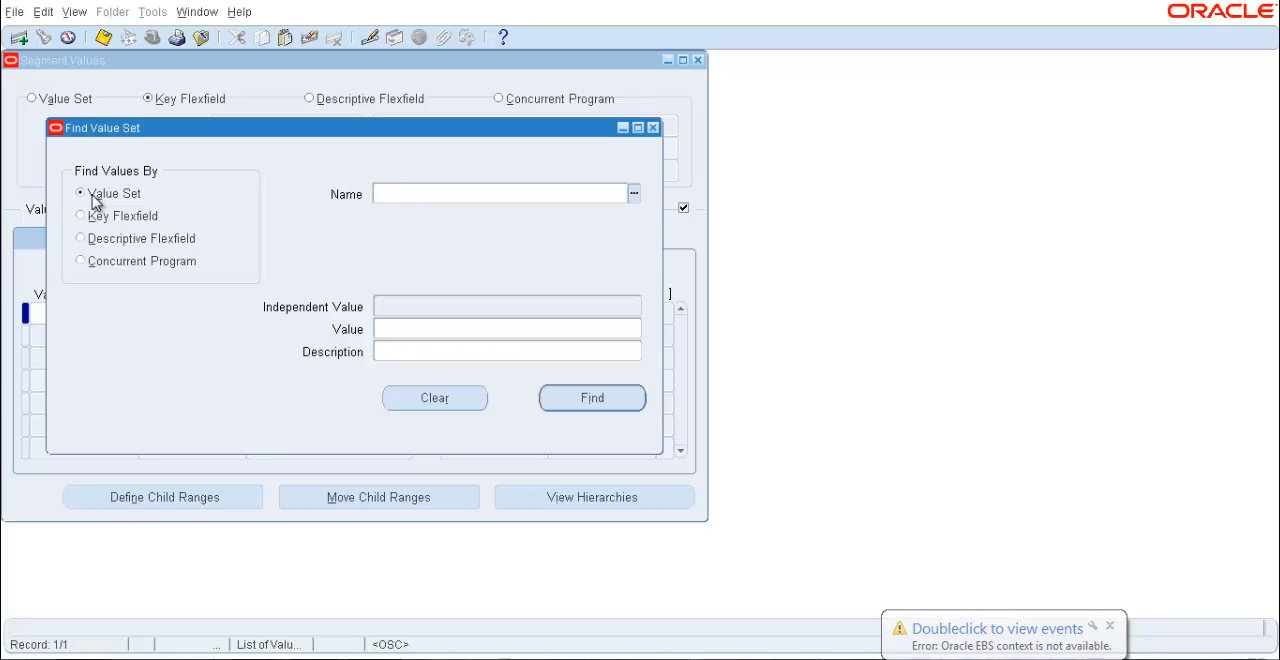
mouse_move(196, 210)
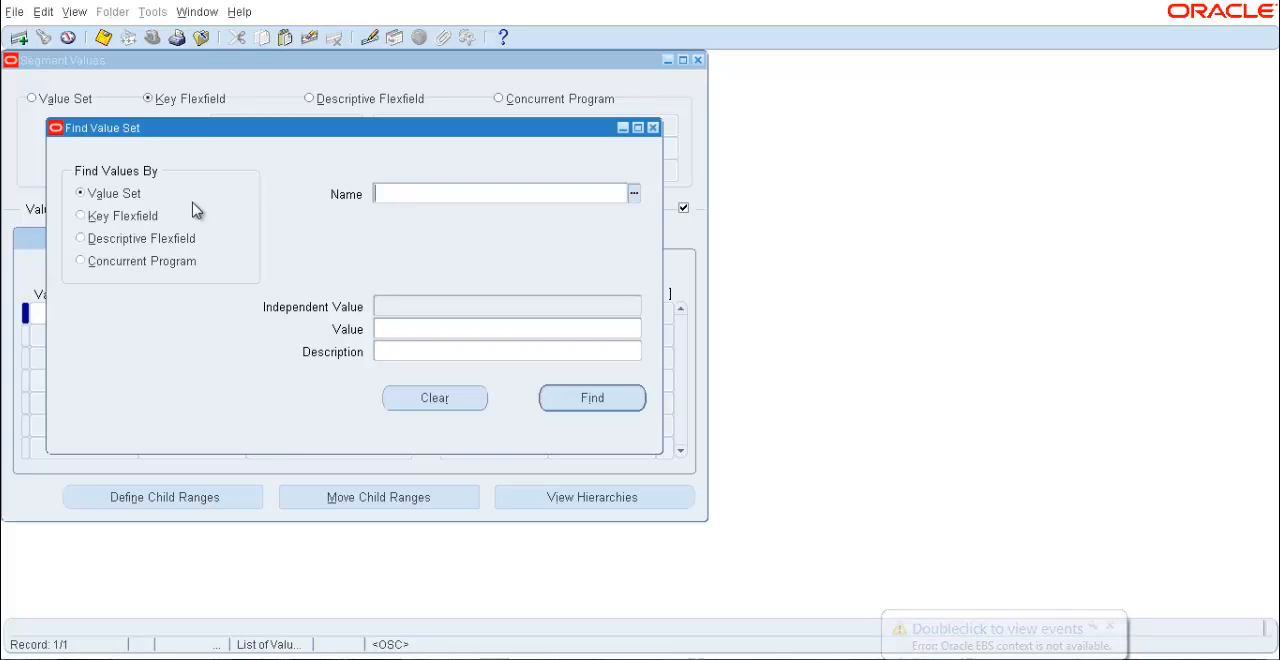
type("m2%")
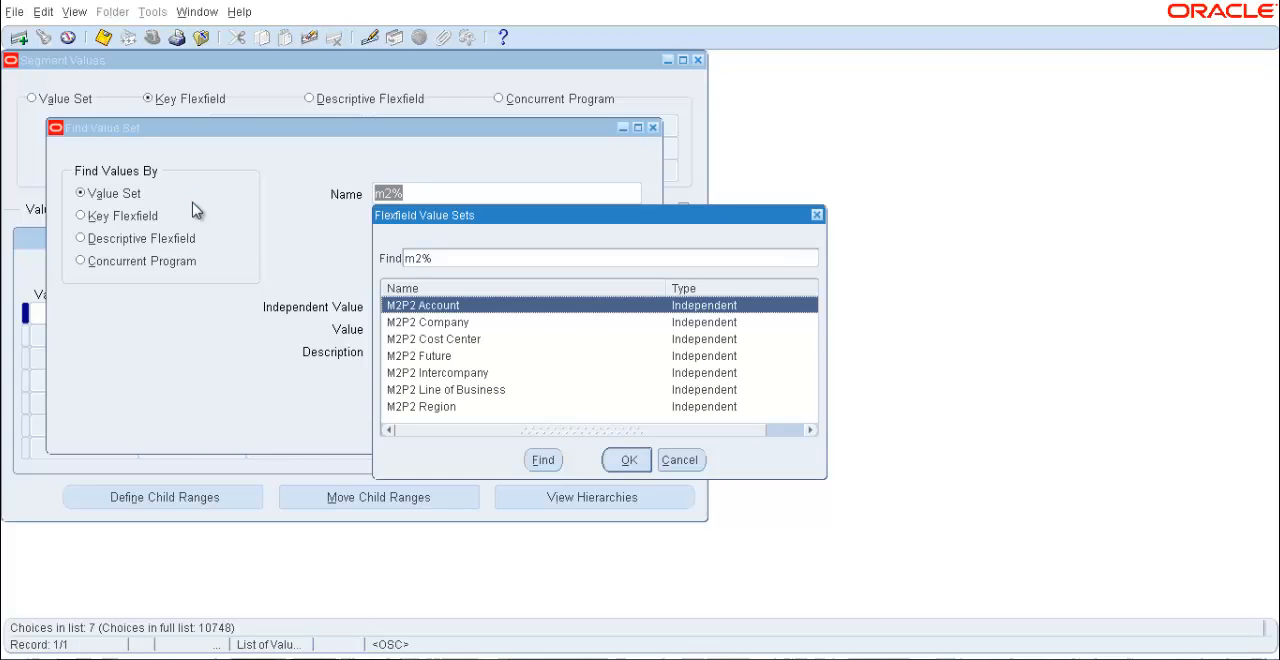
mouse_move(380, 330)
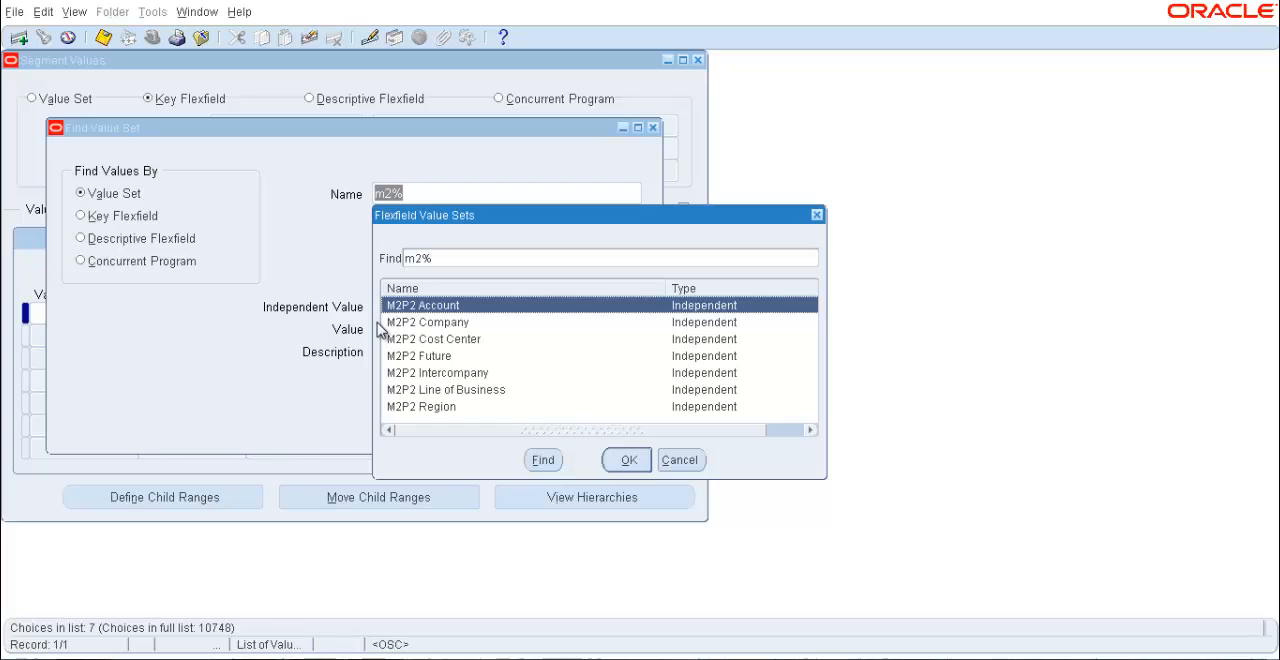
mouse_move(428, 358)
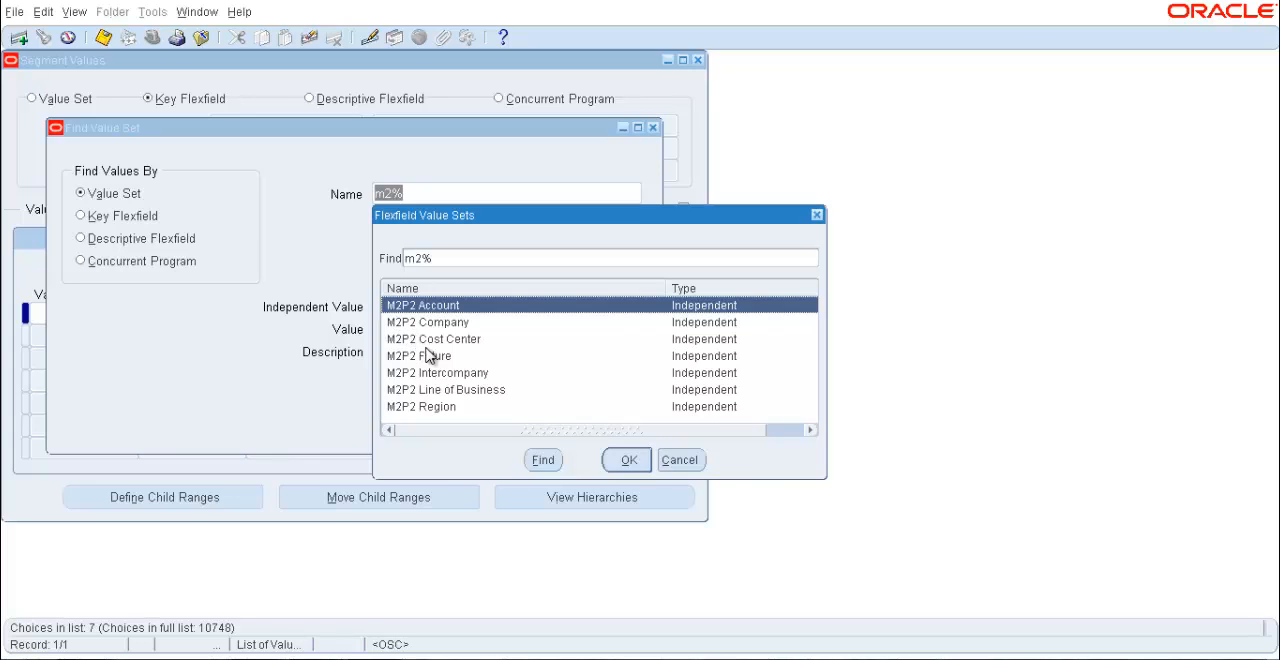
mouse_move(434, 384)
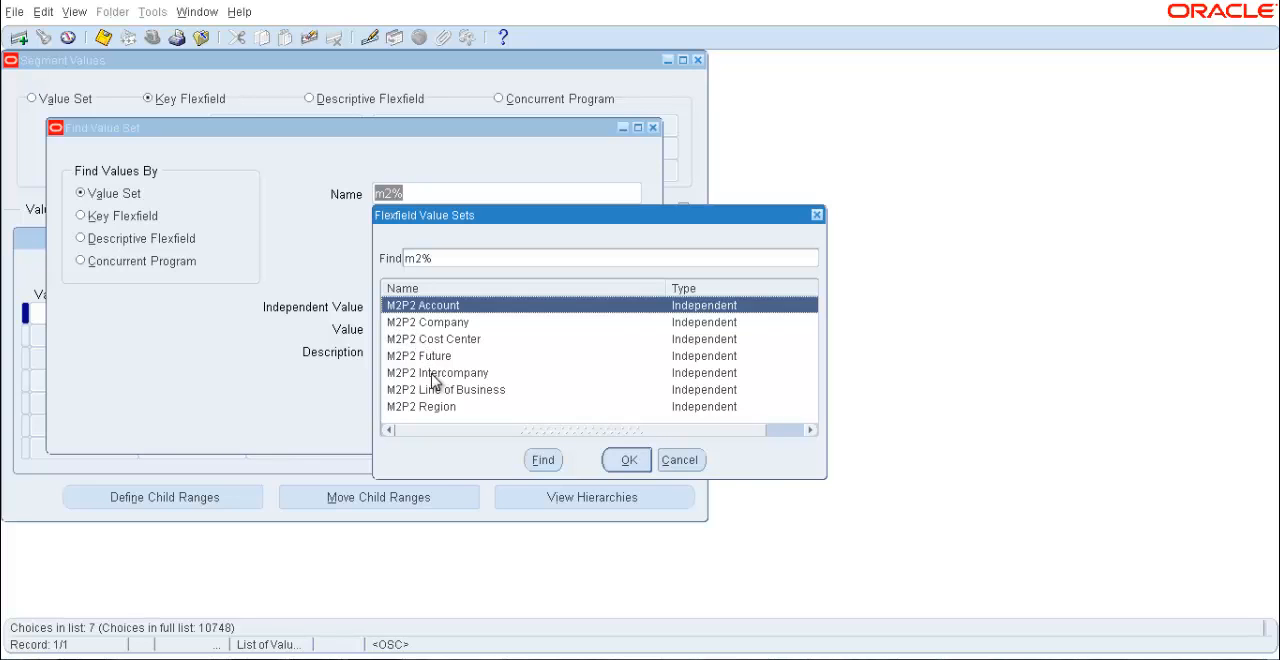
mouse_move(440, 416)
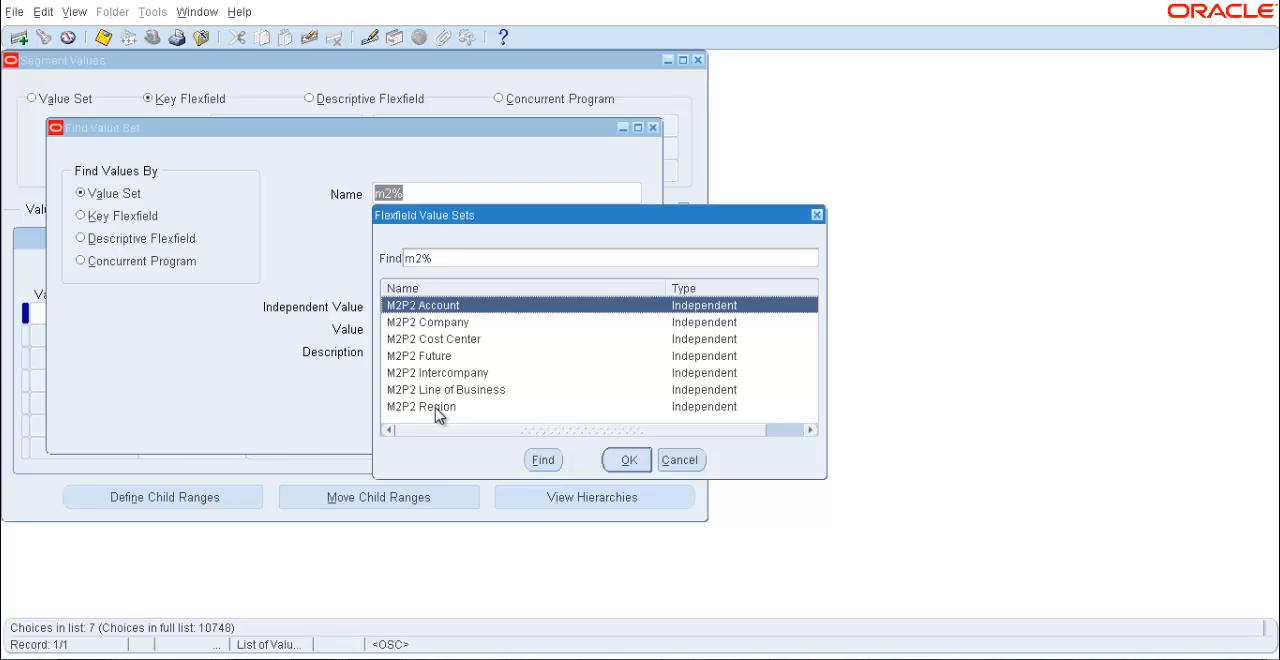
mouse_move(608, 404)
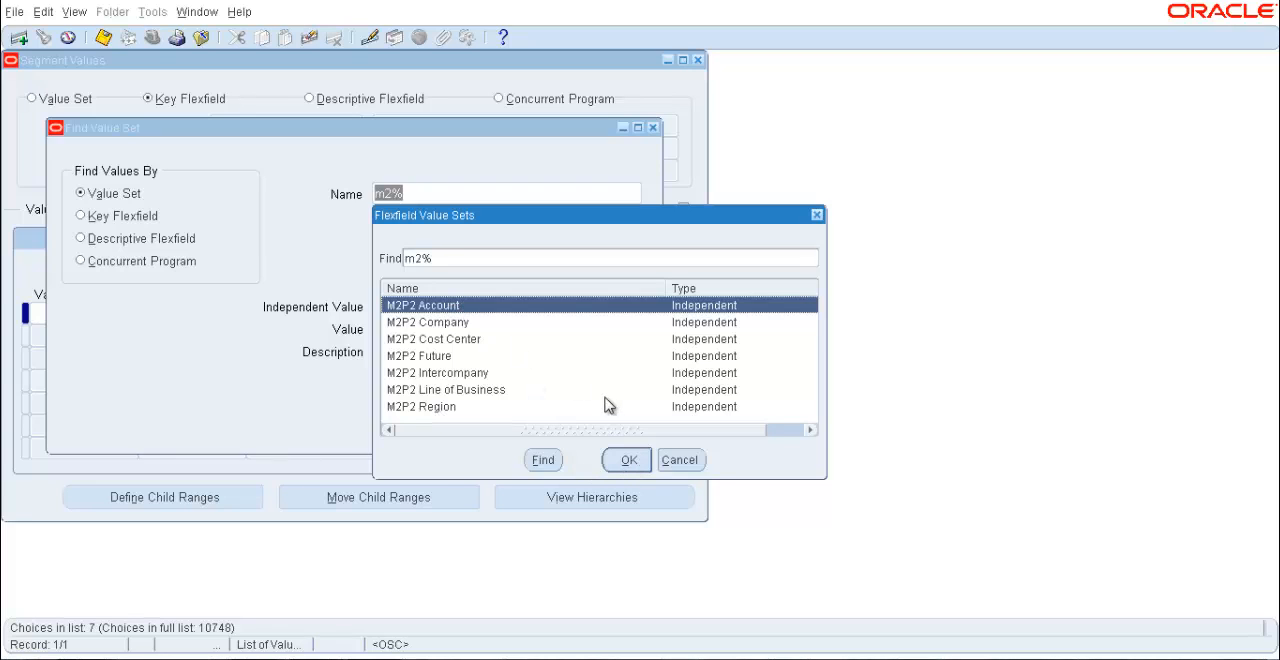
left_click(626, 460)
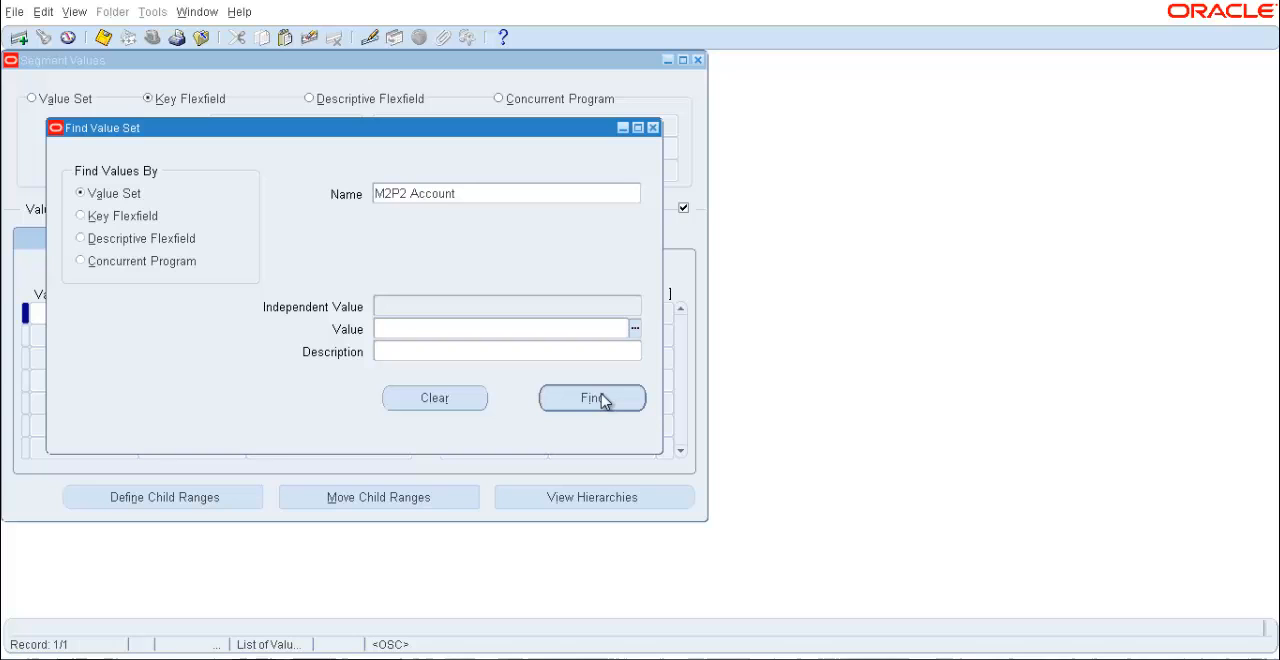
Run Find to list M2P2 Account values and move to the 12000 Asset Cost row.
left_click(592, 398)
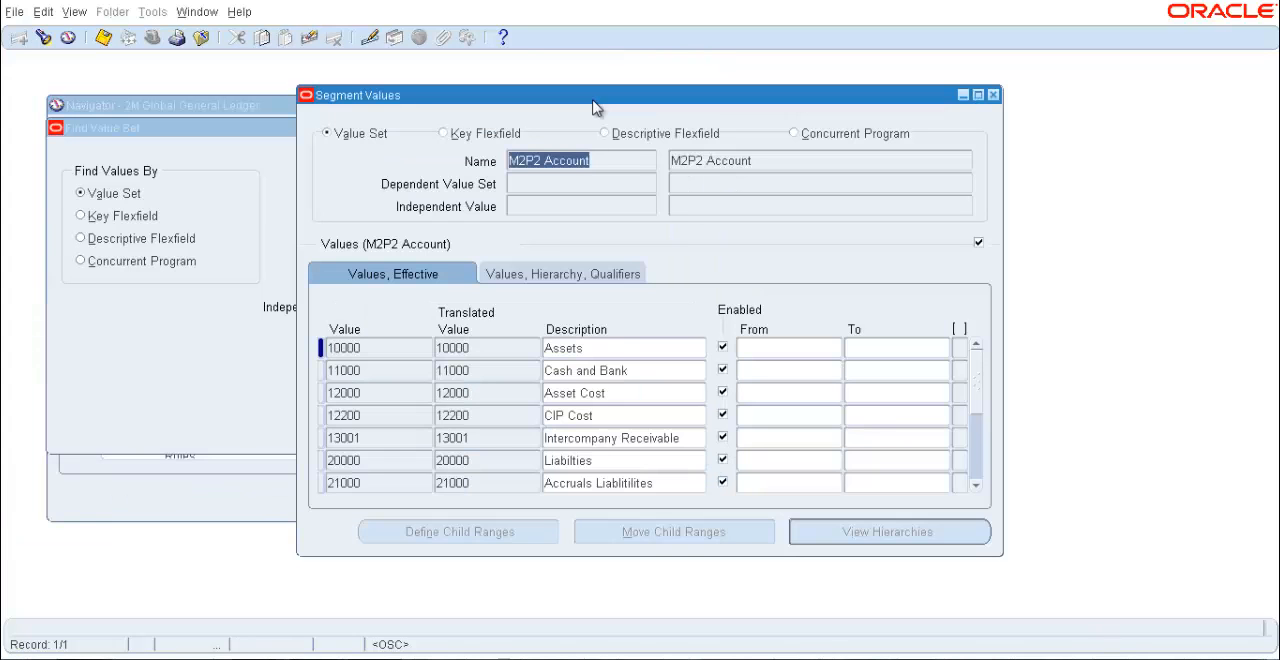
mouse_move(458, 342)
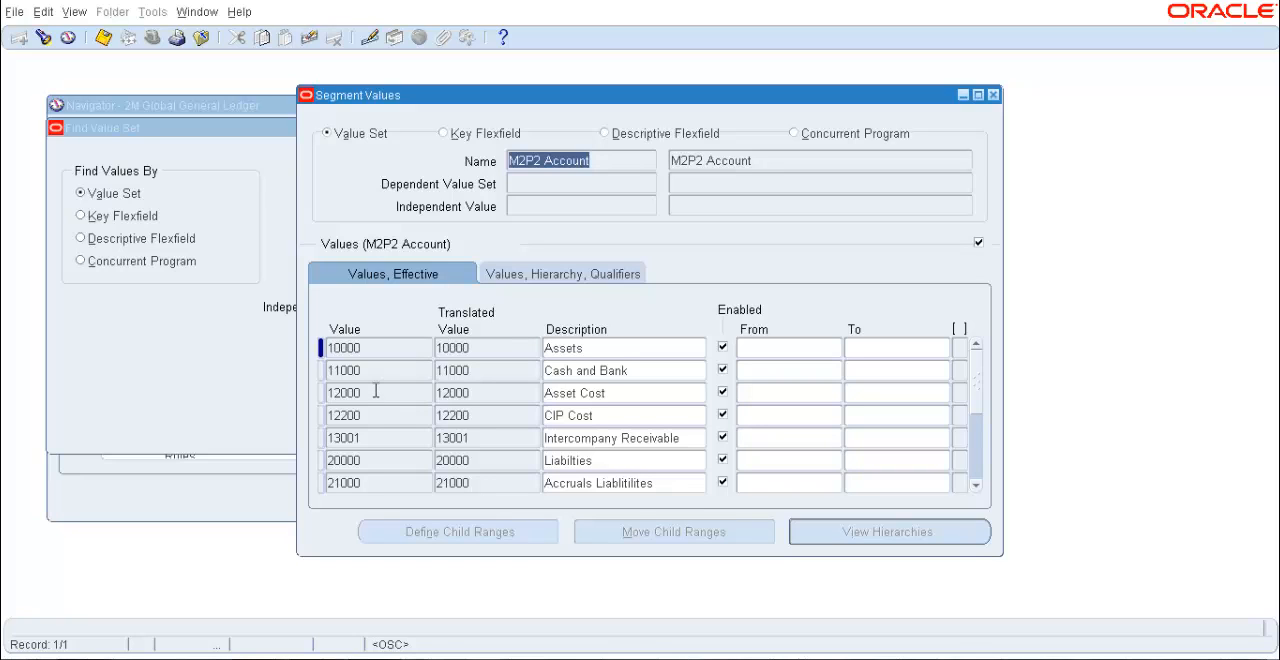
left_click(344, 392)
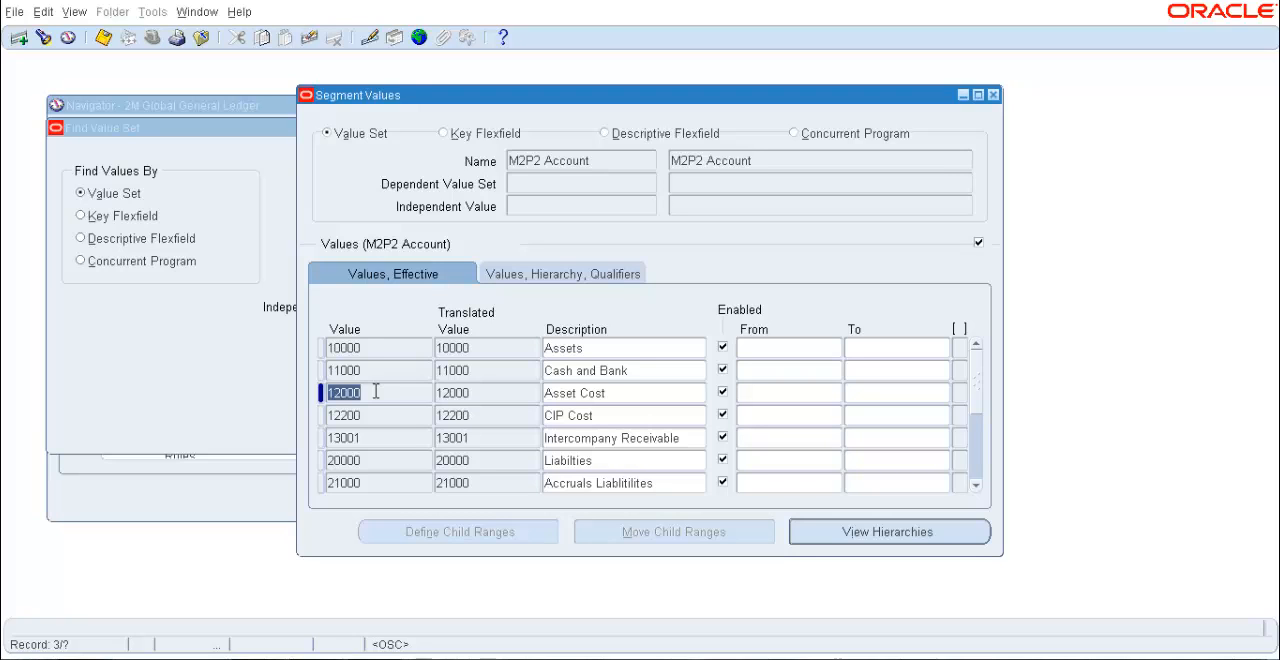
mouse_move(20, 36)
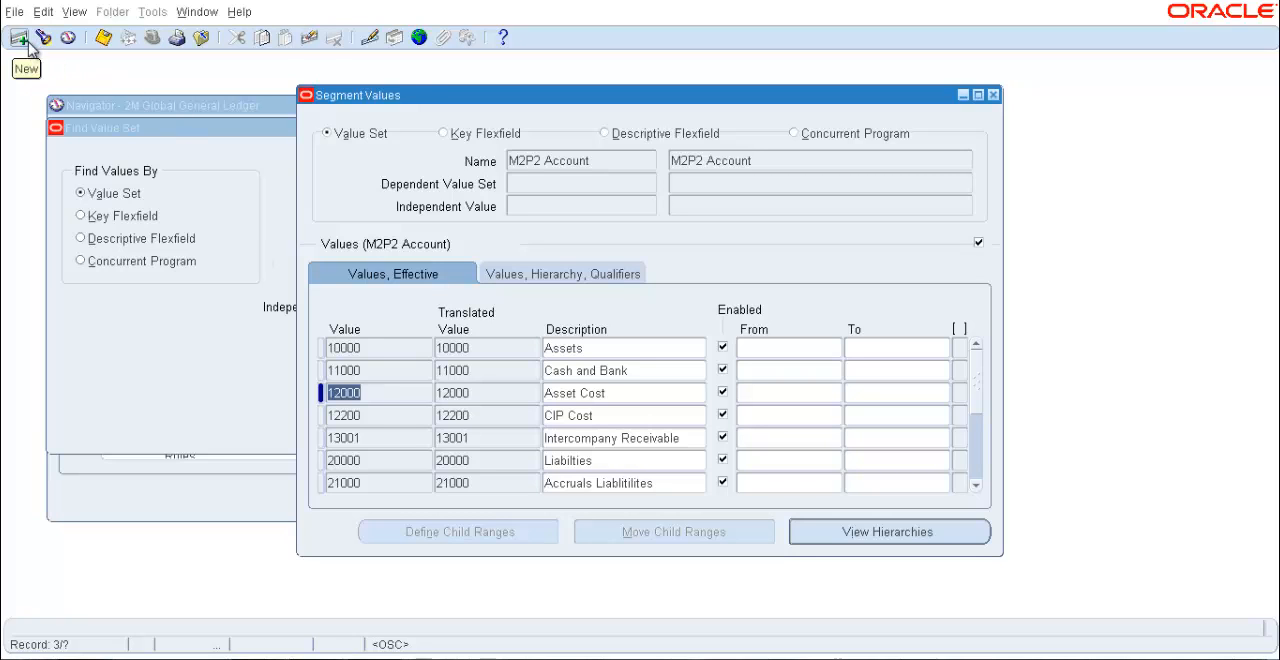
mouse_move(80, 80)
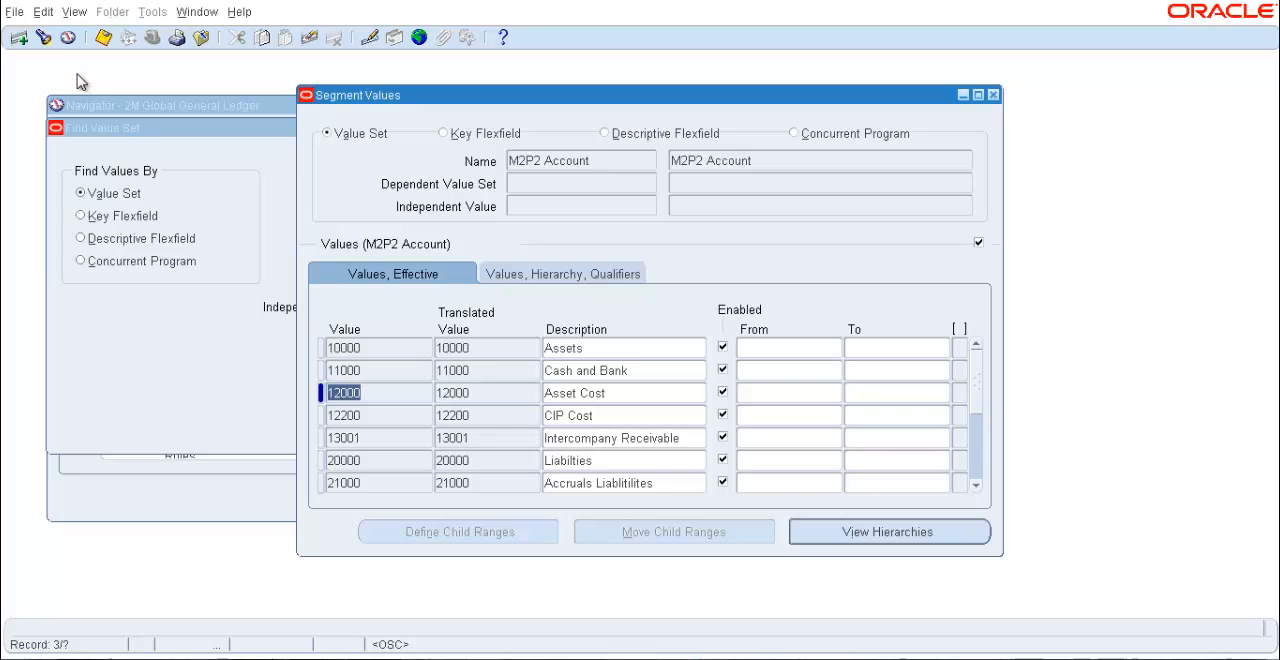
mouse_move(20, 36)
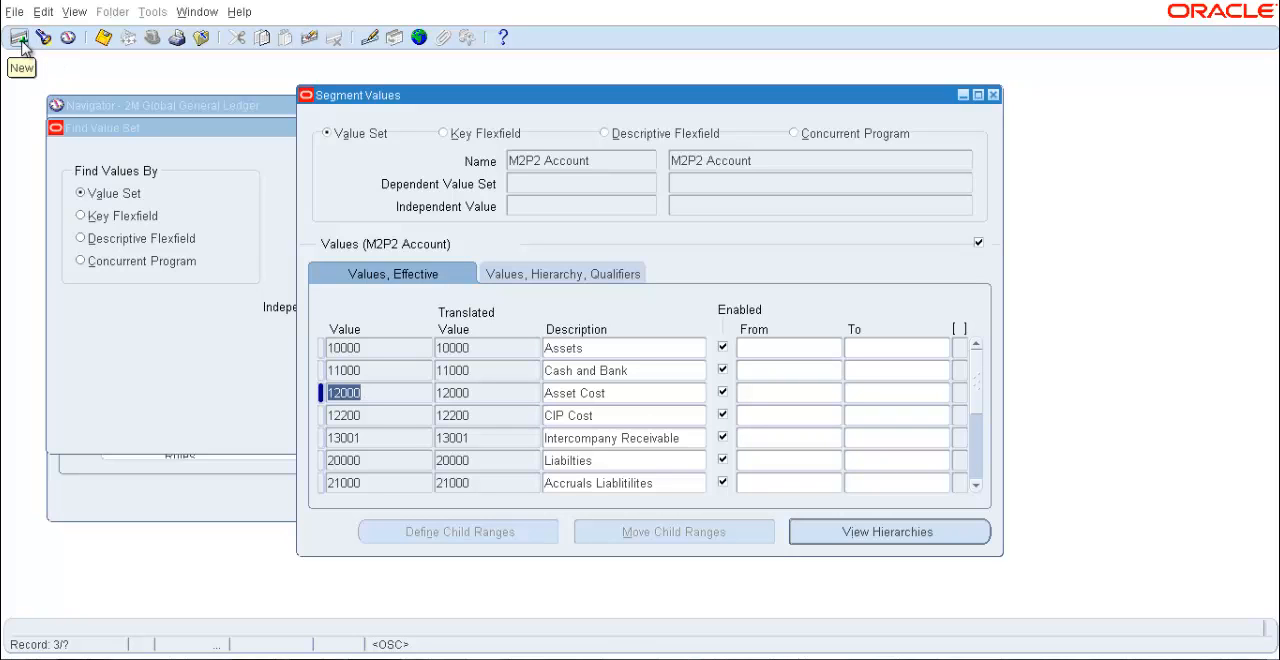
Insert a new value 12100 with description Plant and Machinary after Asset Cost.
left_click(20, 36)
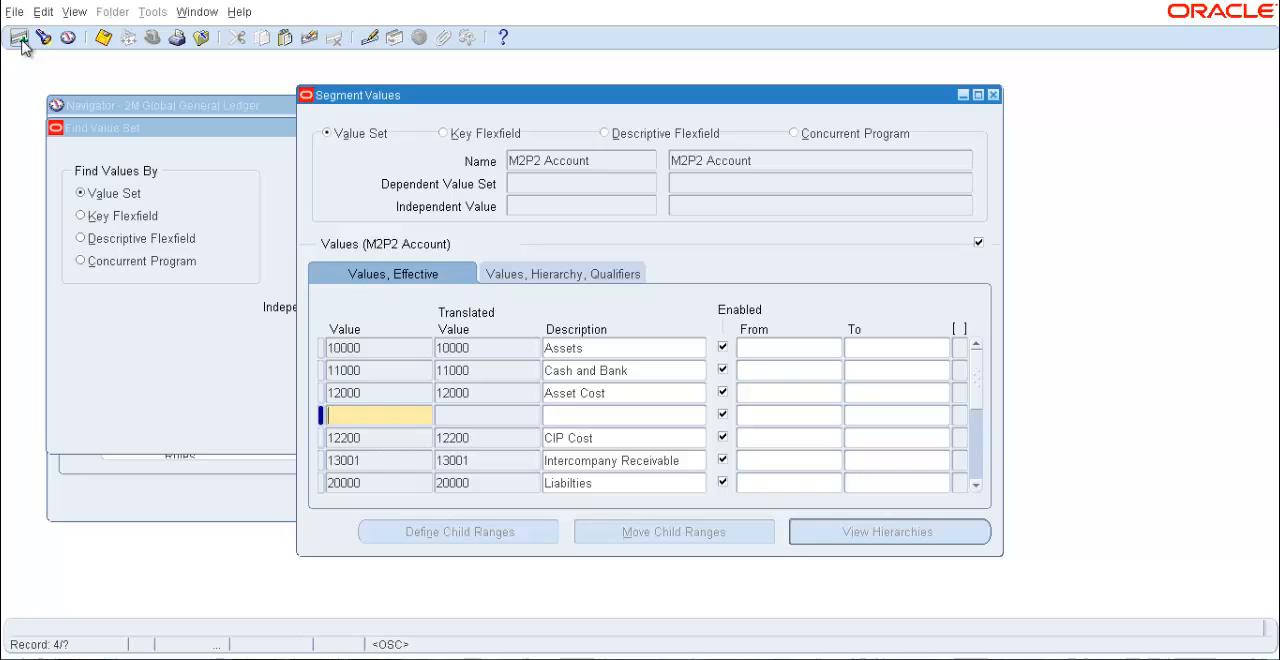
type("1")
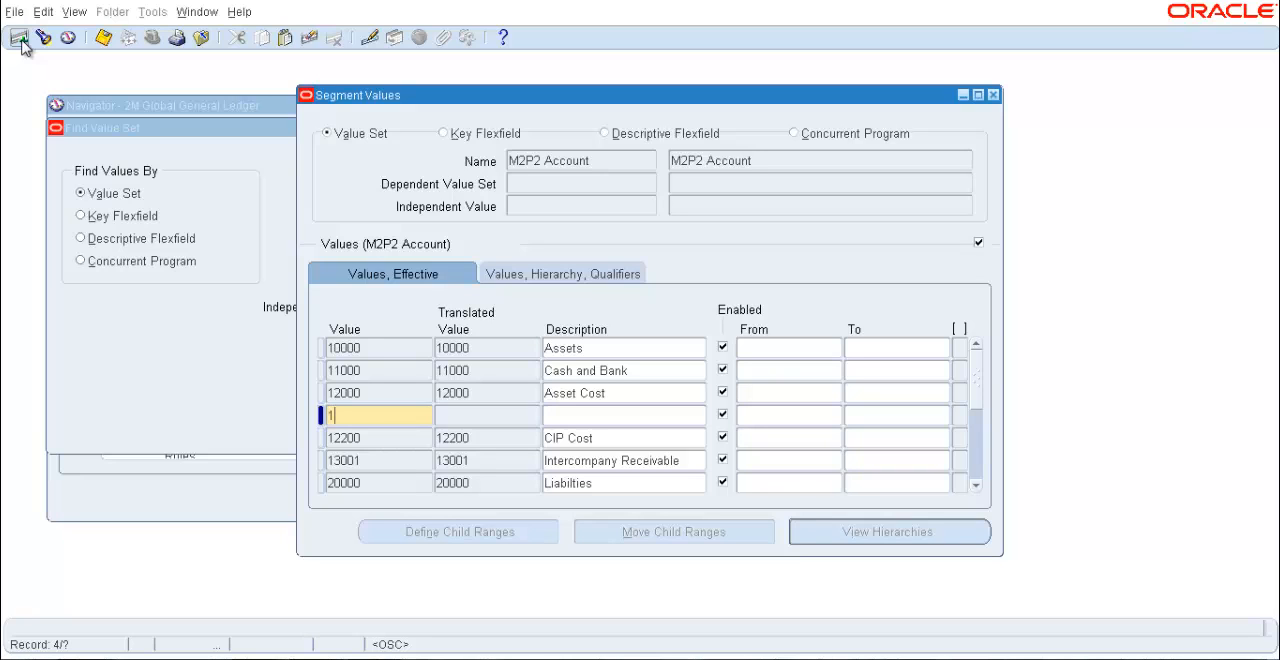
type("2100")
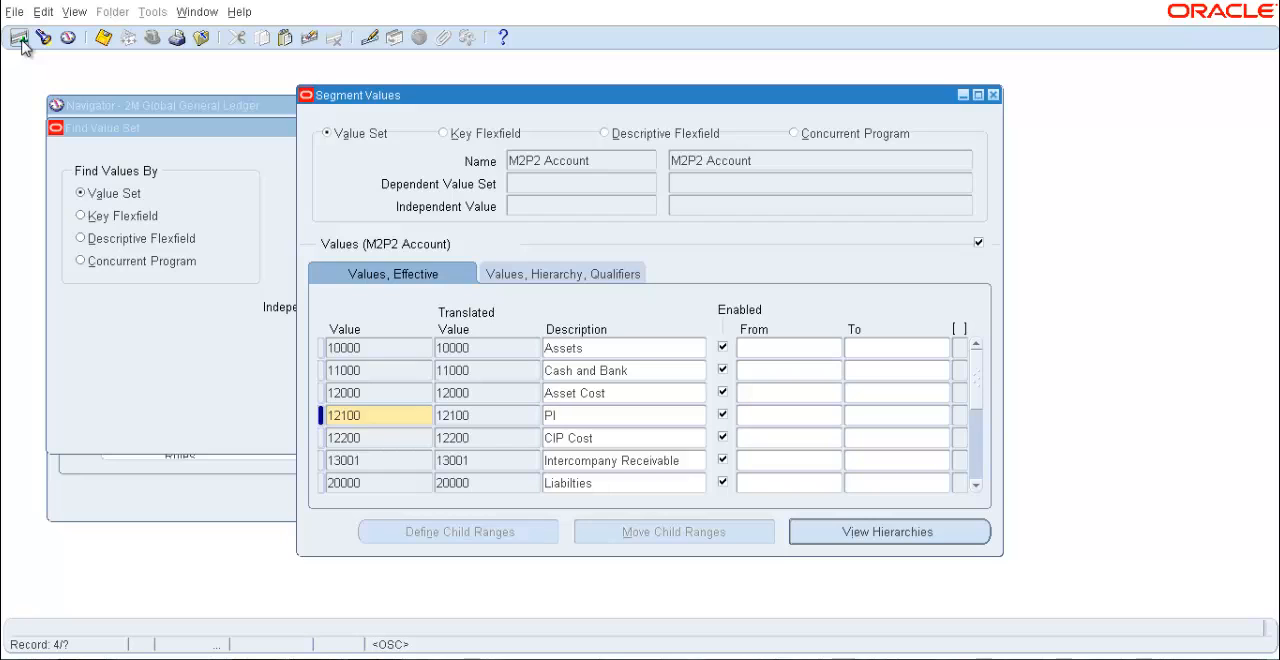
type("Plant and M")
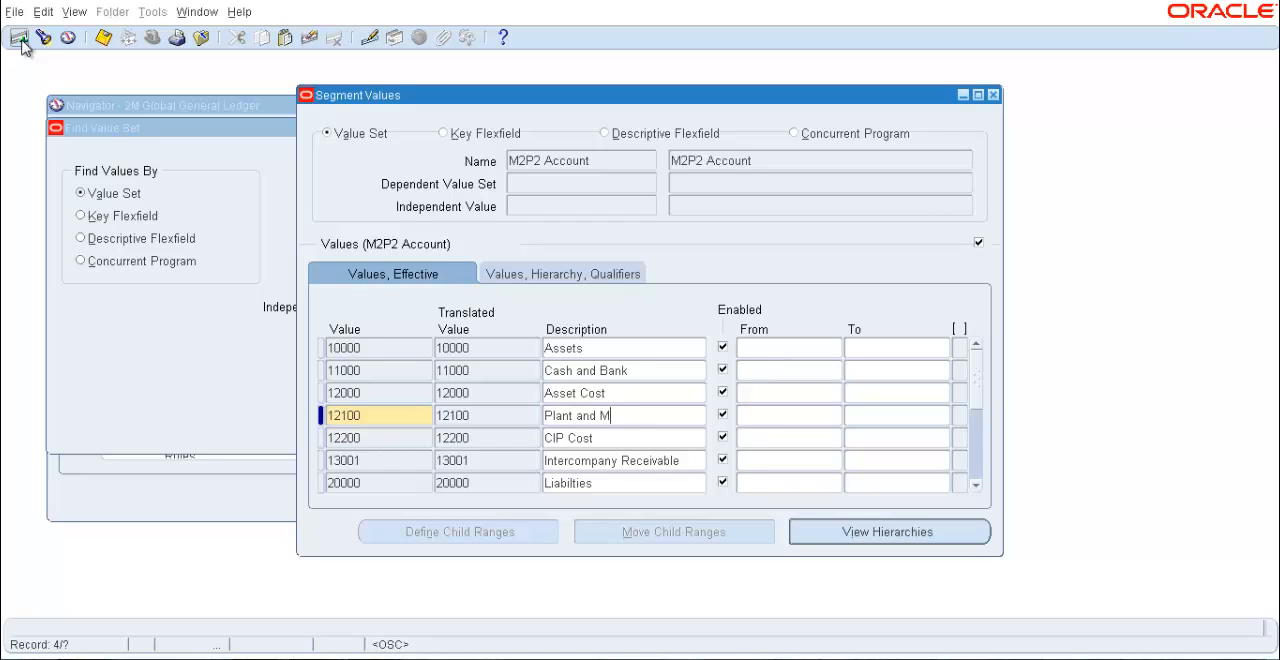
type("achinary")
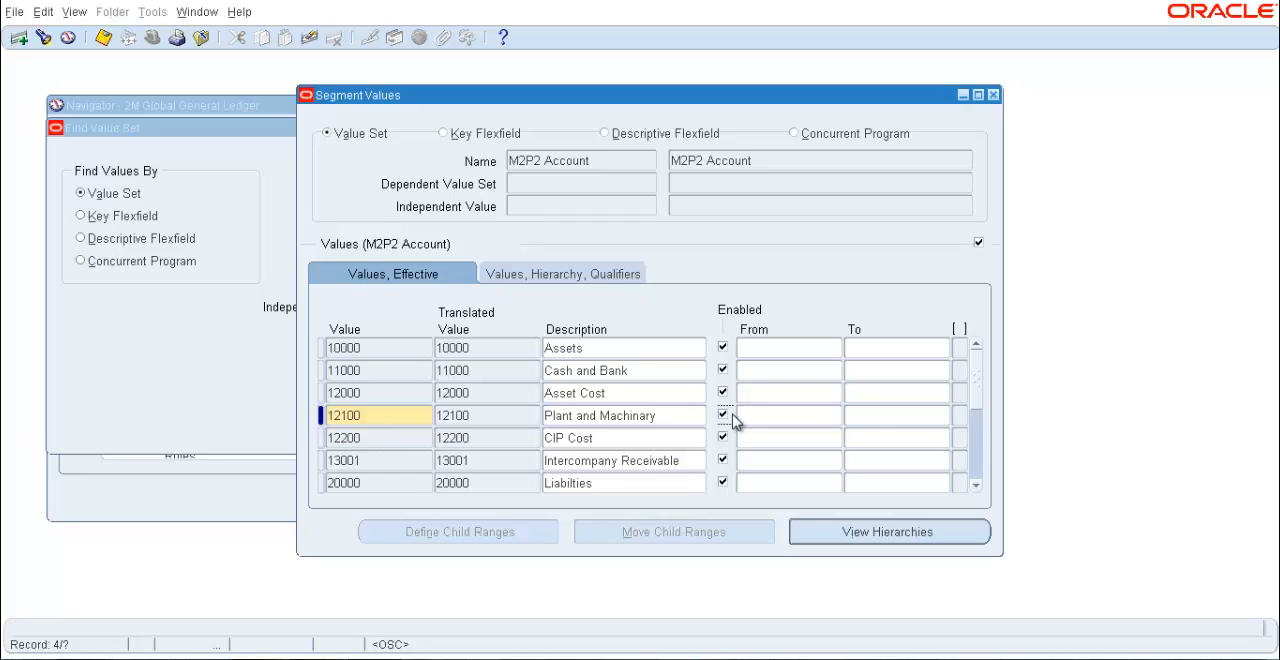
left_click(788, 416)
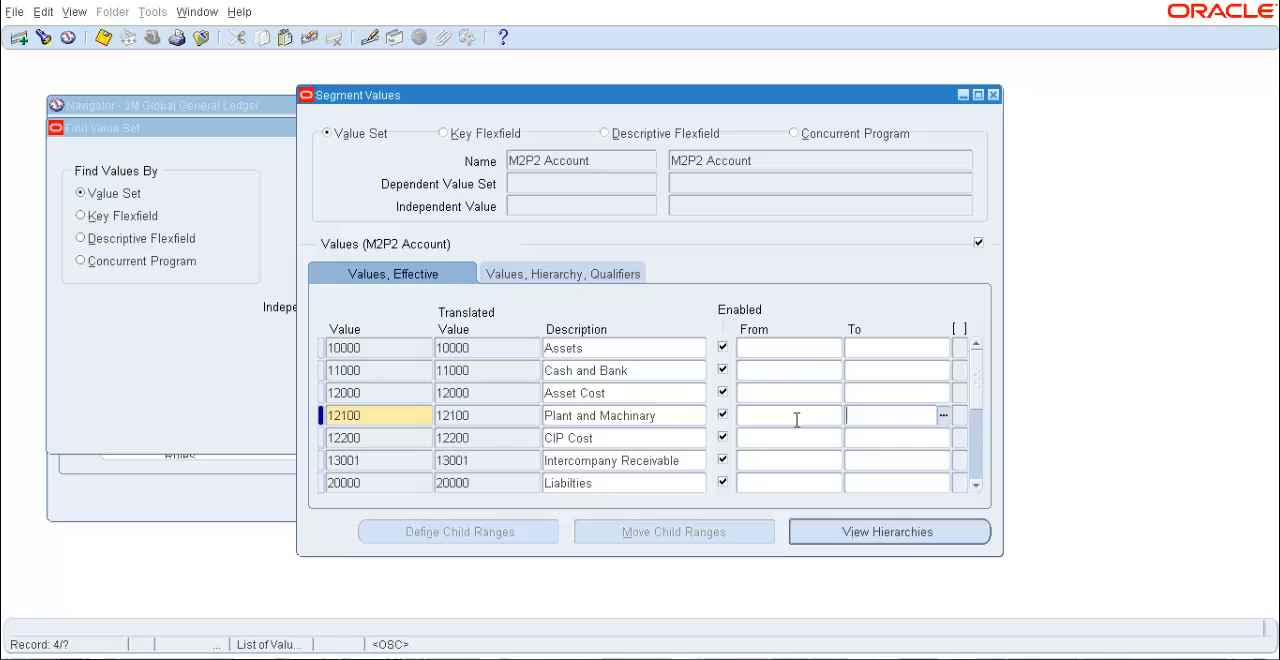
mouse_move(790, 416)
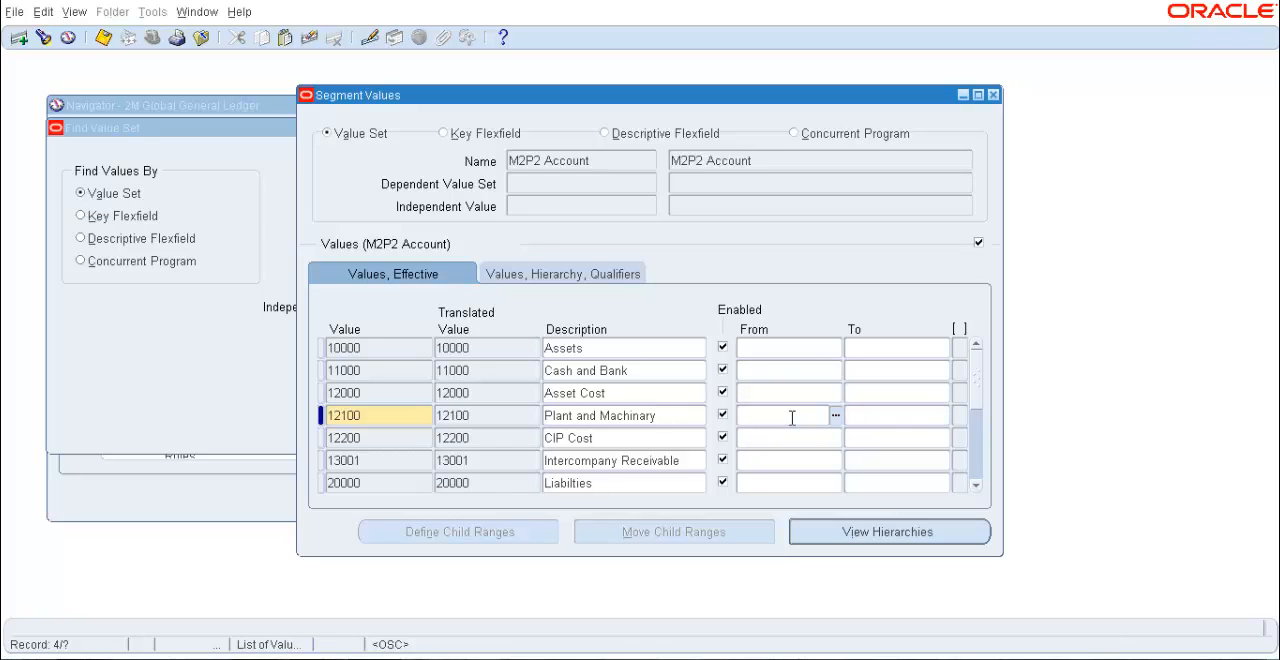
type("01-KAM")
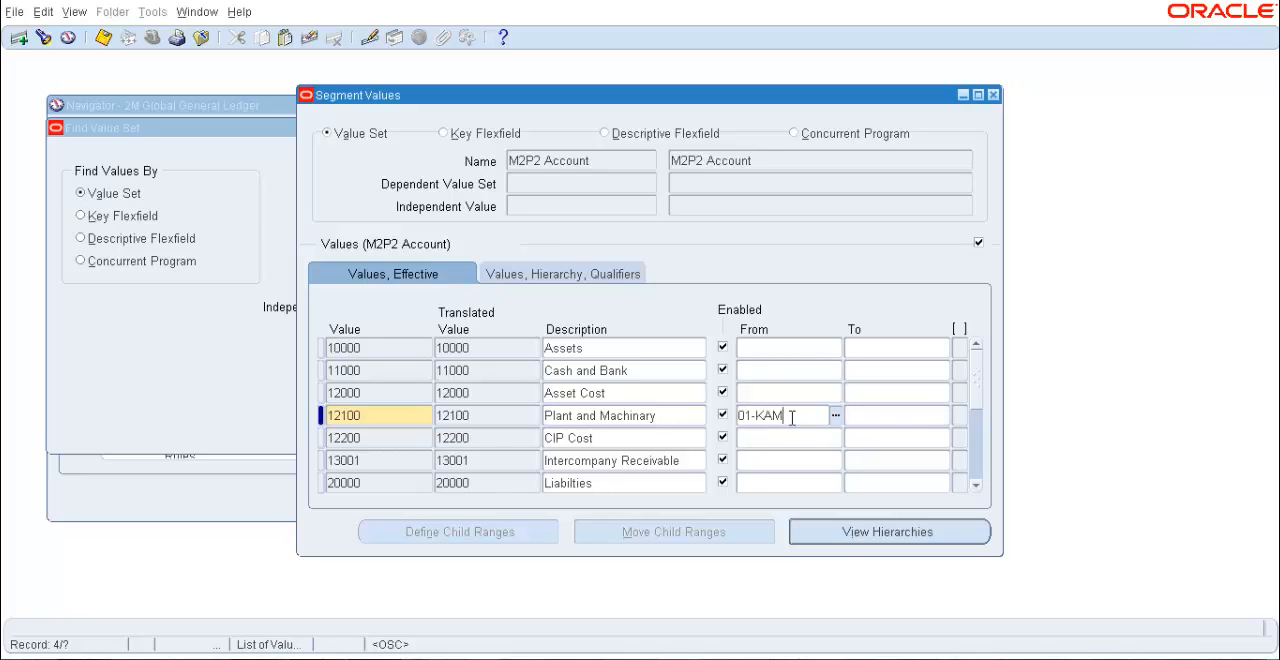
type("01-JAN-")
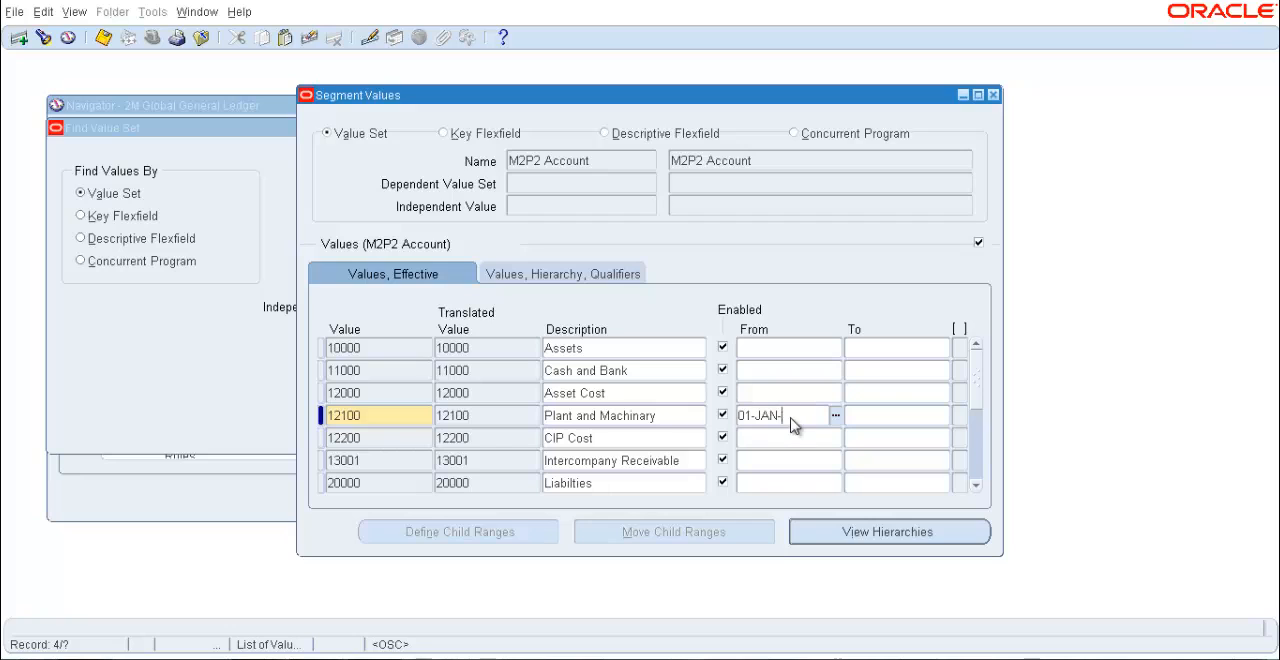
type("3")
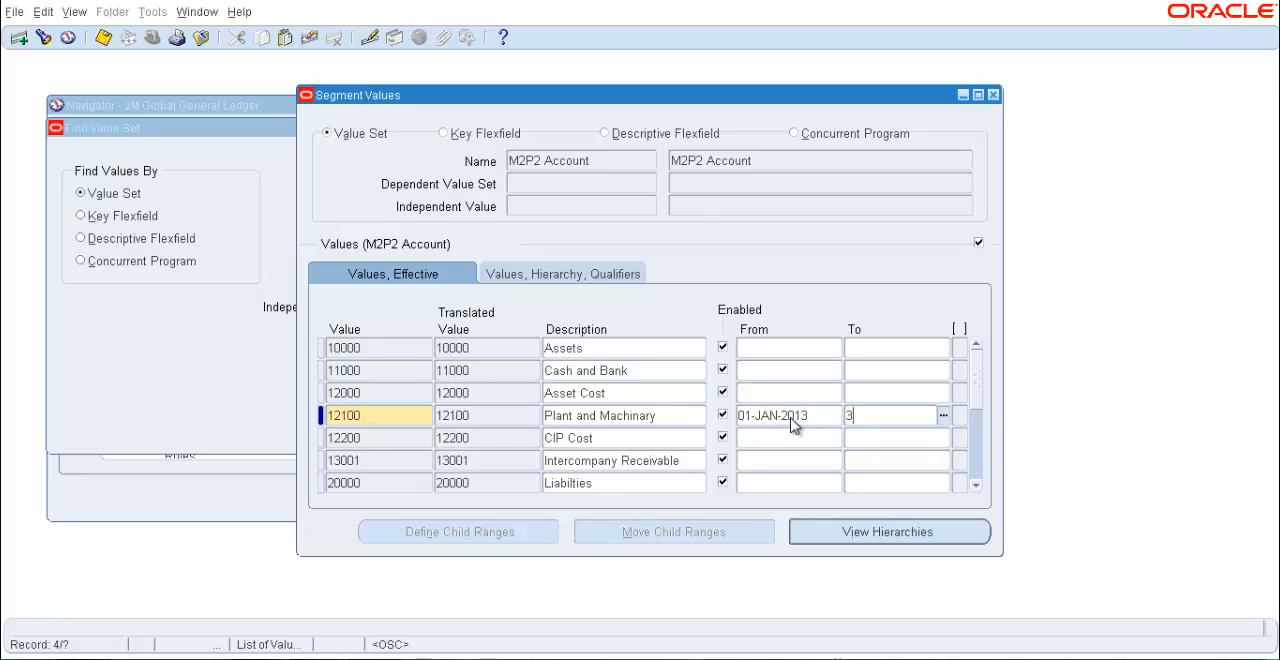
type("1-DEC")
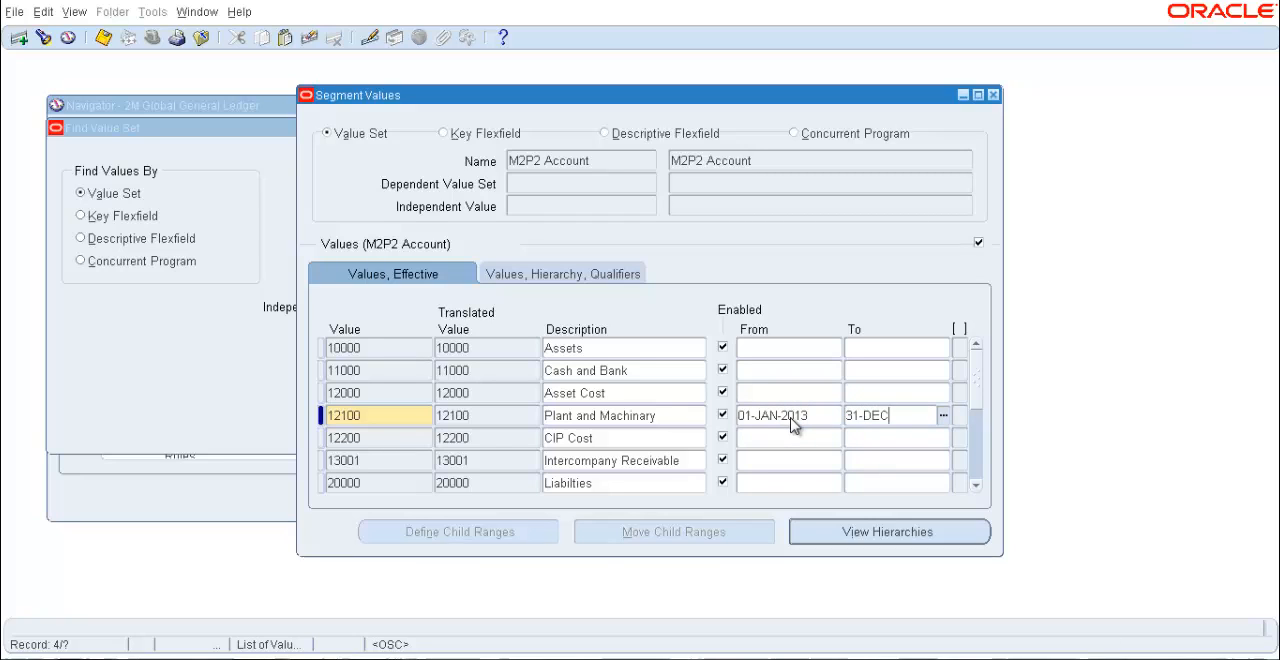
type("-2013")
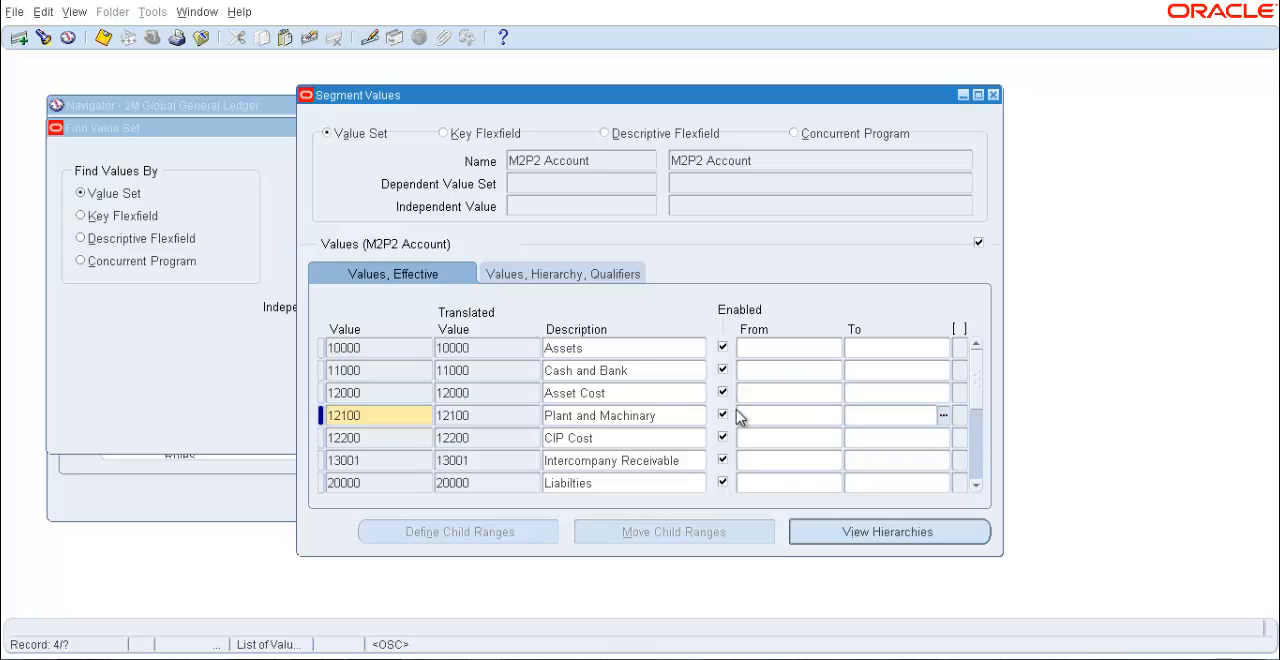
Show Values, Hierarchy, Qualifiers, mark 10000 Assets as parent and select the 12100 row.
left_click(562, 272)
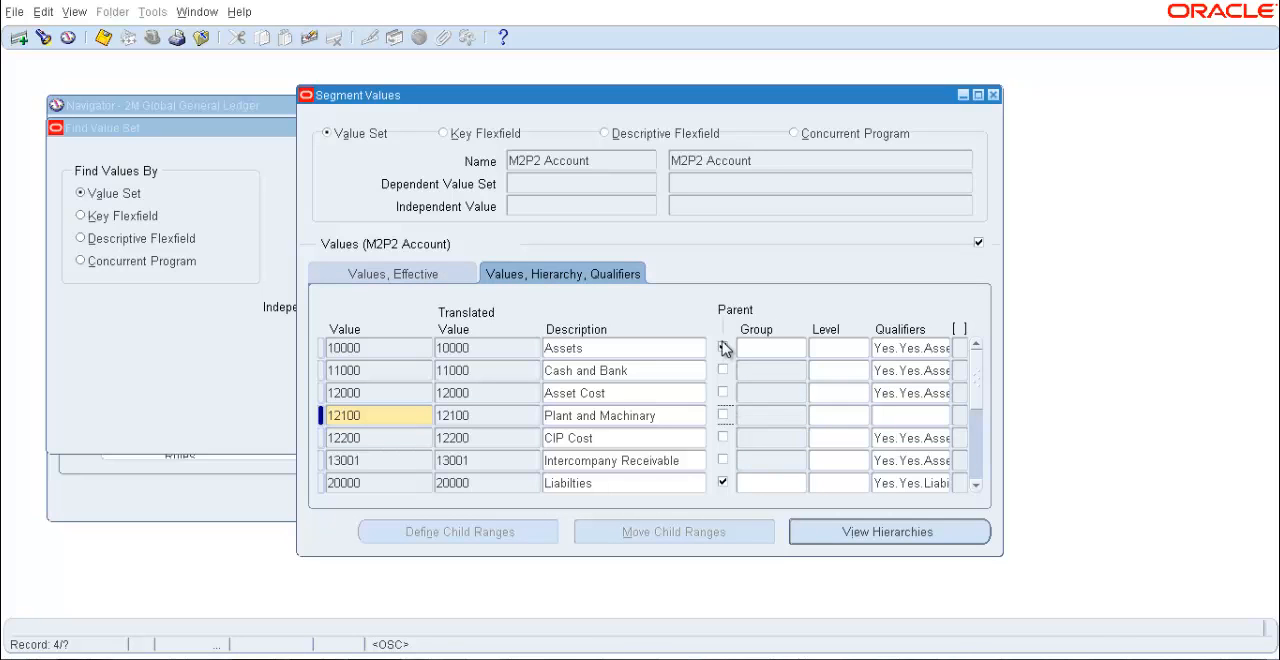
left_click(722, 348)
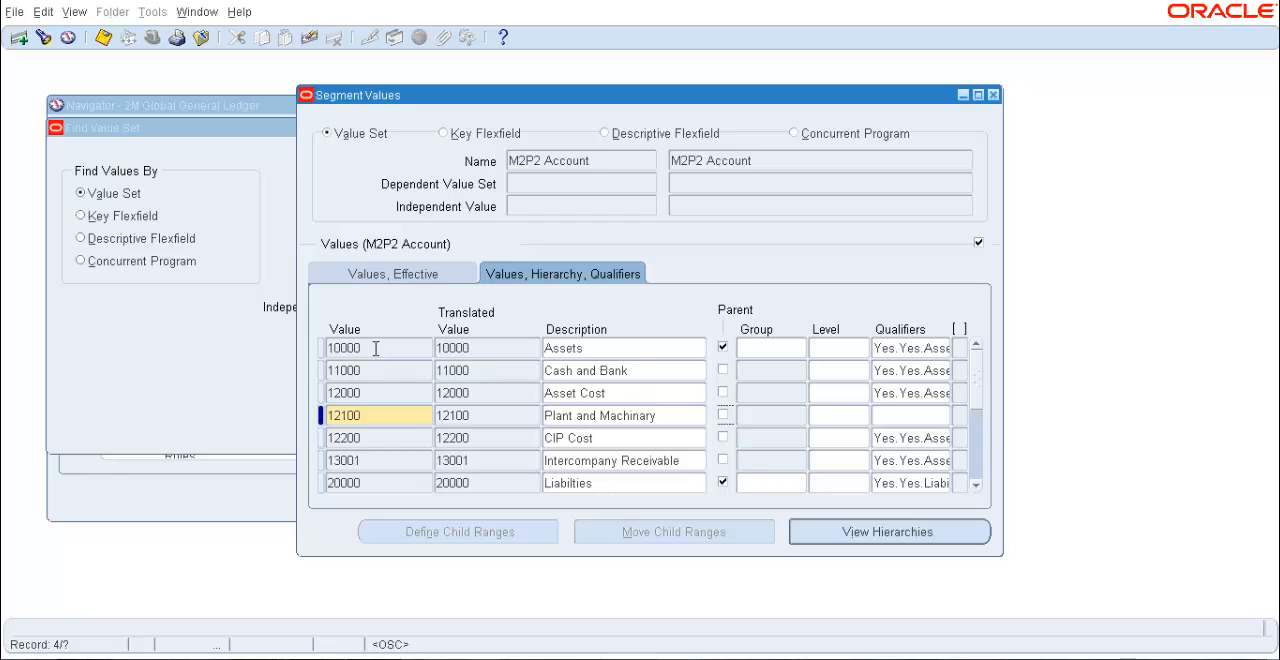
mouse_move(620, 348)
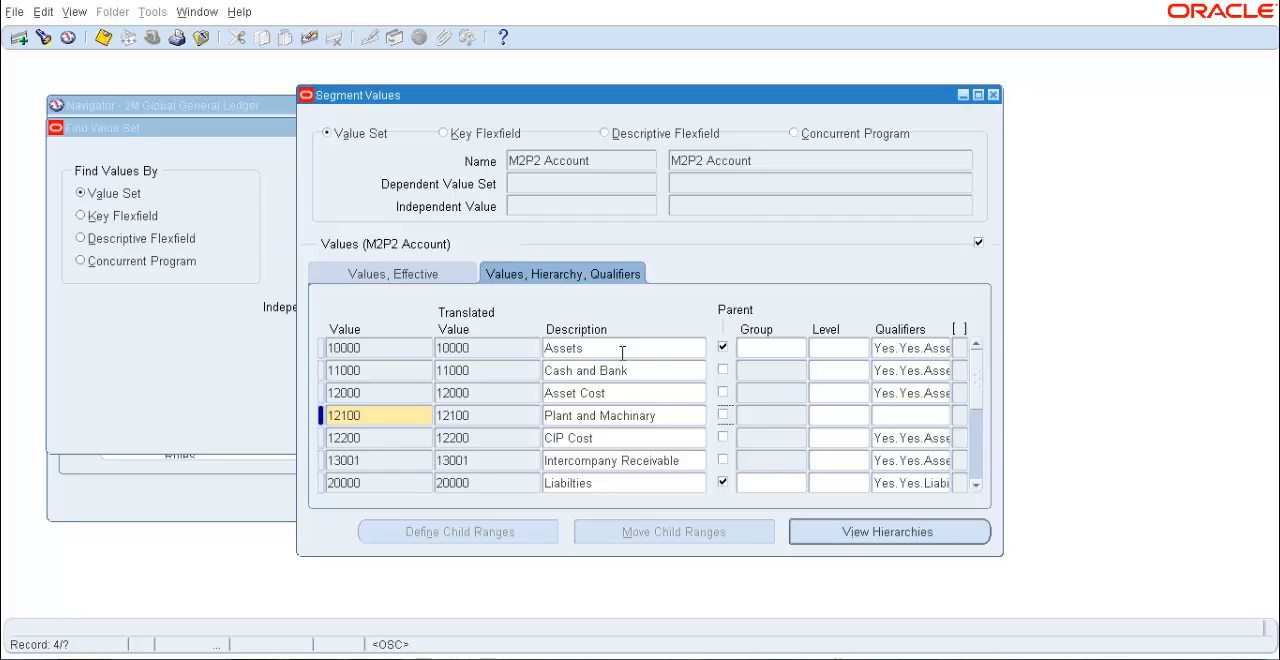
double_click(598, 416)
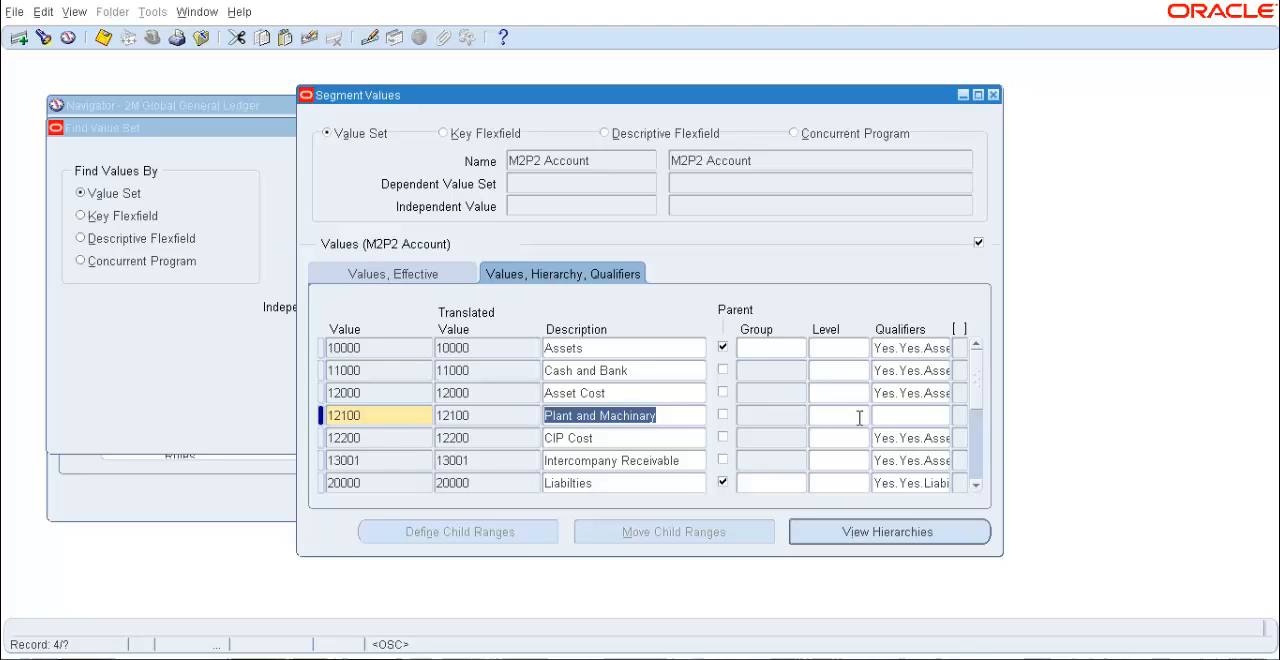
left_click(392, 272)
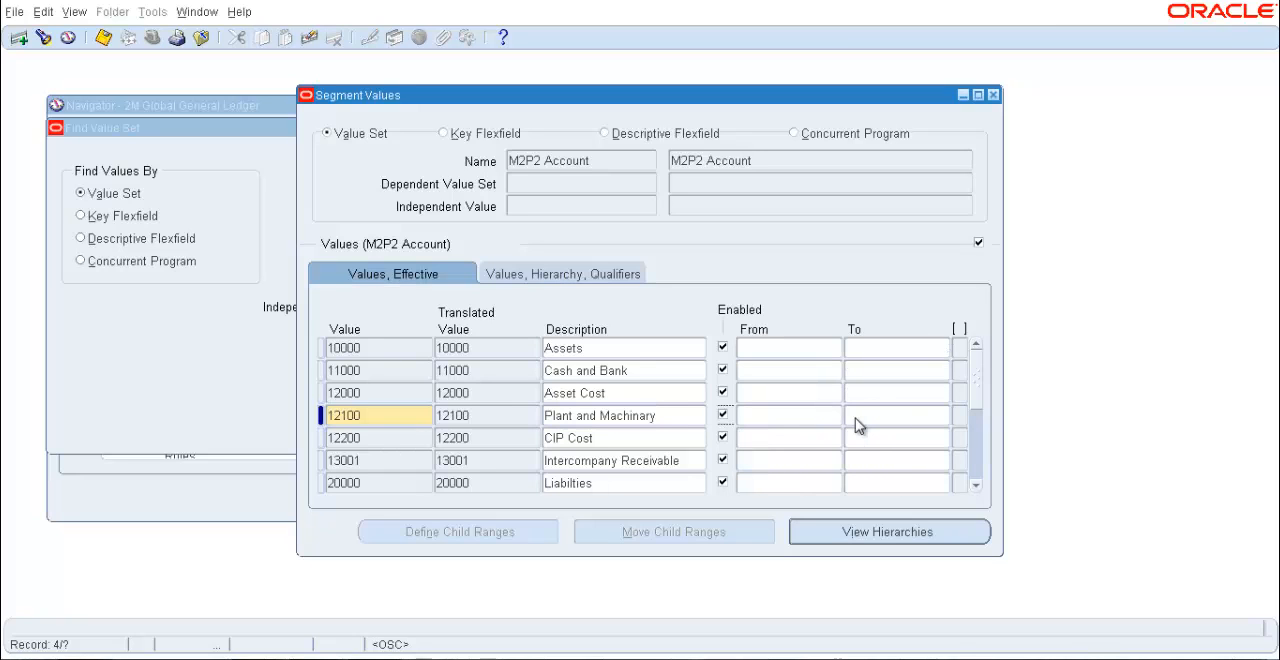
left_click(788, 416)
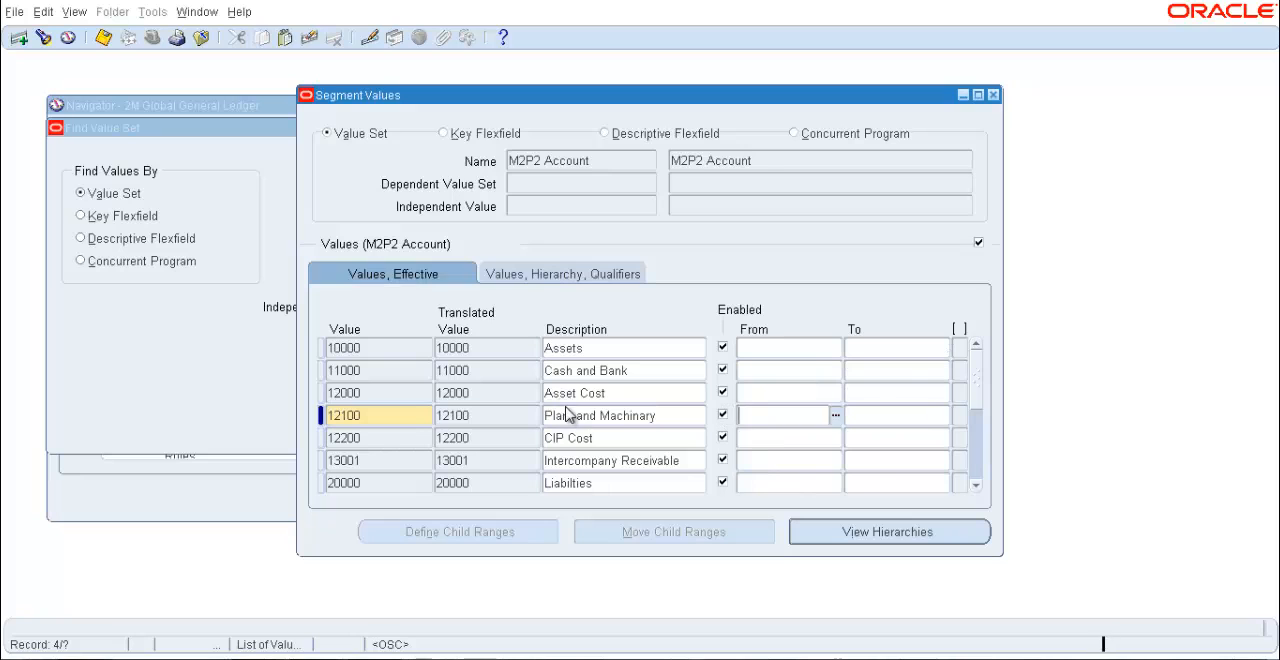
left_click(836, 414)
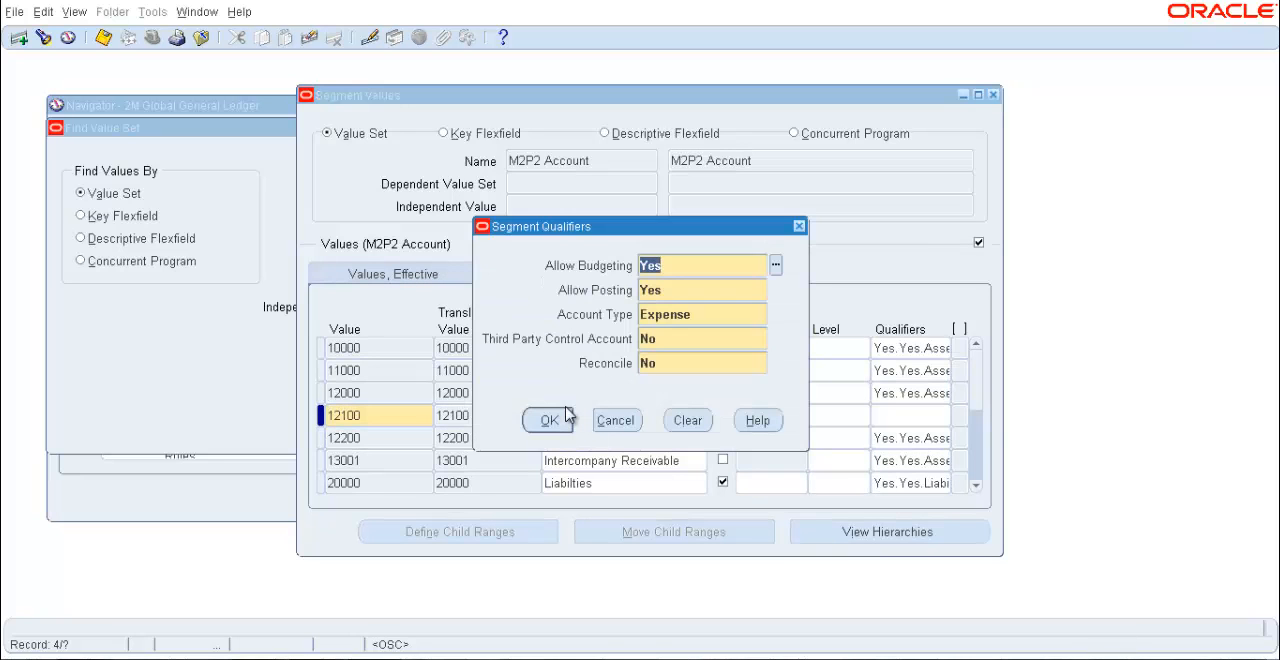
mouse_move(634, 236)
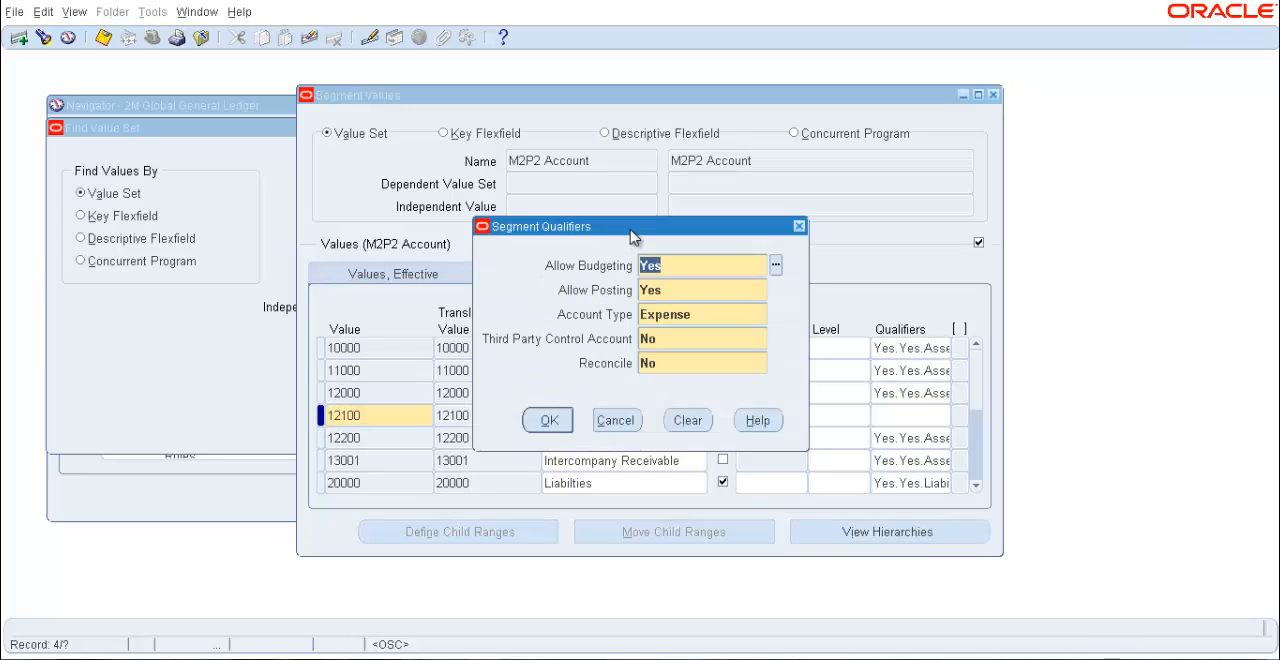
mouse_move(648, 236)
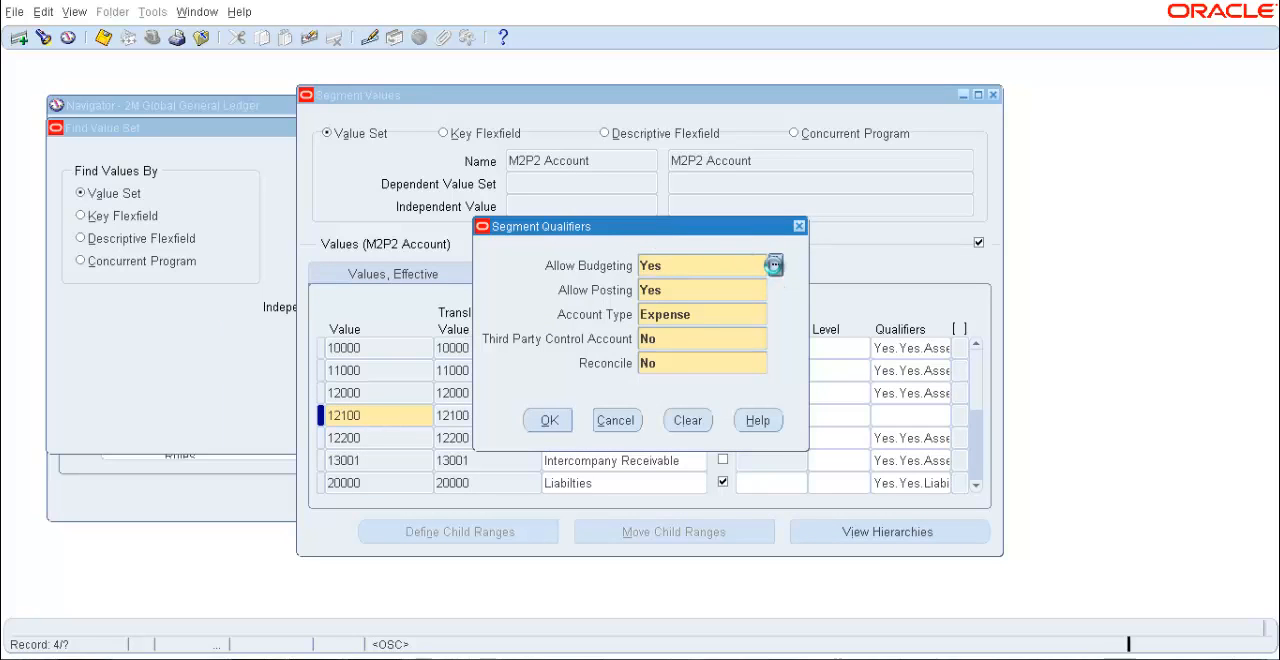
left_click(774, 264)
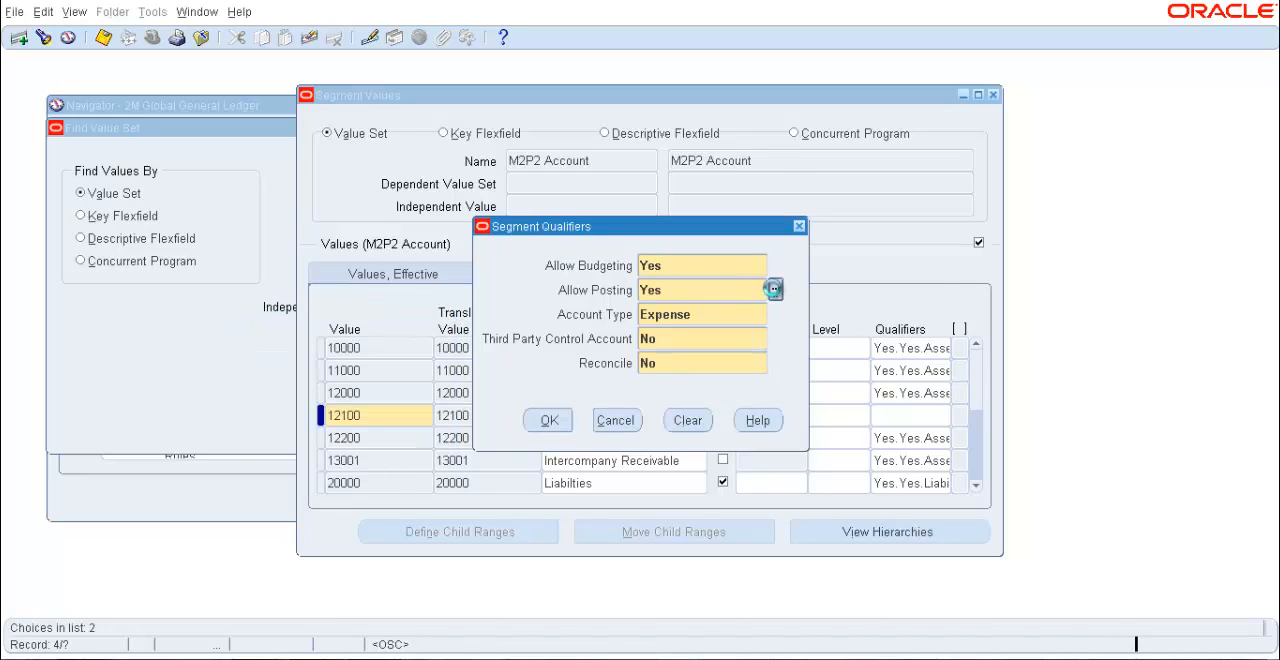
left_click(772, 290)
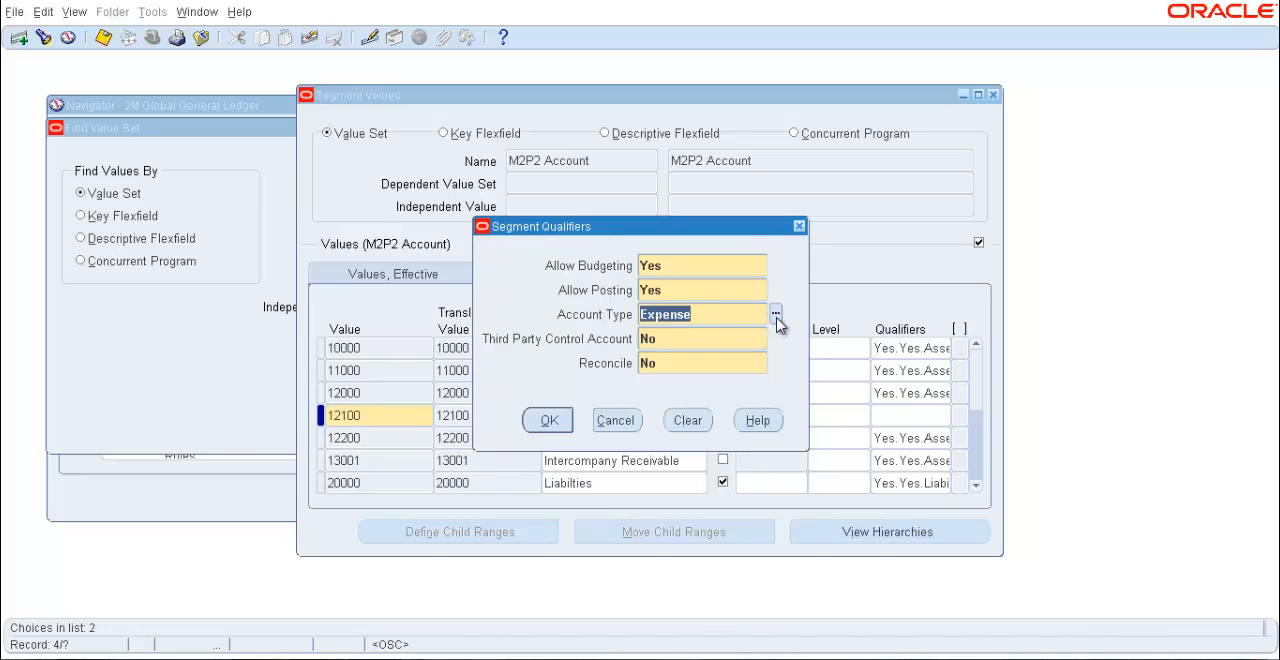
left_click(776, 314)
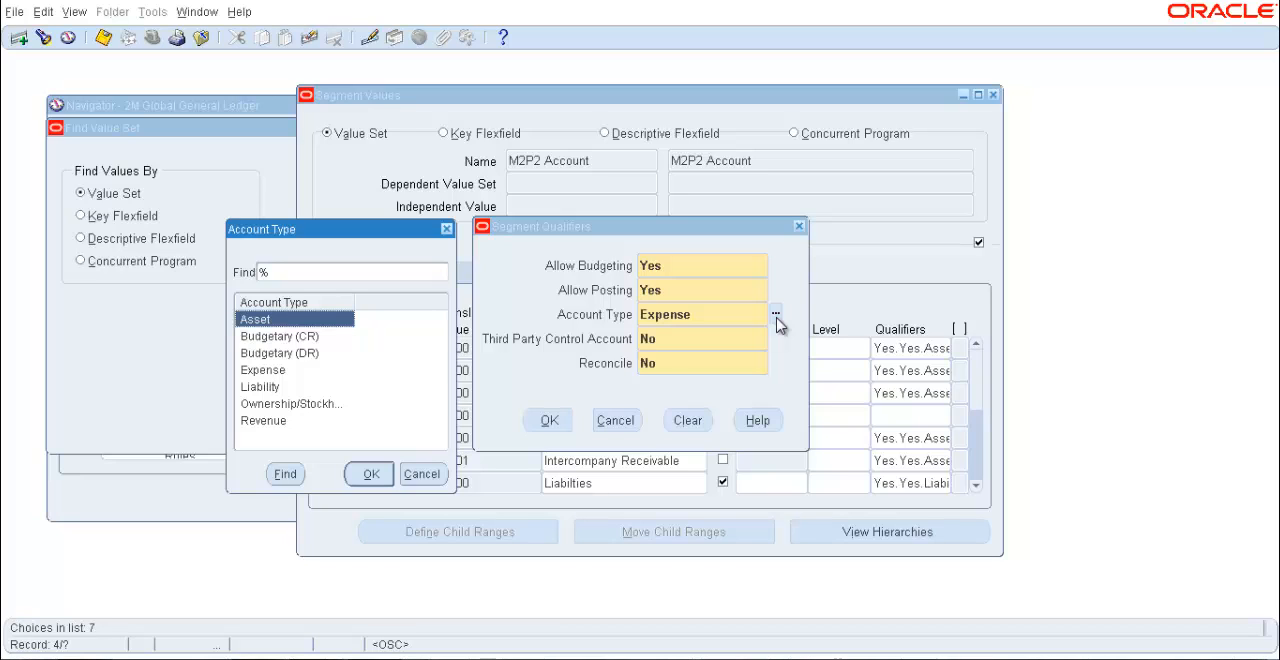
mouse_move(252, 378)
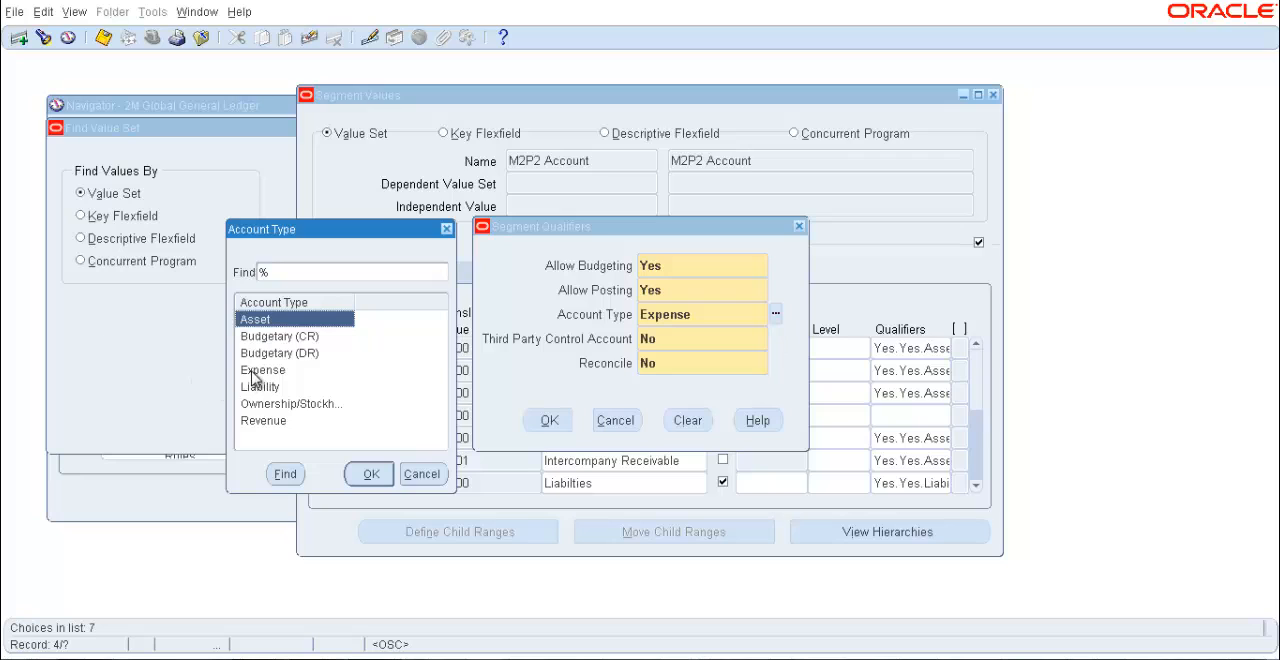
mouse_move(274, 412)
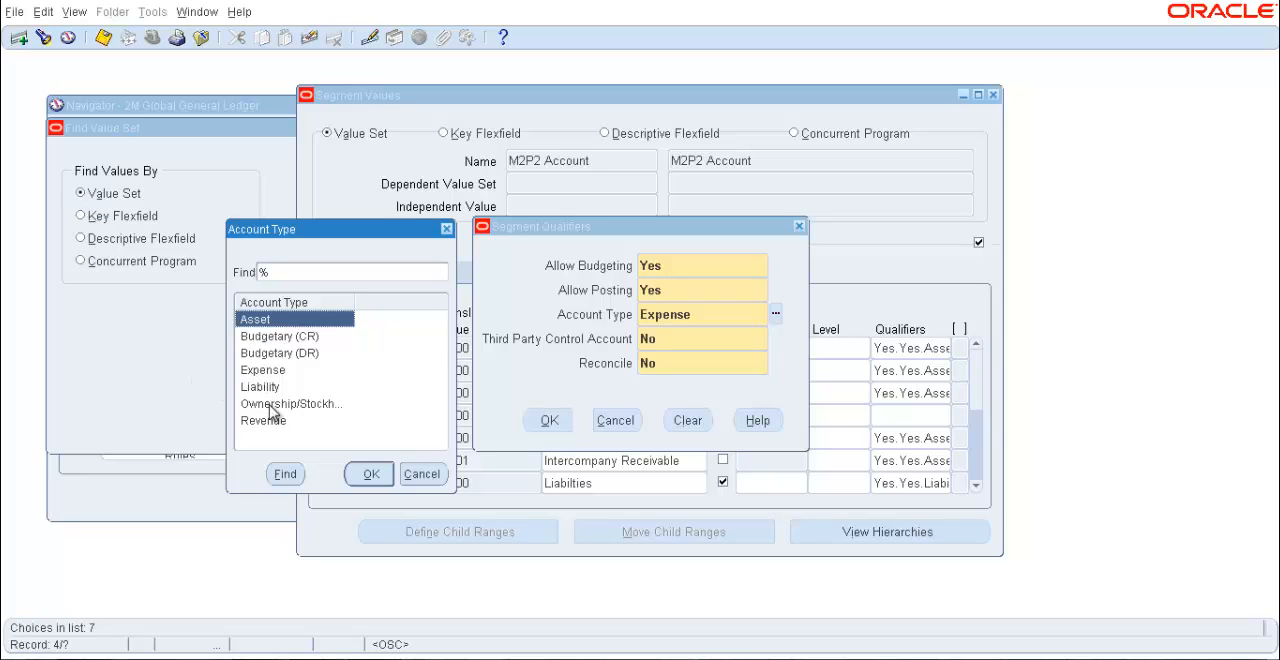
mouse_move(270, 318)
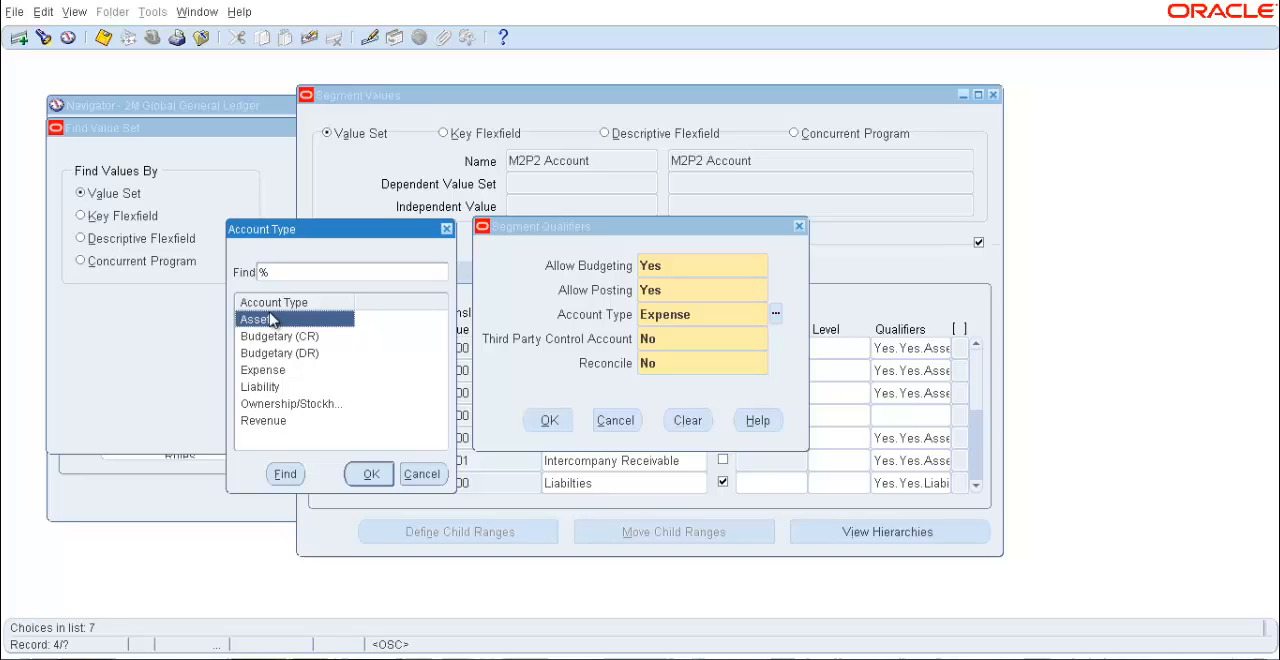
mouse_move(350, 436)
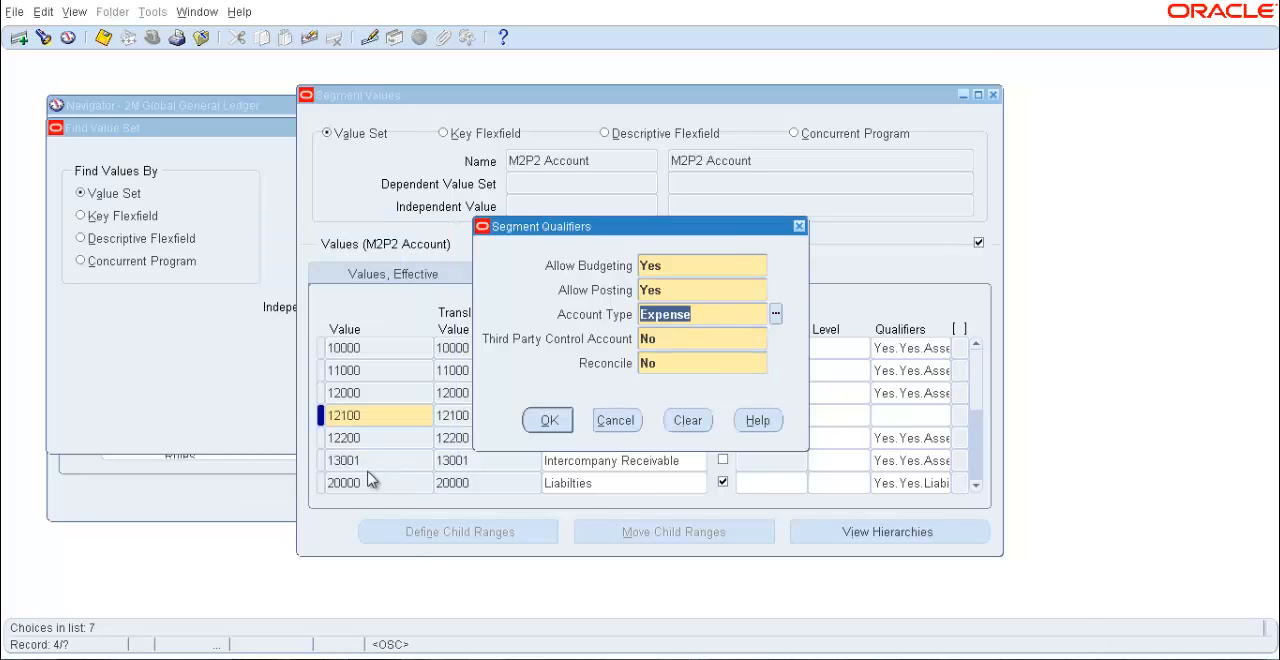
left_click(548, 420)
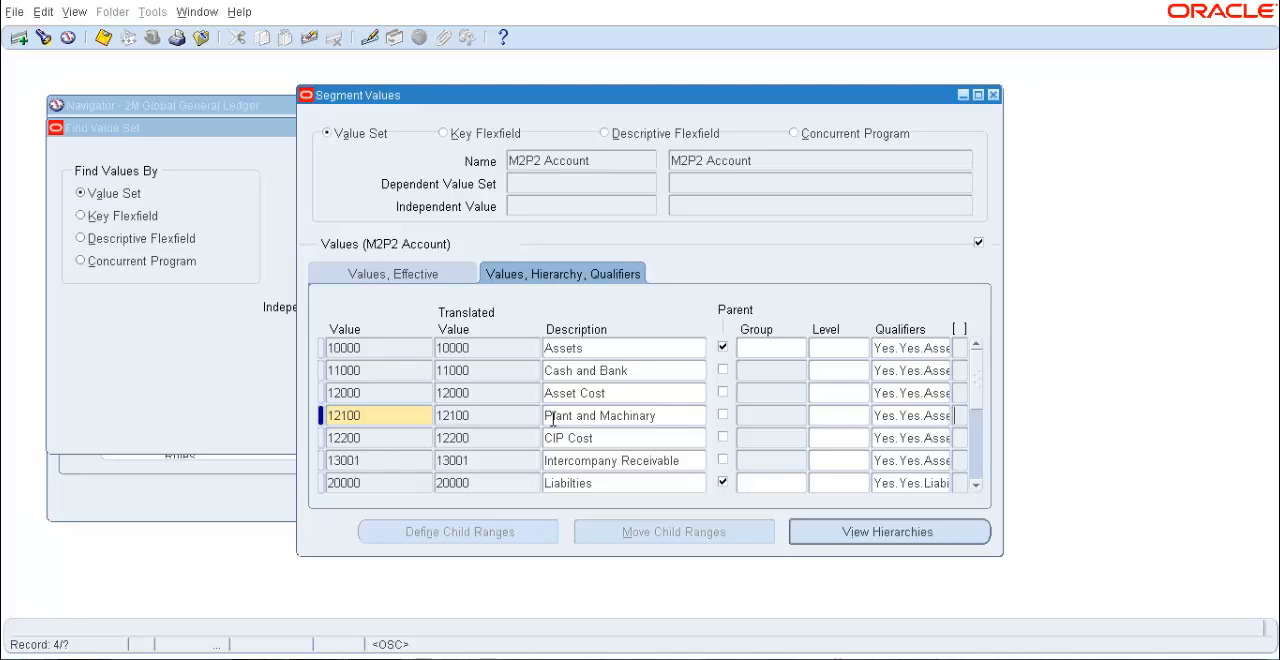
Insert a new value 22500 with description Long Term Loan after 22000.
scroll("down", 3)
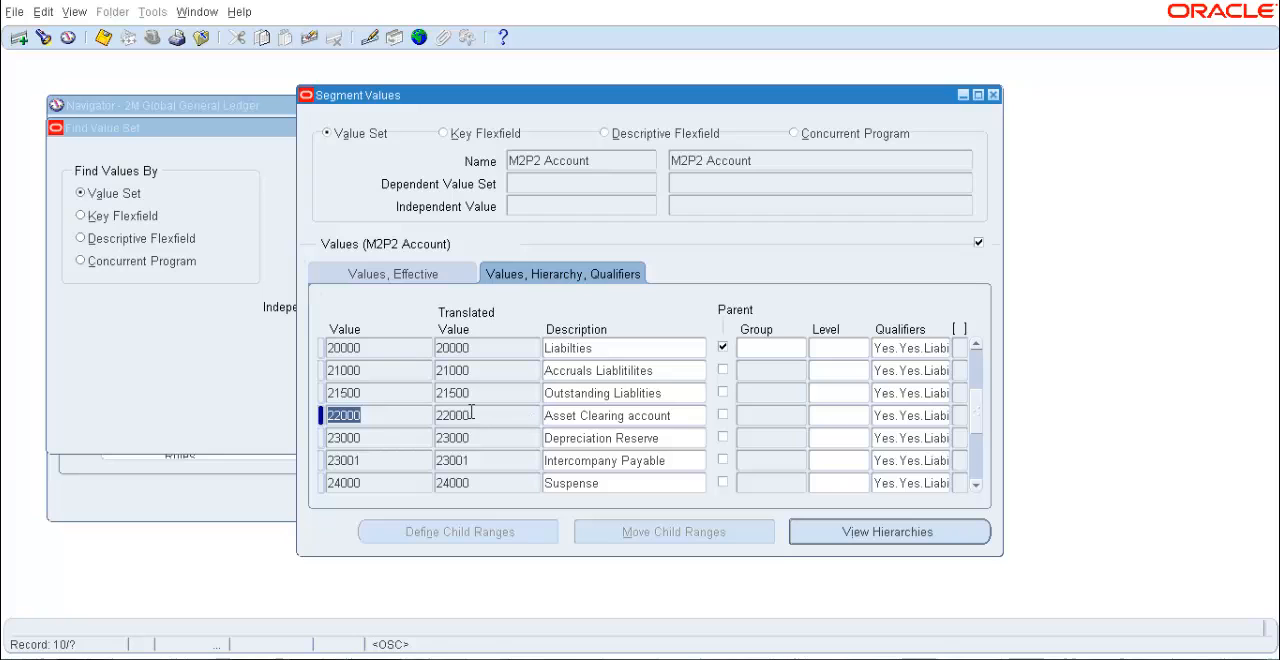
mouse_move(20, 36)
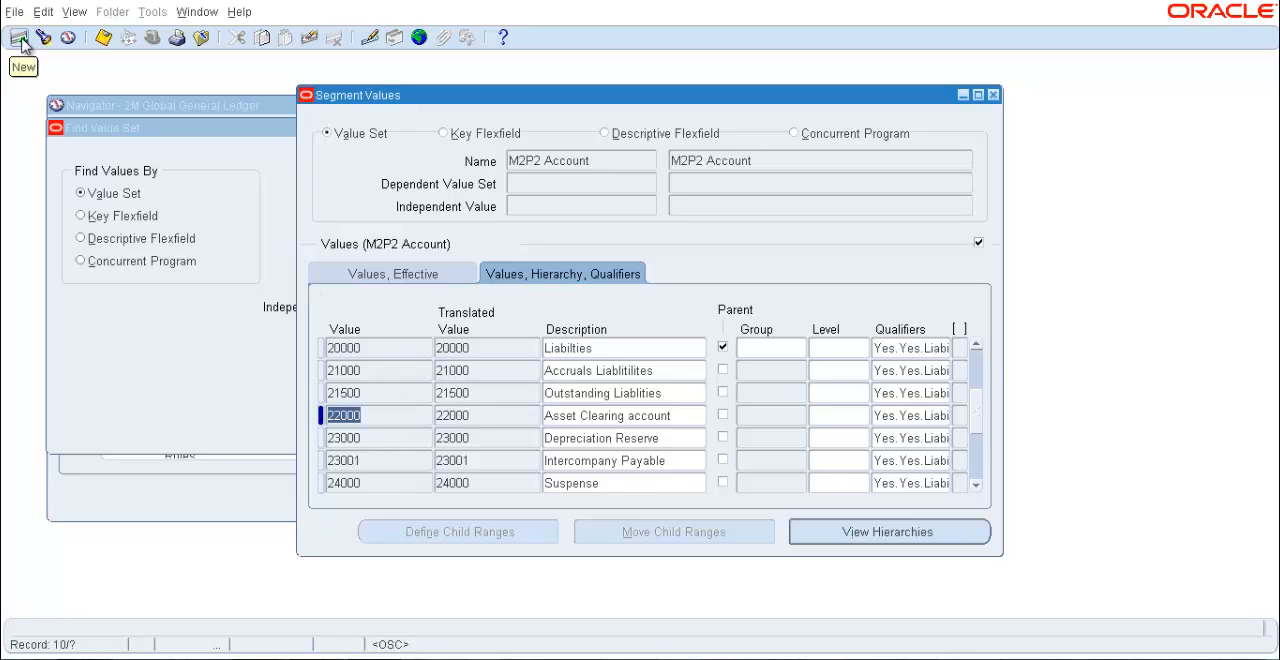
left_click(20, 36)
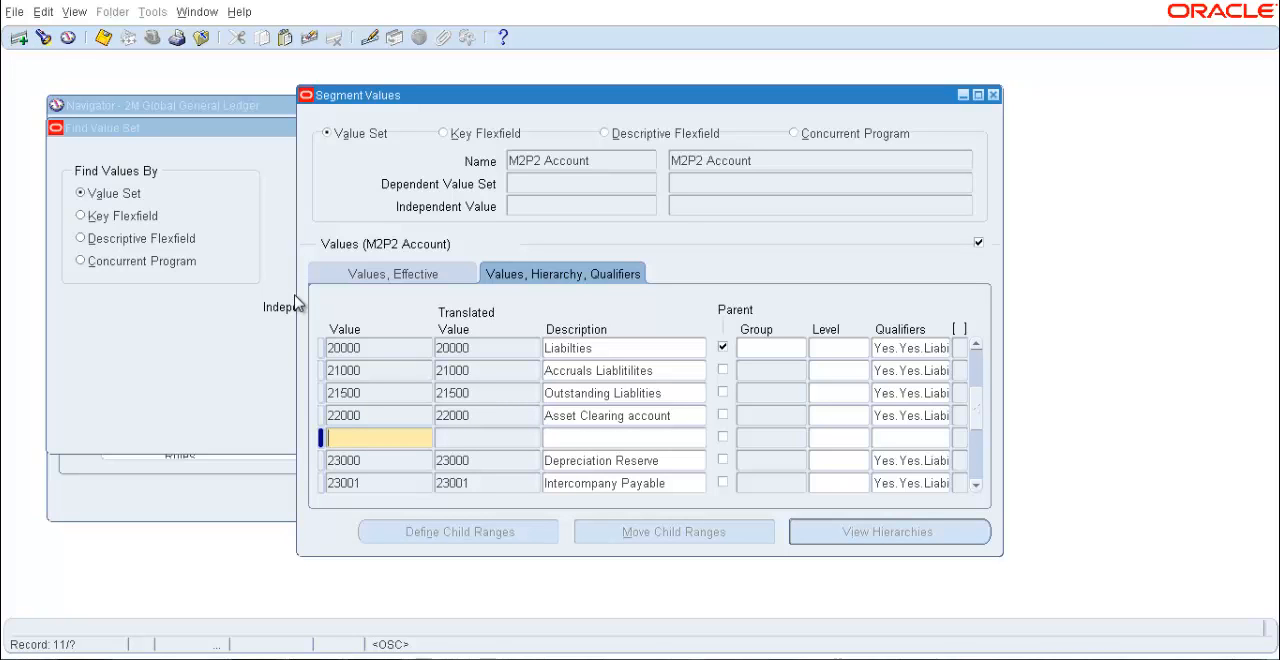
type("22500")
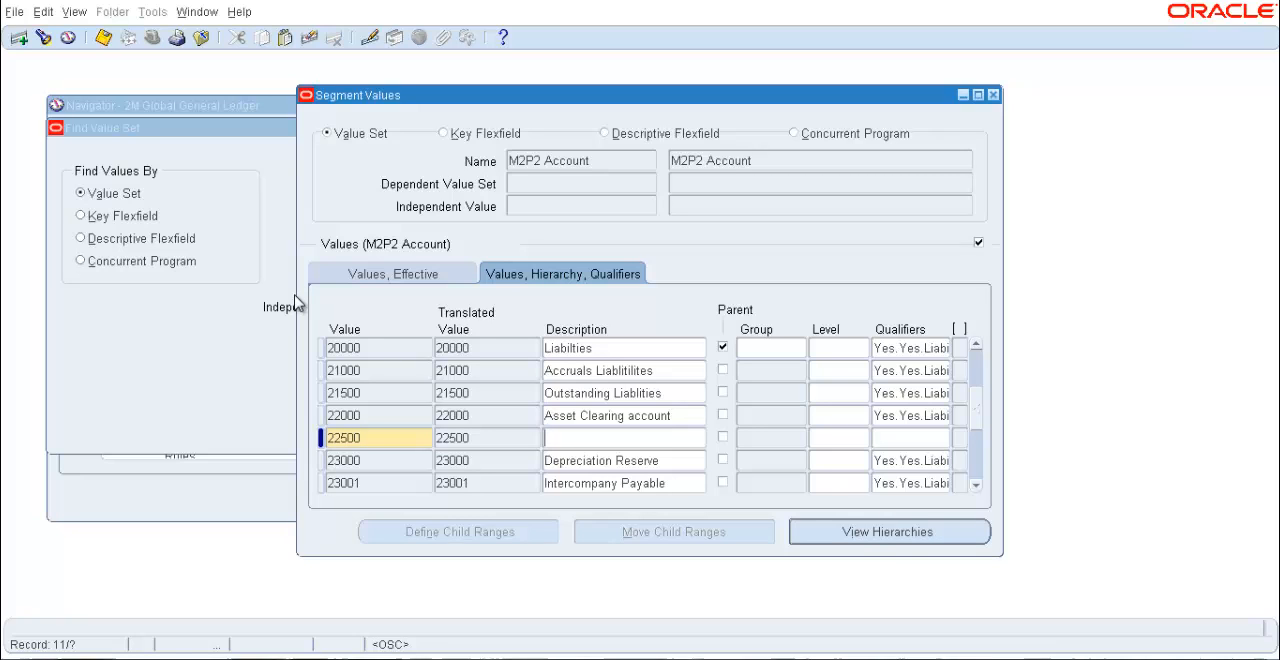
mouse_move(478, 424)
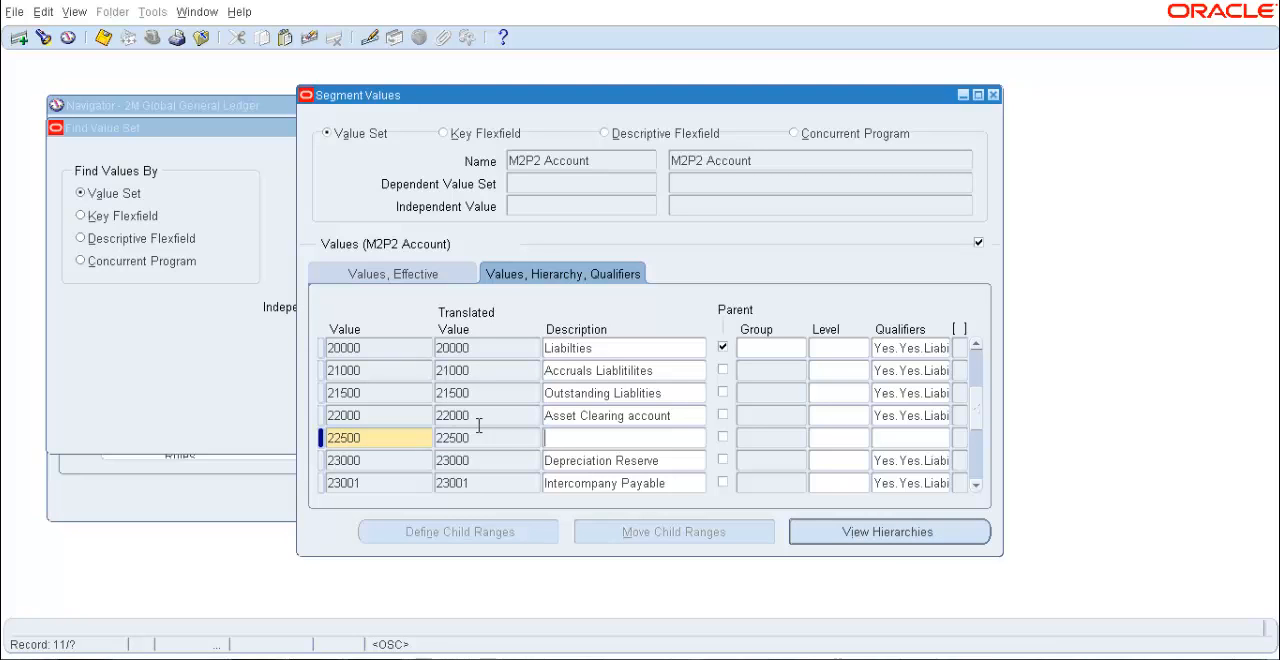
mouse_move(602, 428)
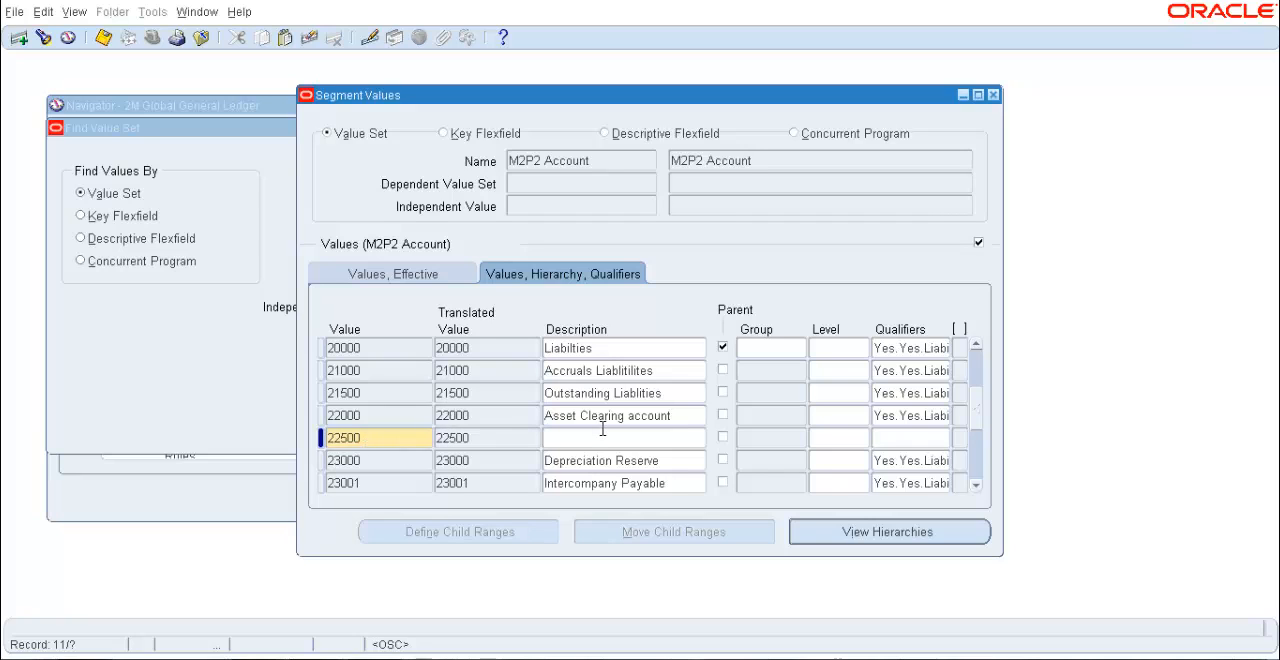
type("Lo")
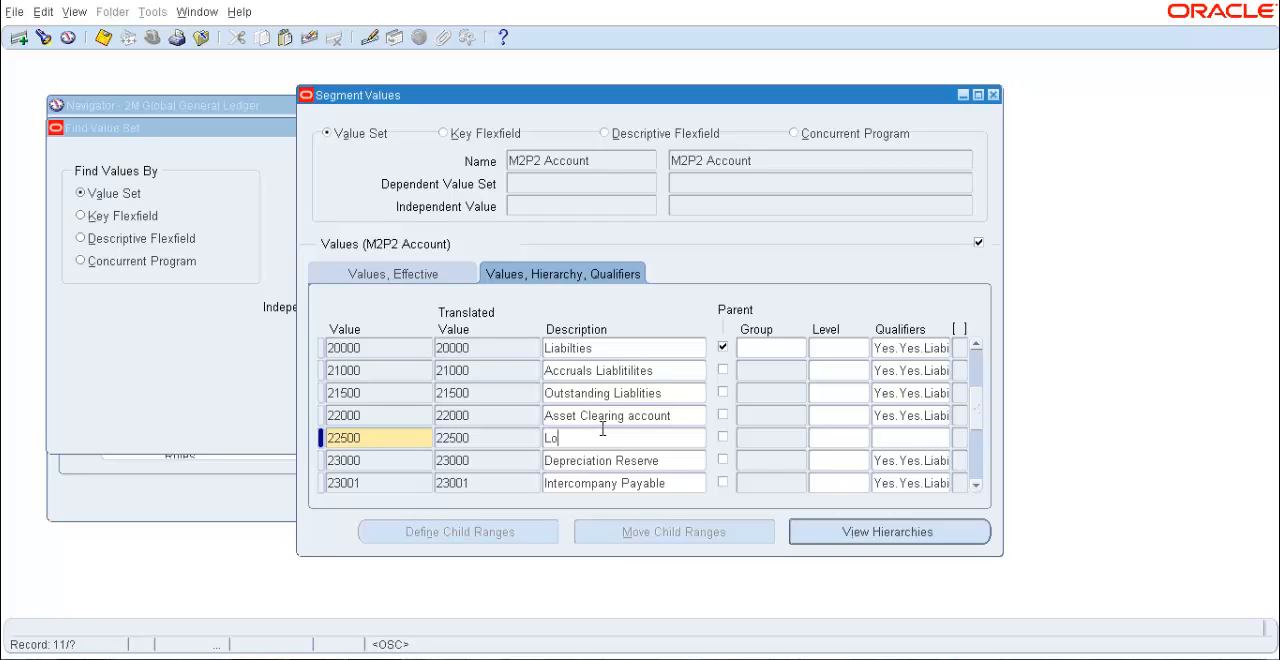
type("ng")
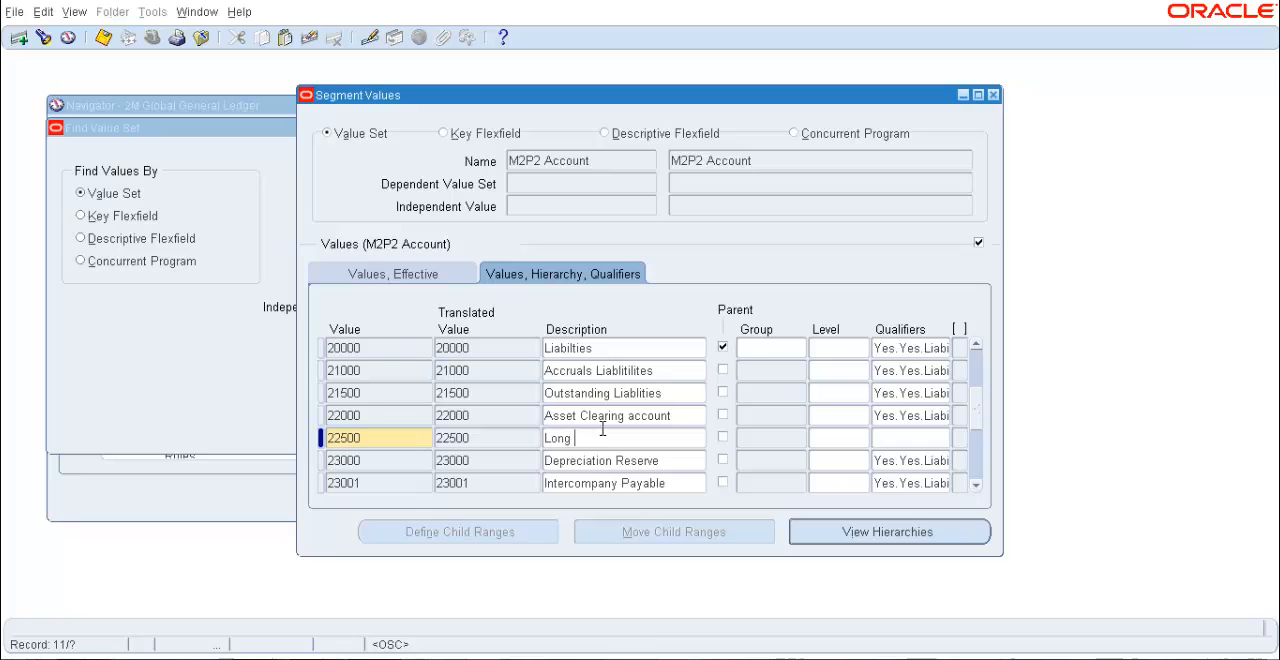
type("Term Loan")
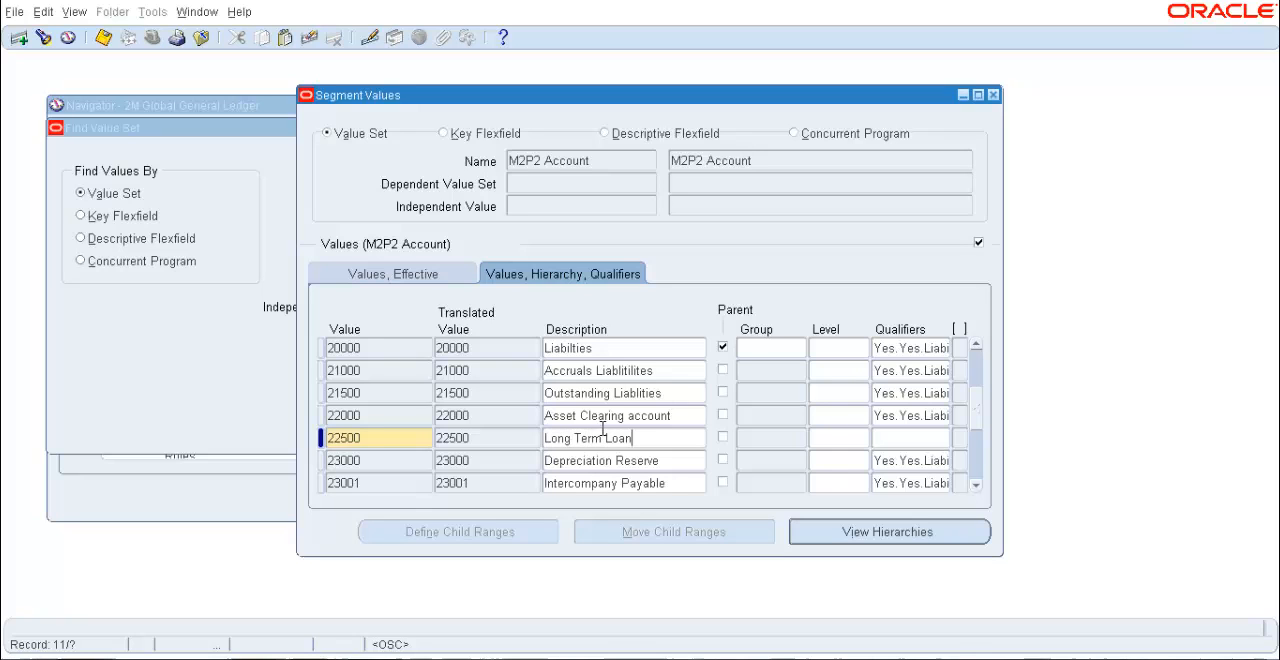
Check effective dates, then set 22500's qualifiers to Account Type Liability and confirm.
left_click(392, 272)
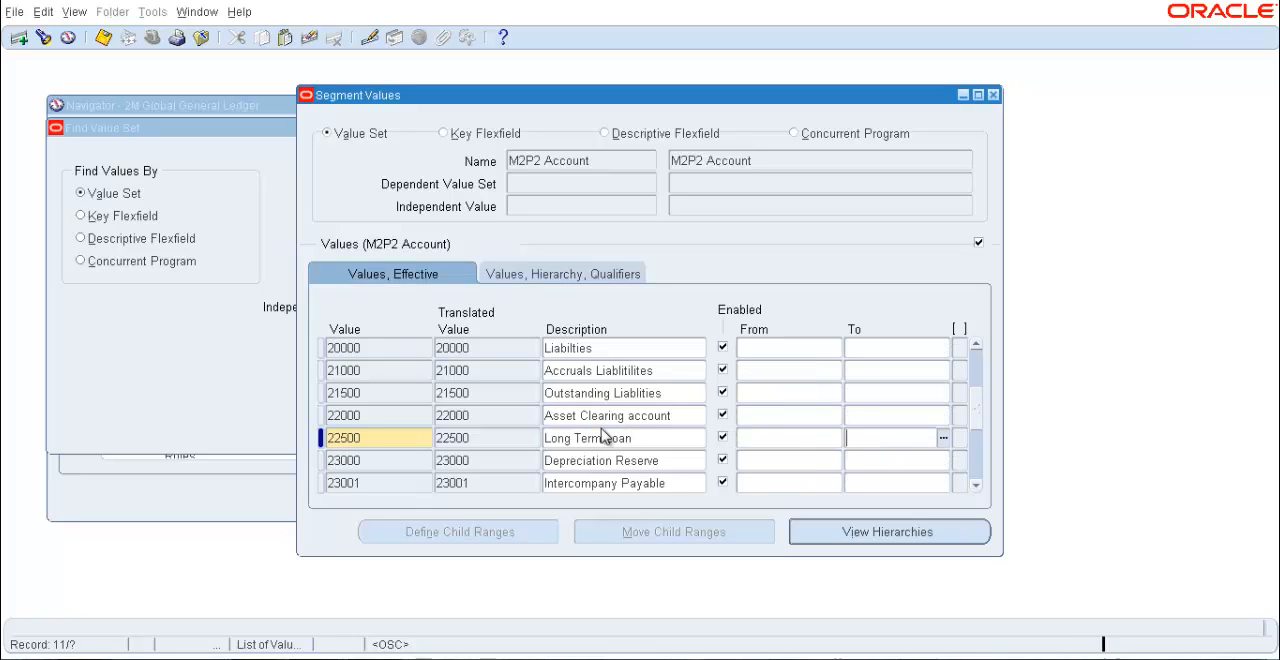
left_click(562, 272)
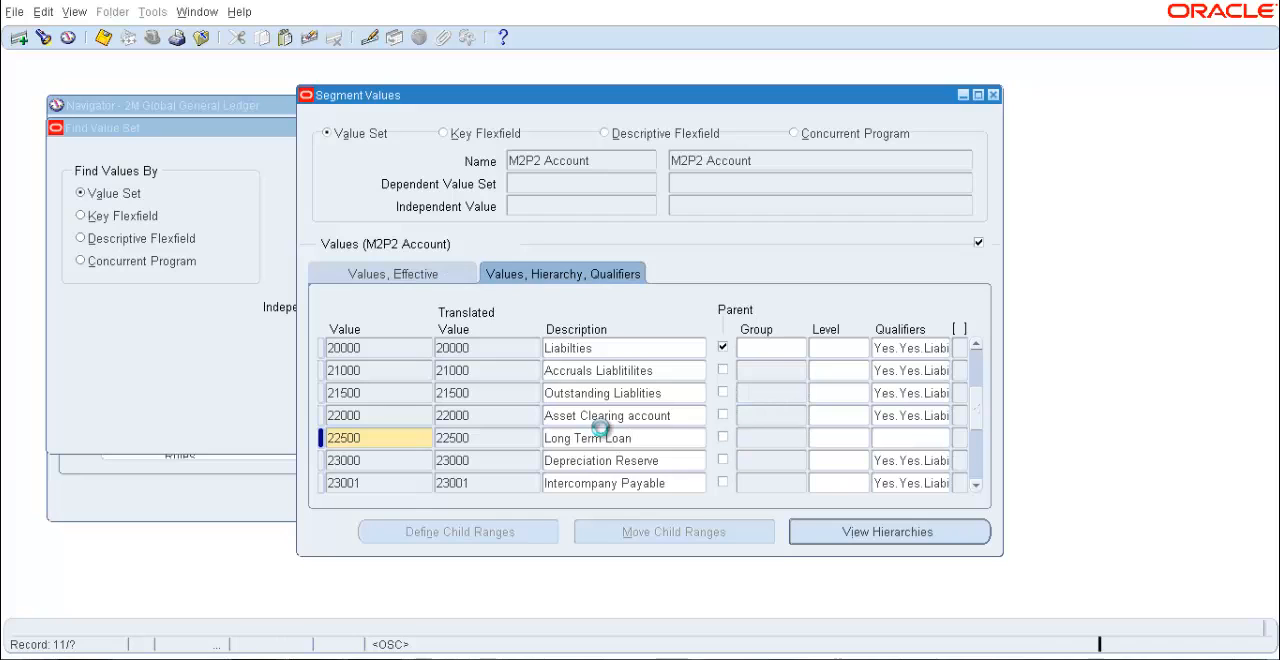
left_click(908, 436)
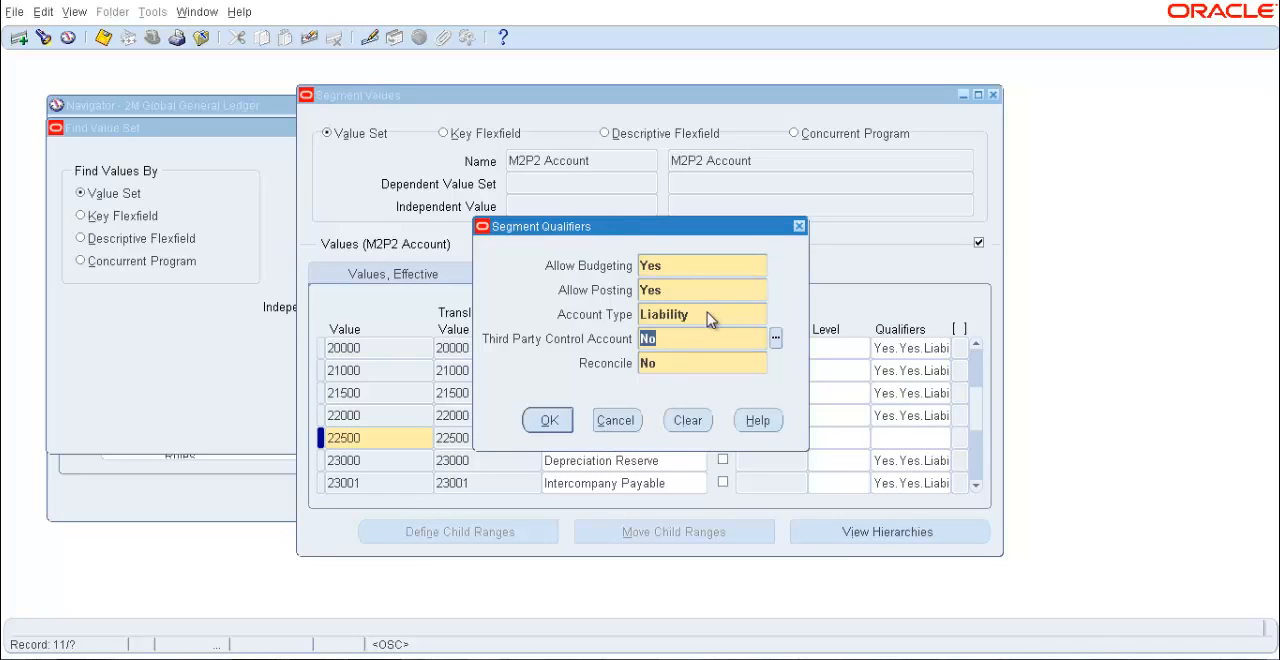
left_click(548, 420)
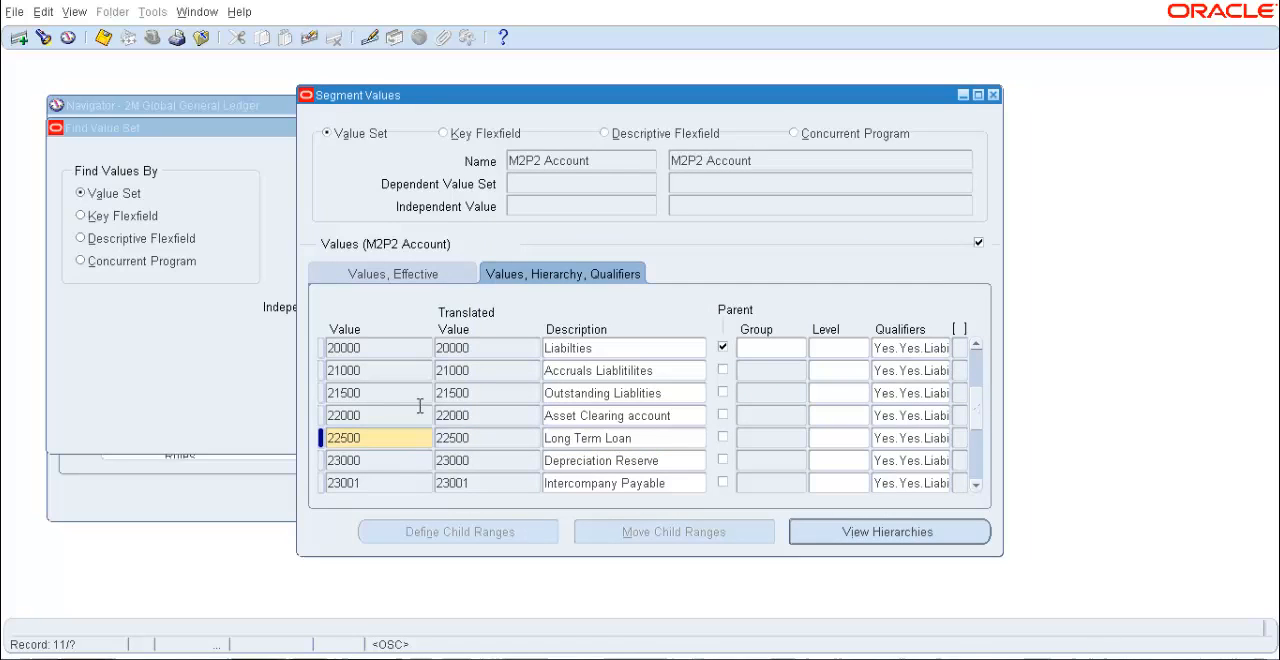
Add value 30500 Retained Earning-Asia with Ownership/Stockholder's Equity qualifiers and confirm.
left_click(18, 36)
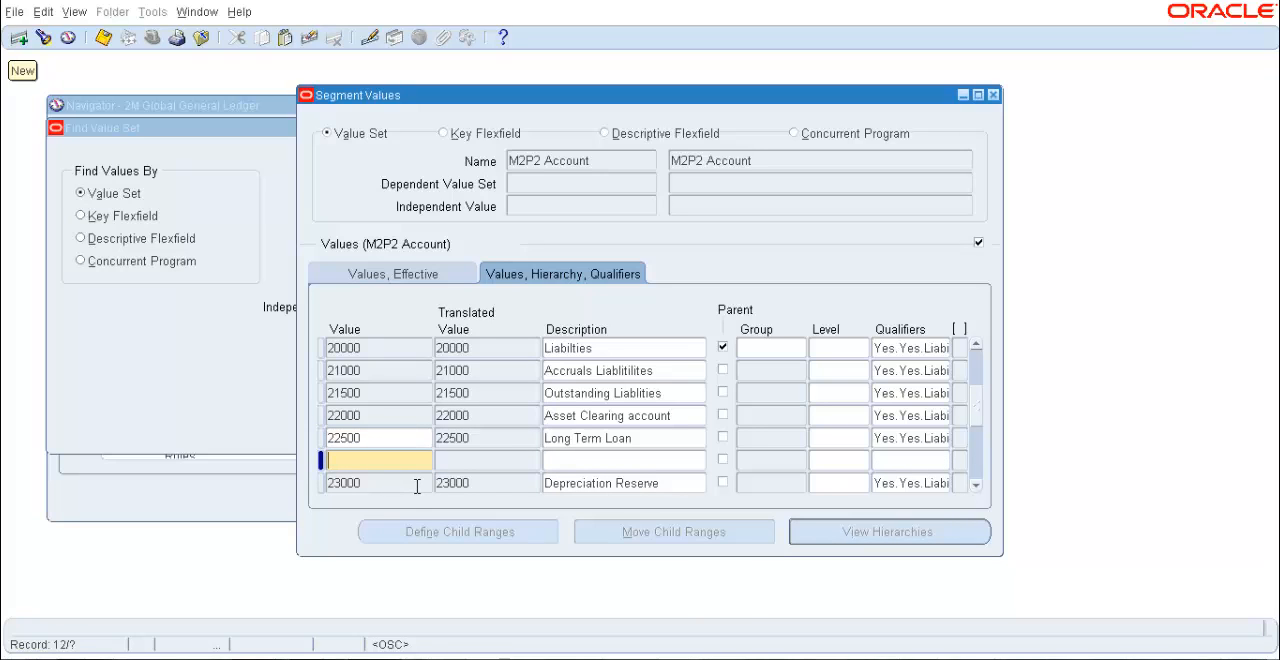
type("30500")
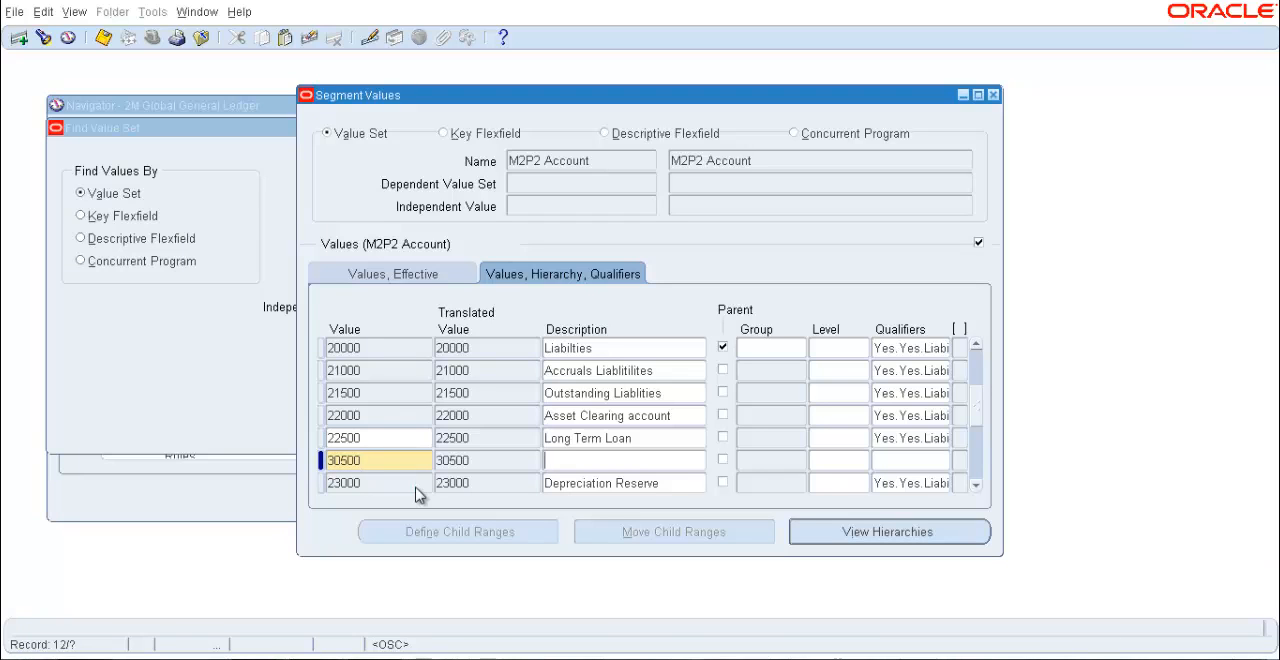
type("Re")
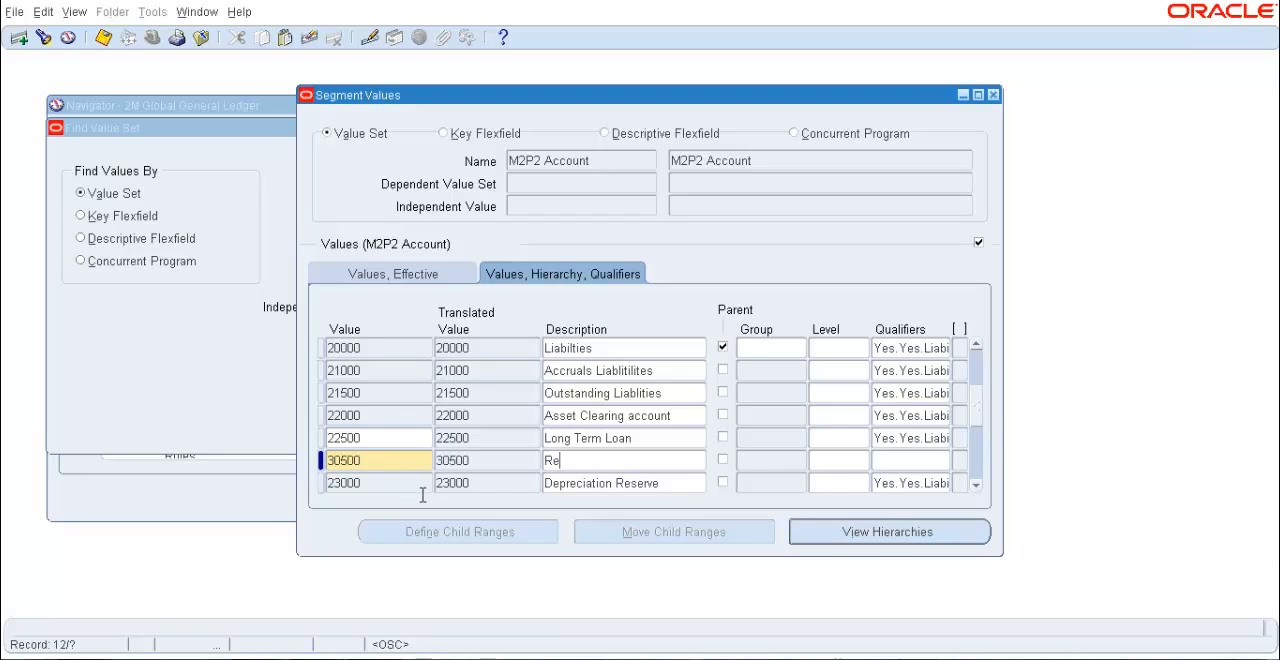
type("tained Earning")
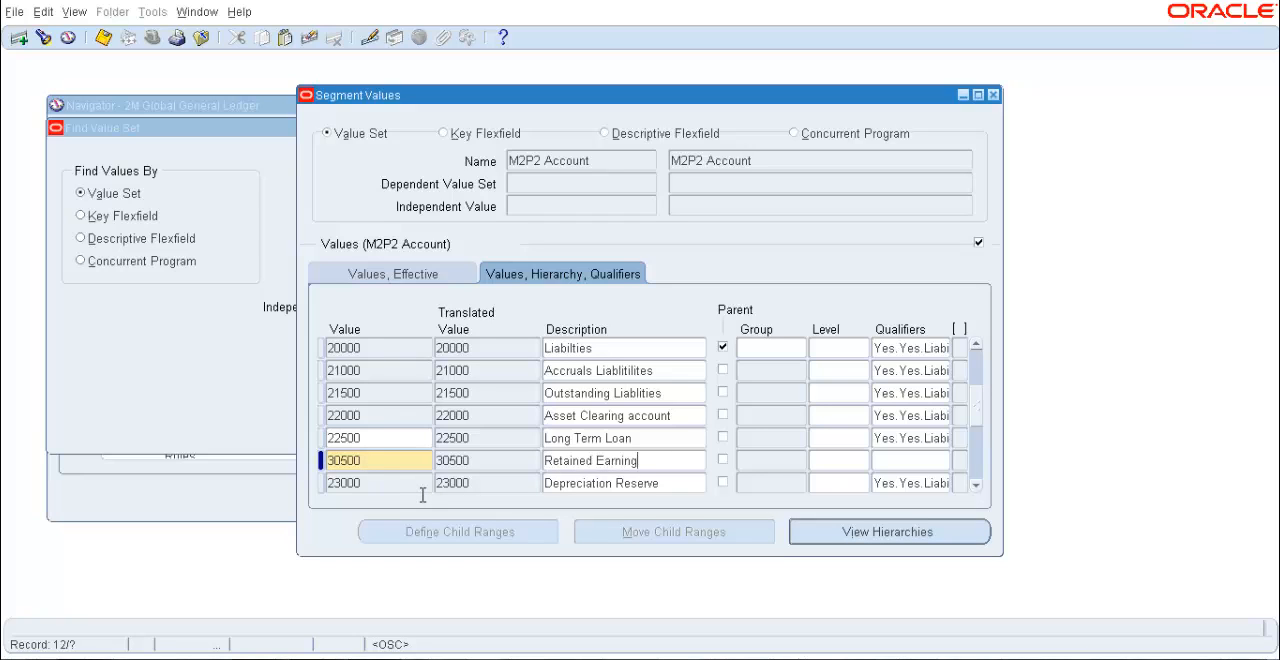
type("Asis")
type("o")
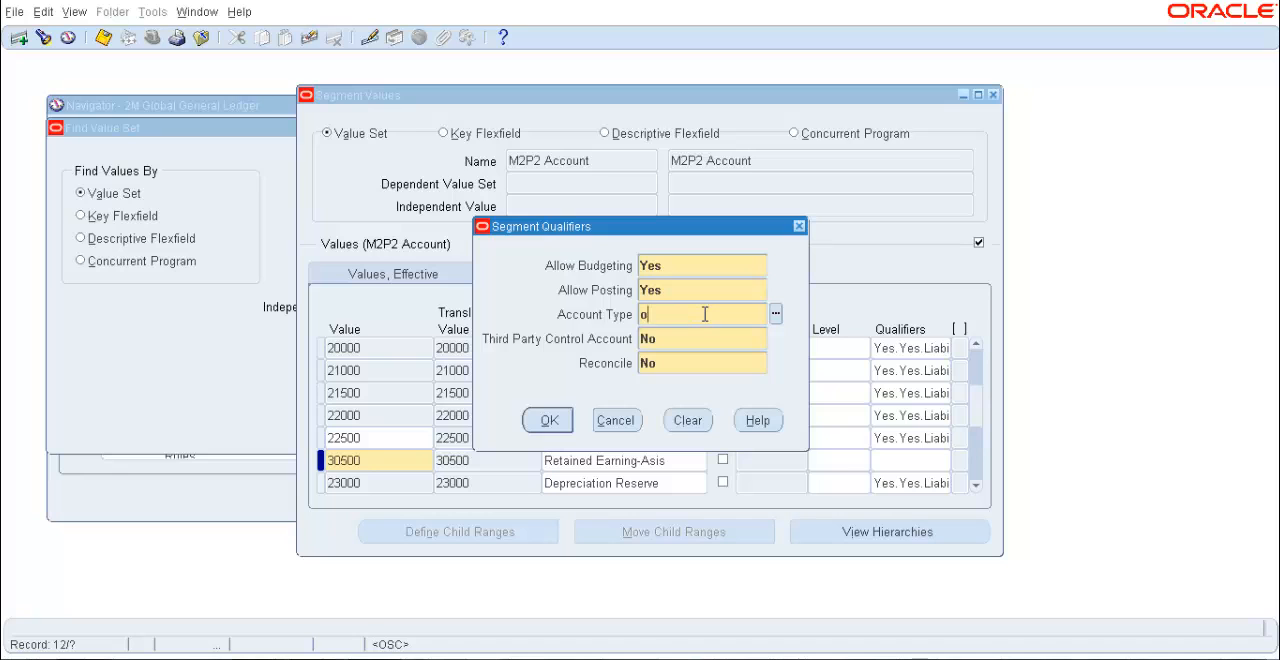
left_click(776, 314)
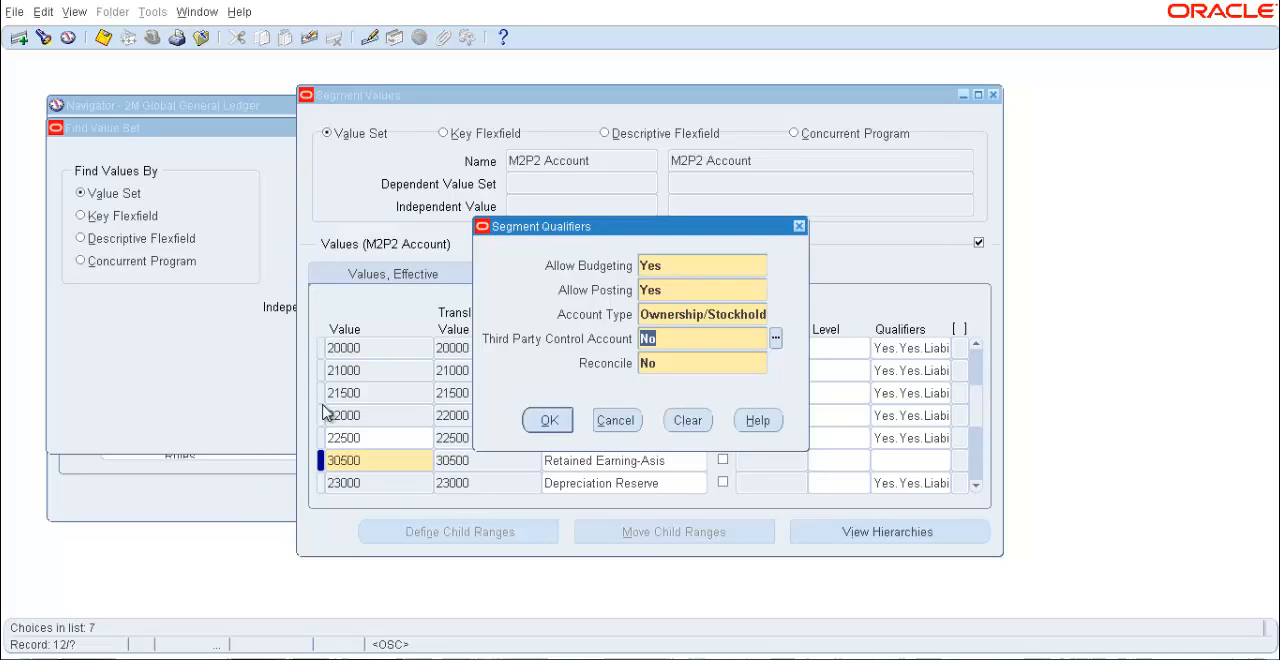
left_click(548, 420)
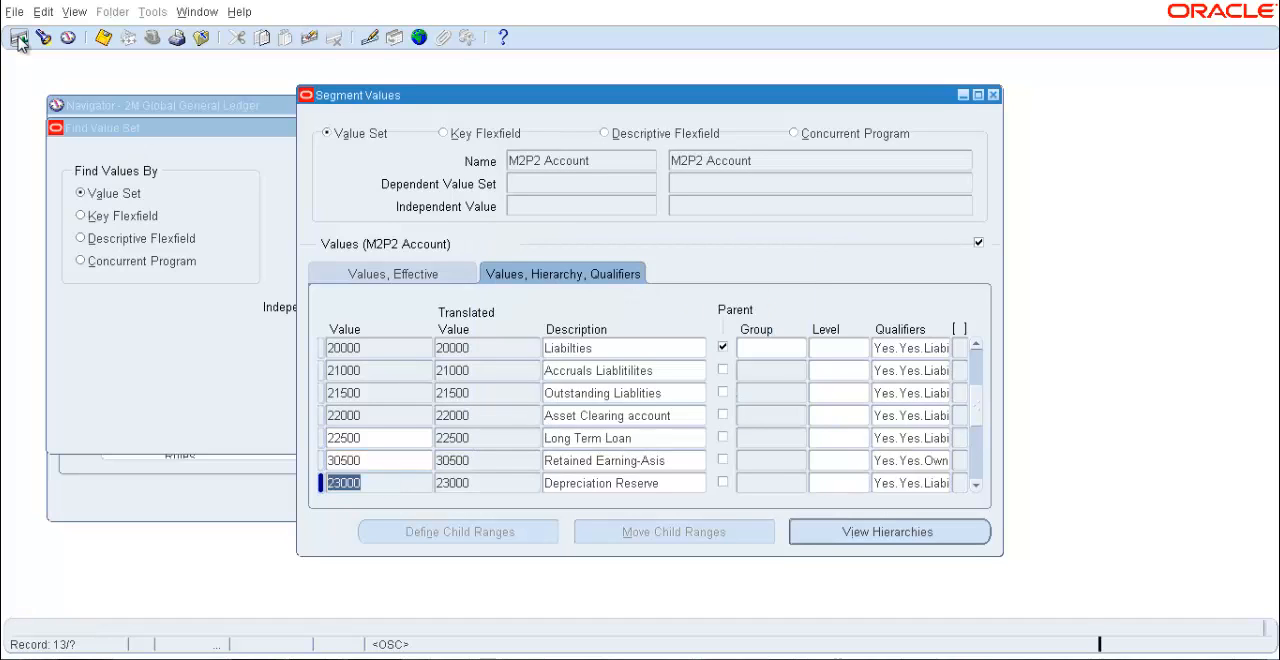
Add value 41500 Sales Revenue - Asia and verify it is enabled on the Effective tab.
left_click(20, 36)
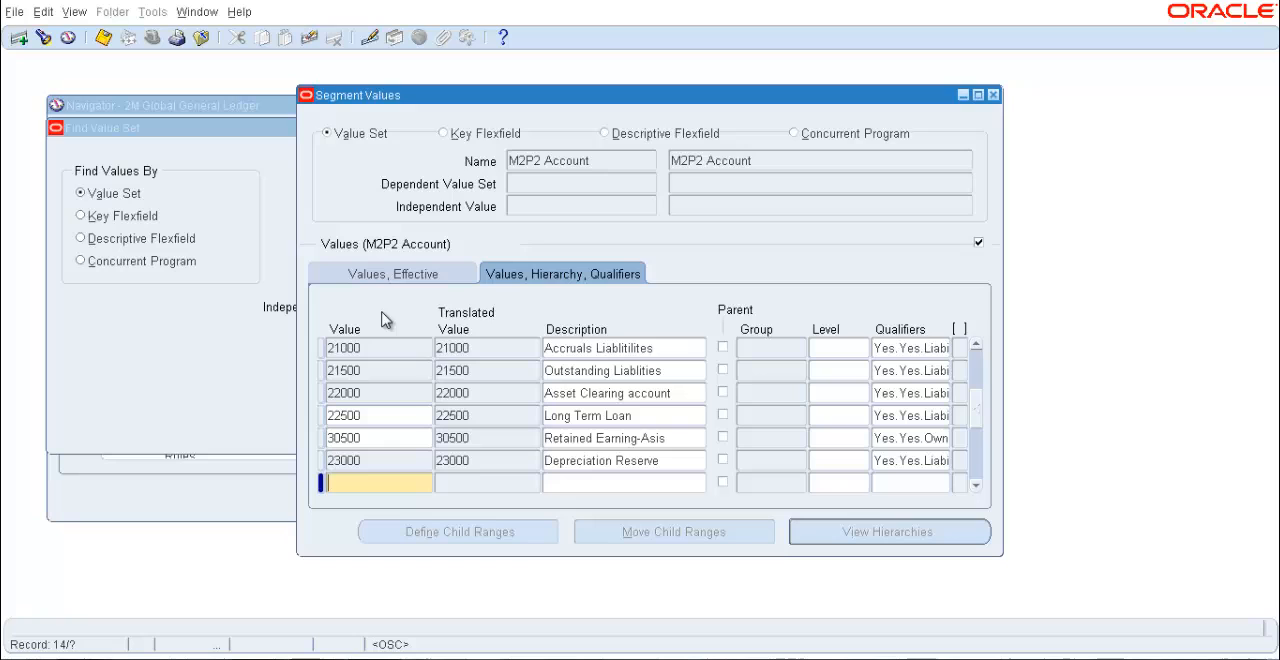
type("41500")
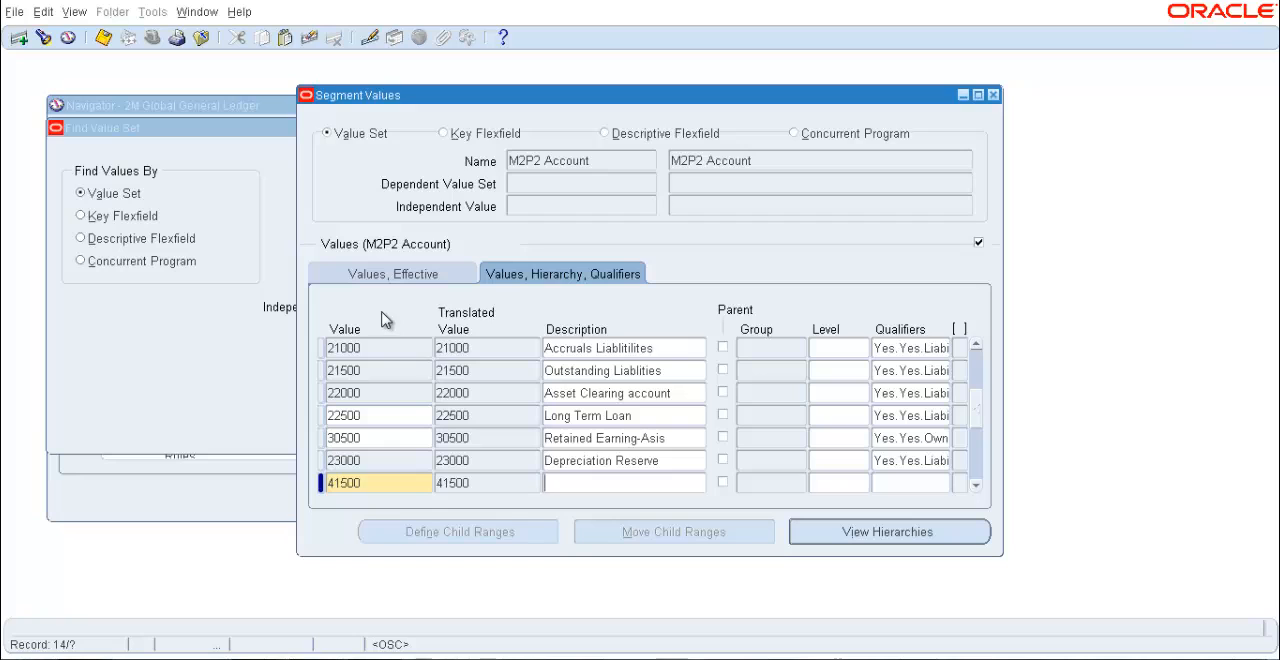
type("Sales Revenue")
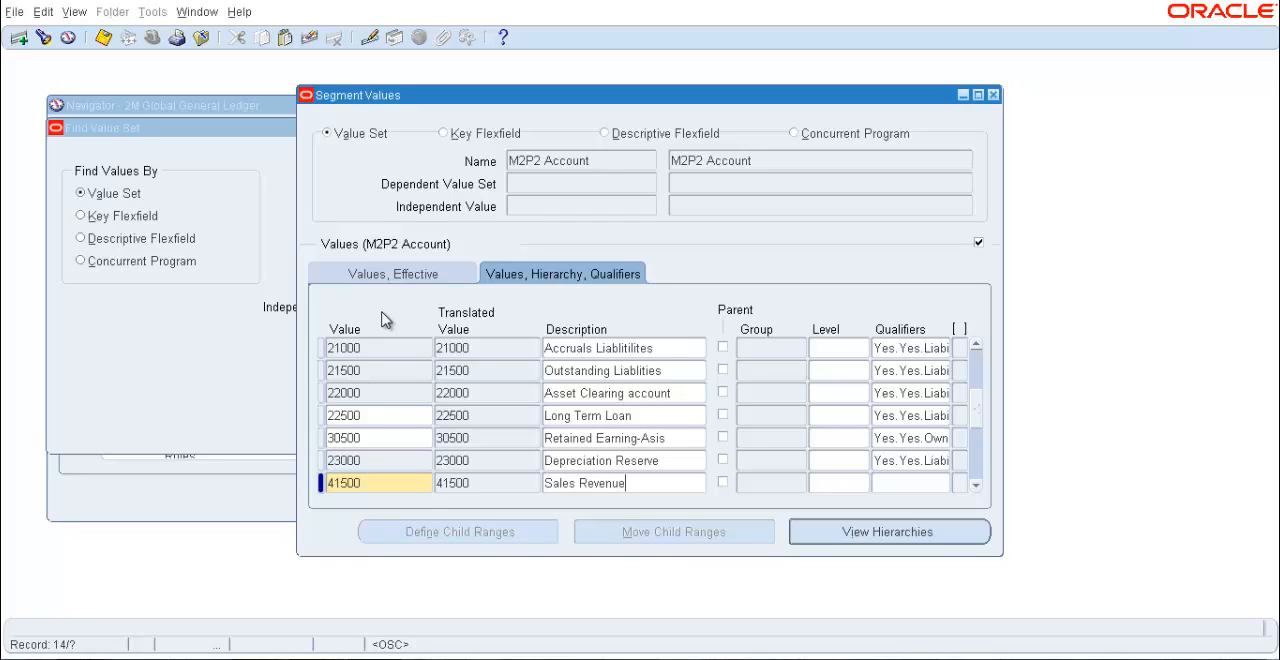
left_click(392, 272)
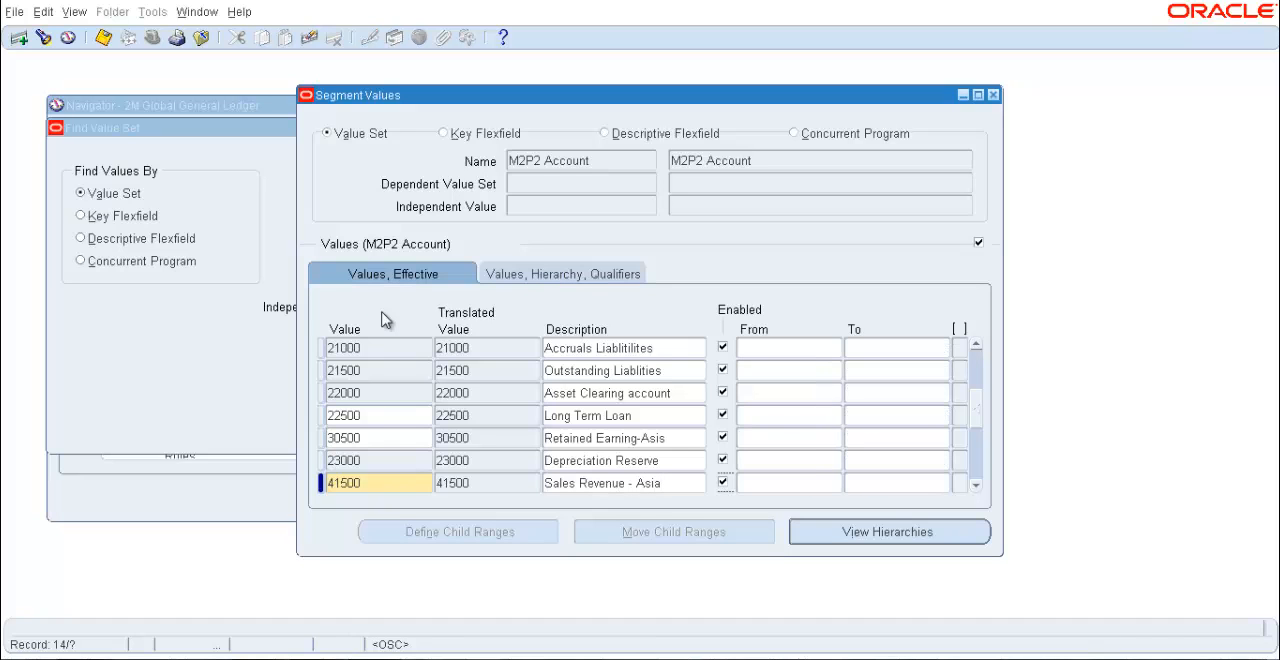
left_click(562, 272)
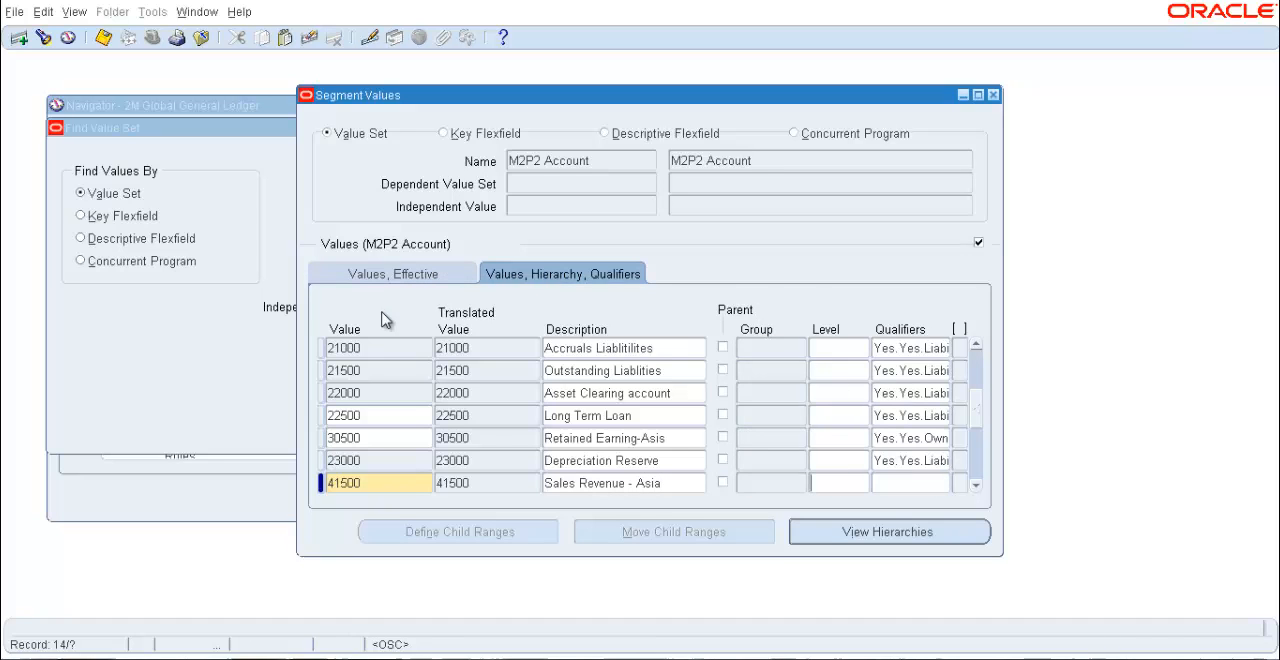
Set 41500's qualifiers to Account Type Revenue and confirm.
left_click(908, 482)
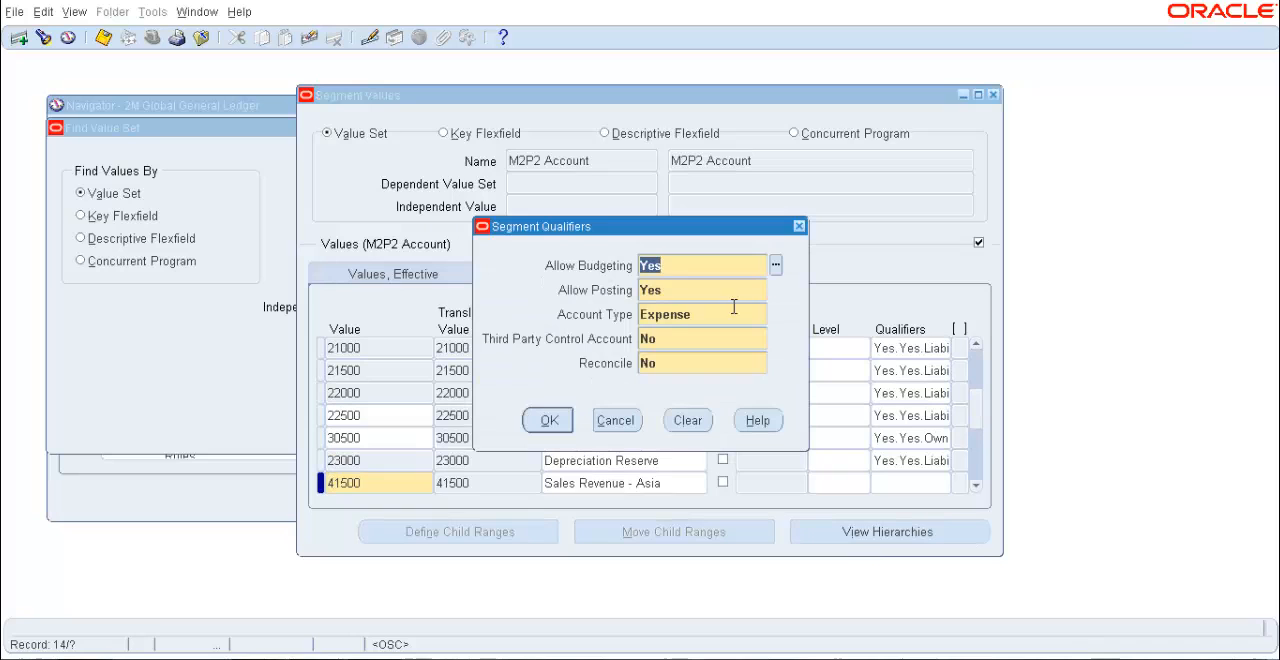
left_click(700, 314)
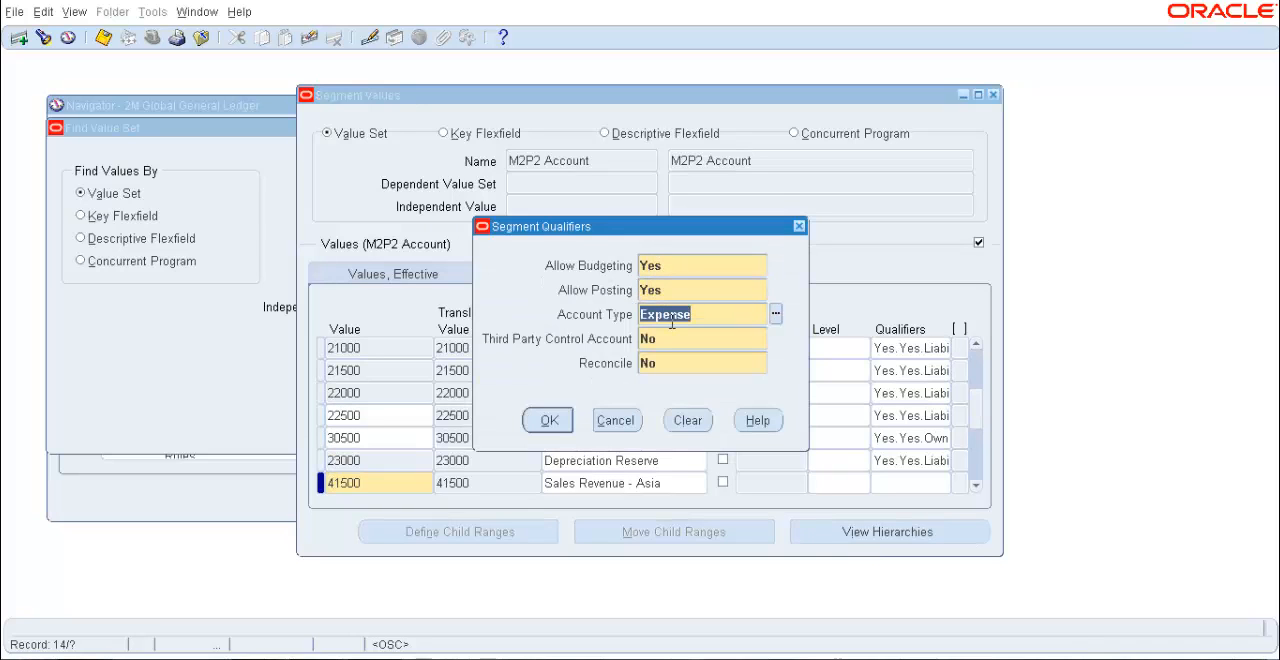
left_click(776, 314)
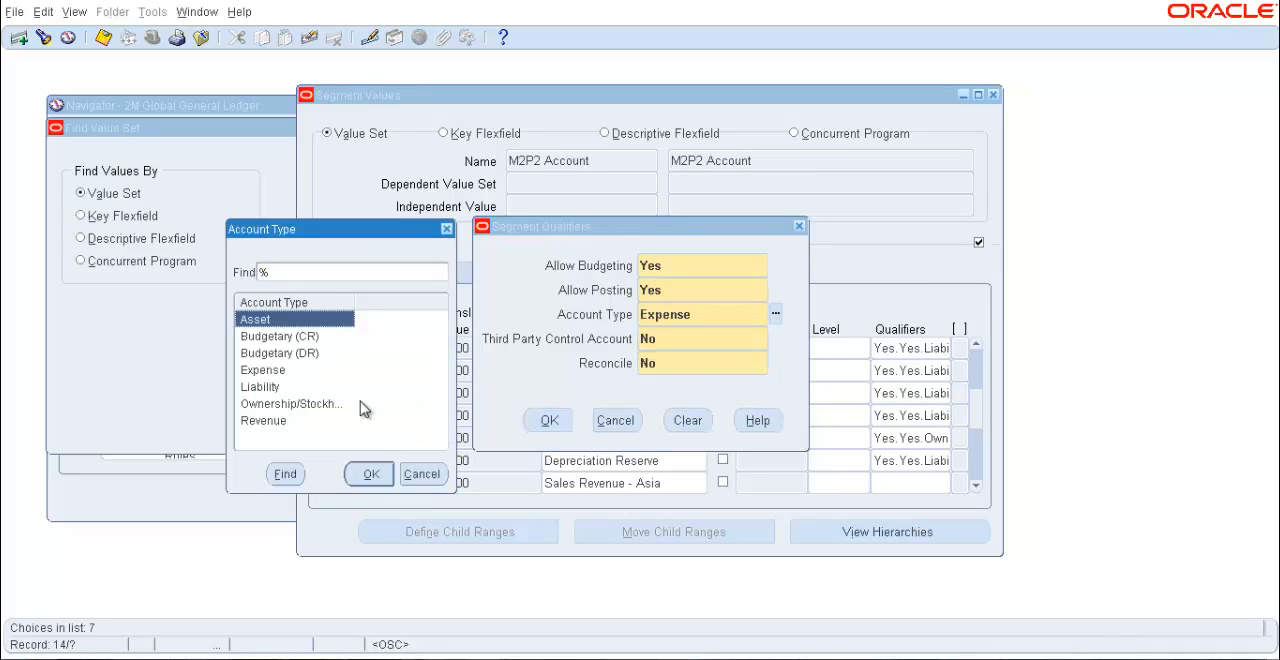
left_click(368, 472)
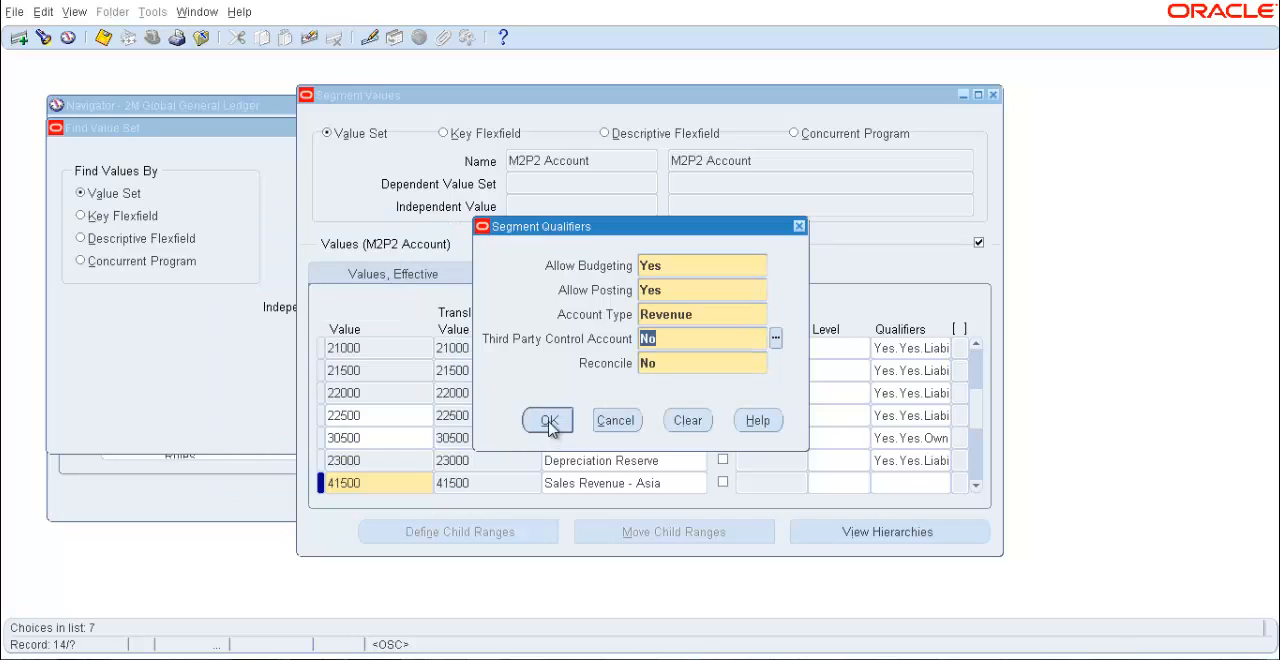
left_click(548, 420)
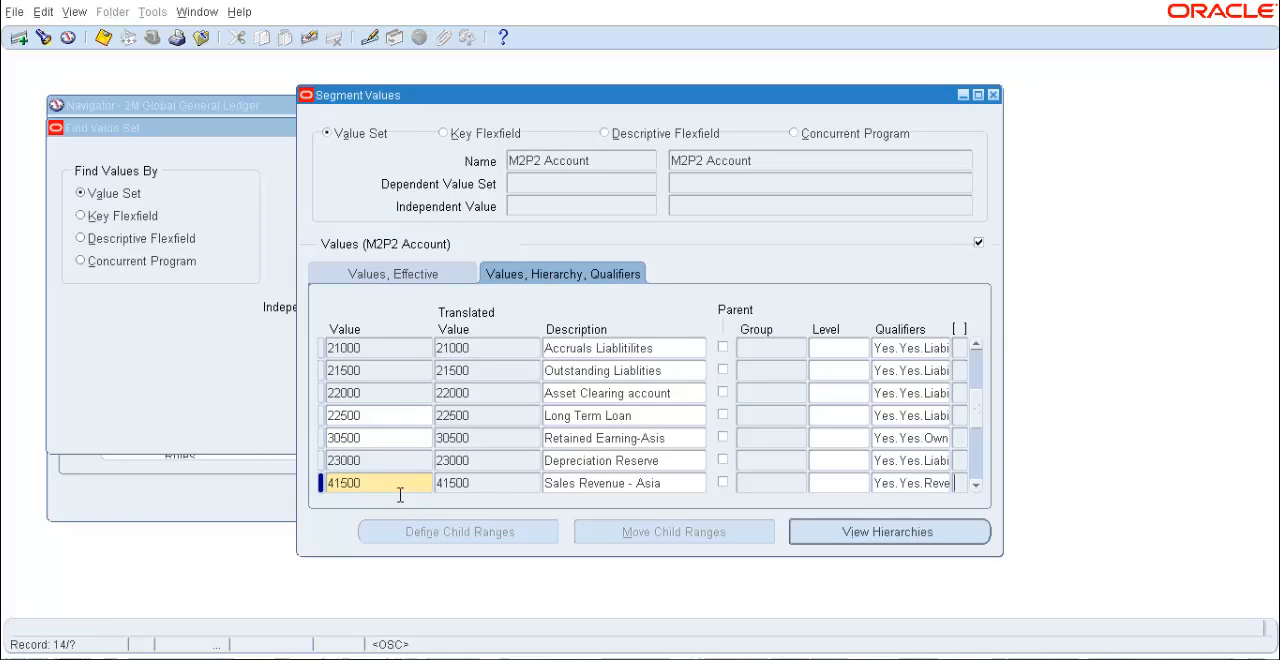
scroll("down", 3)
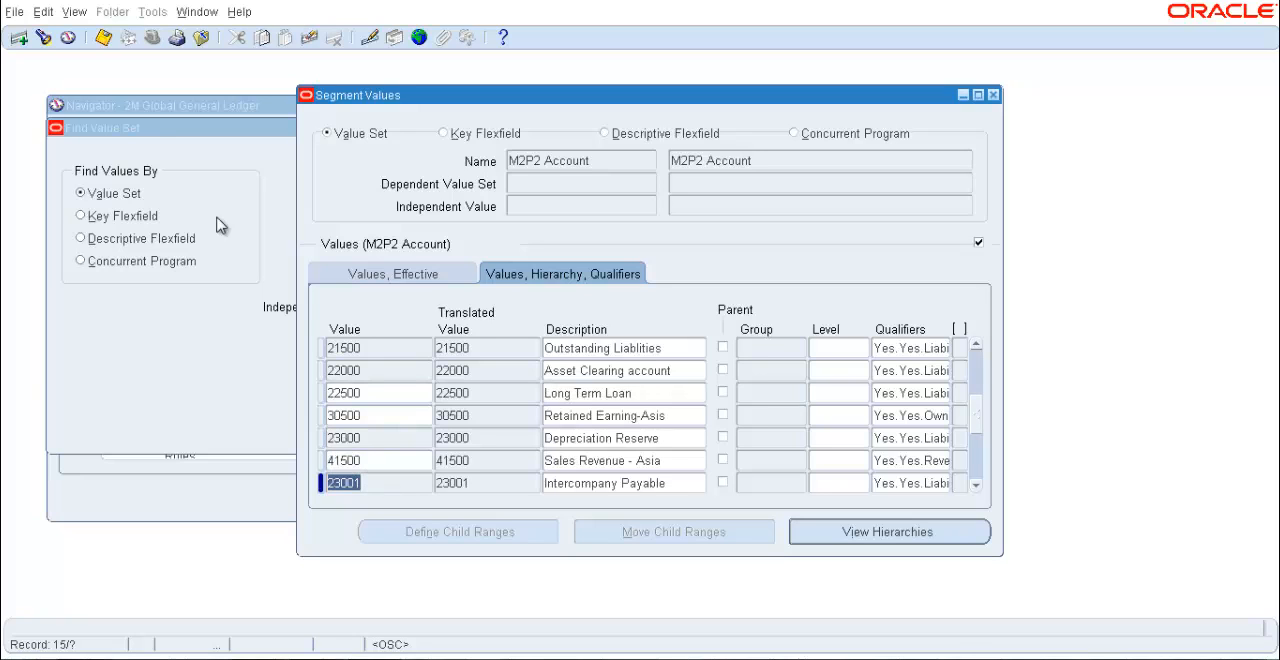
Add value 51500 Salaries and Wages, accepting the default Expense qualifiers.
left_click(20, 36)
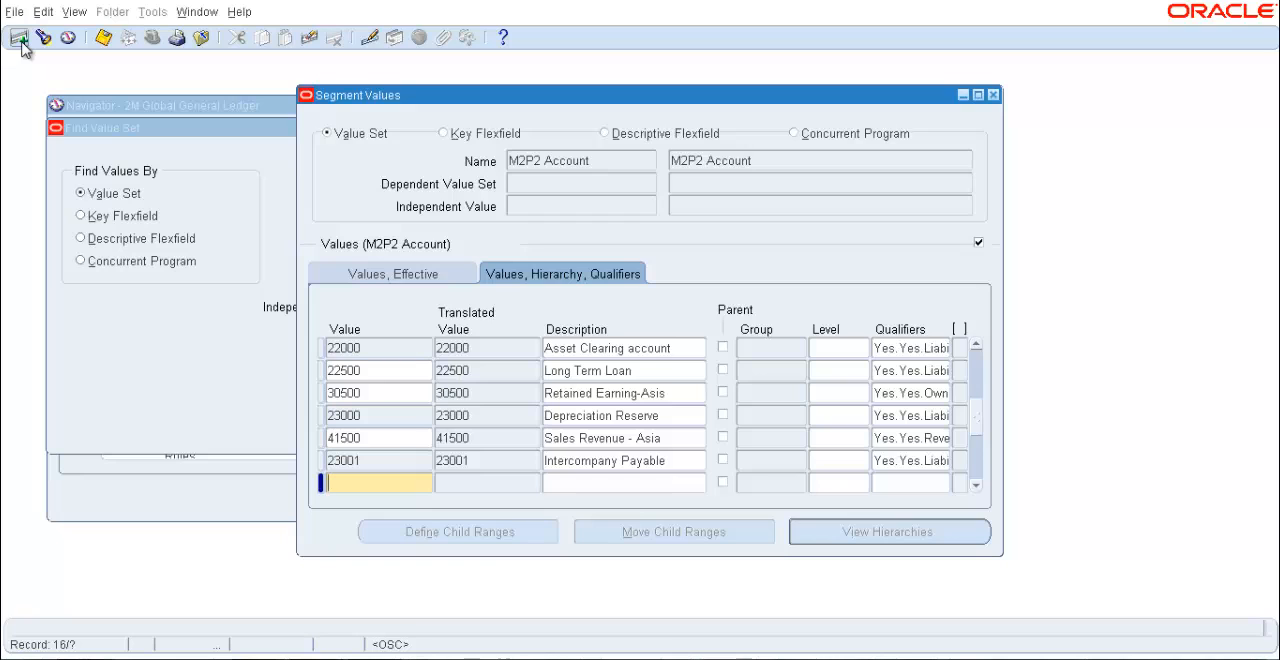
type("5")
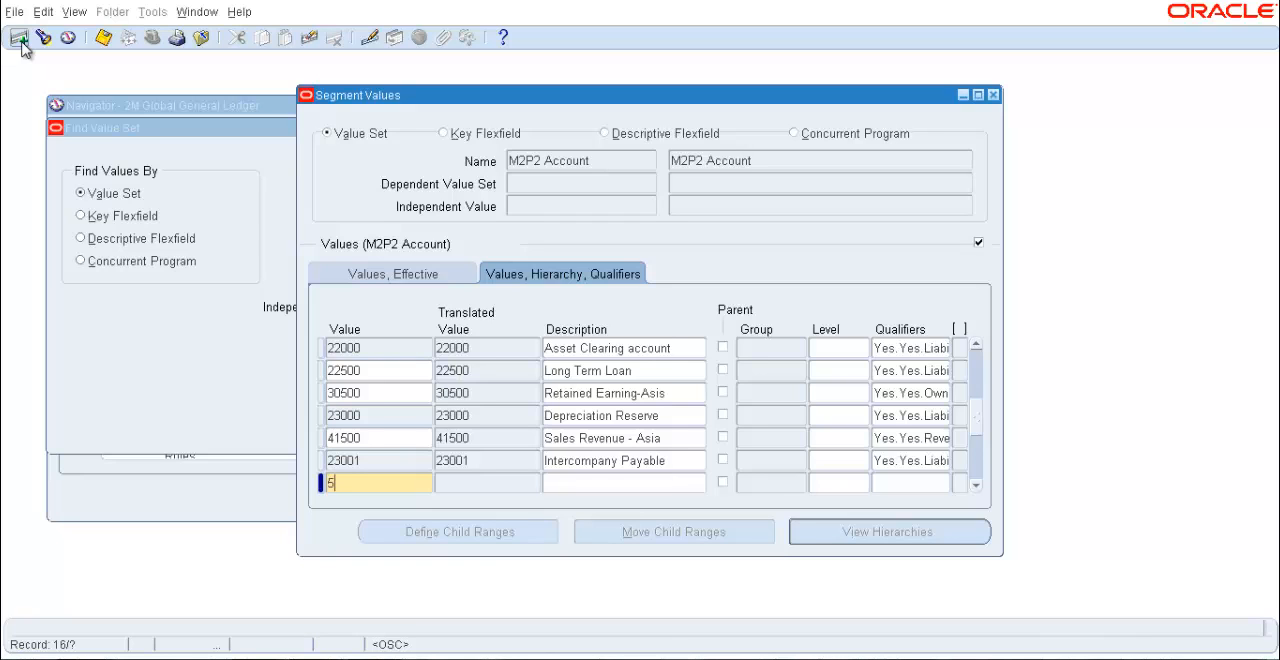
type("1500")
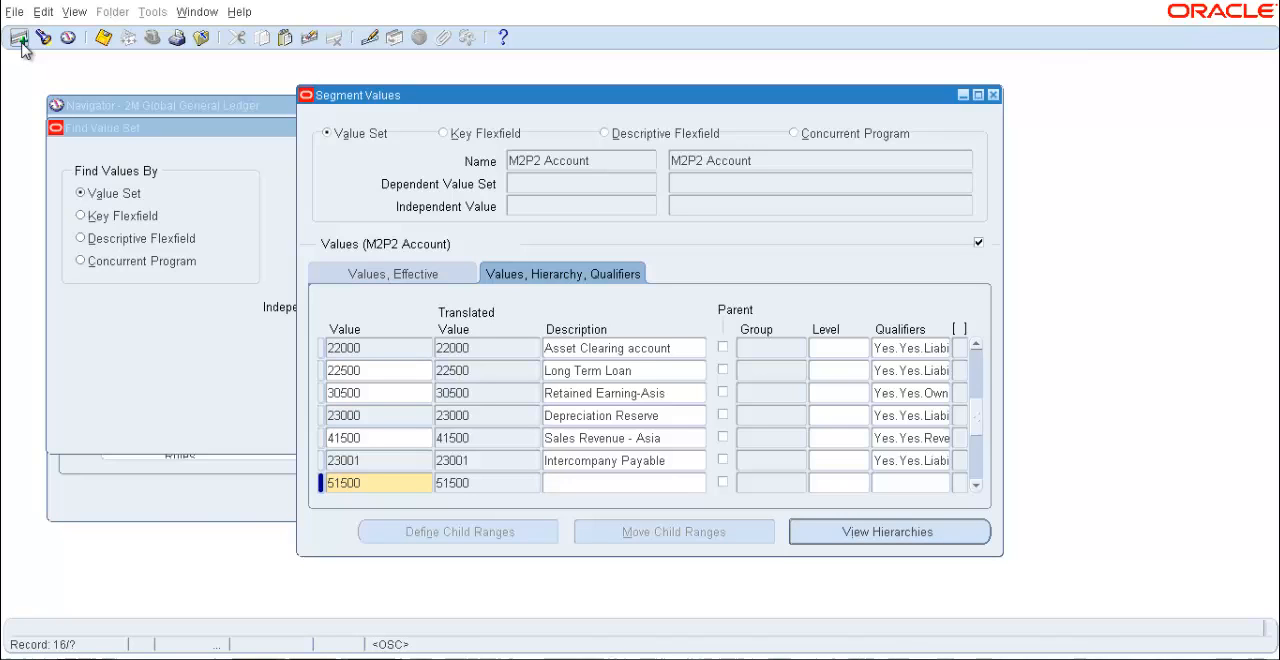
mouse_move(20, 36)
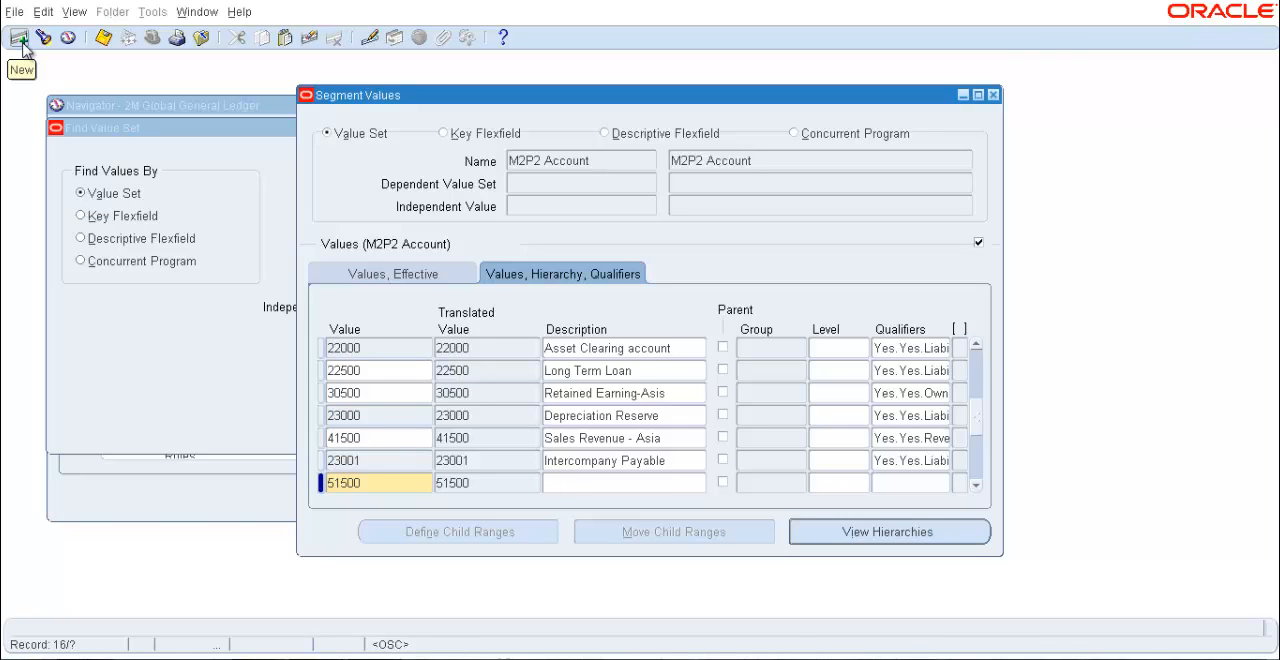
type("Salaries and Wages")
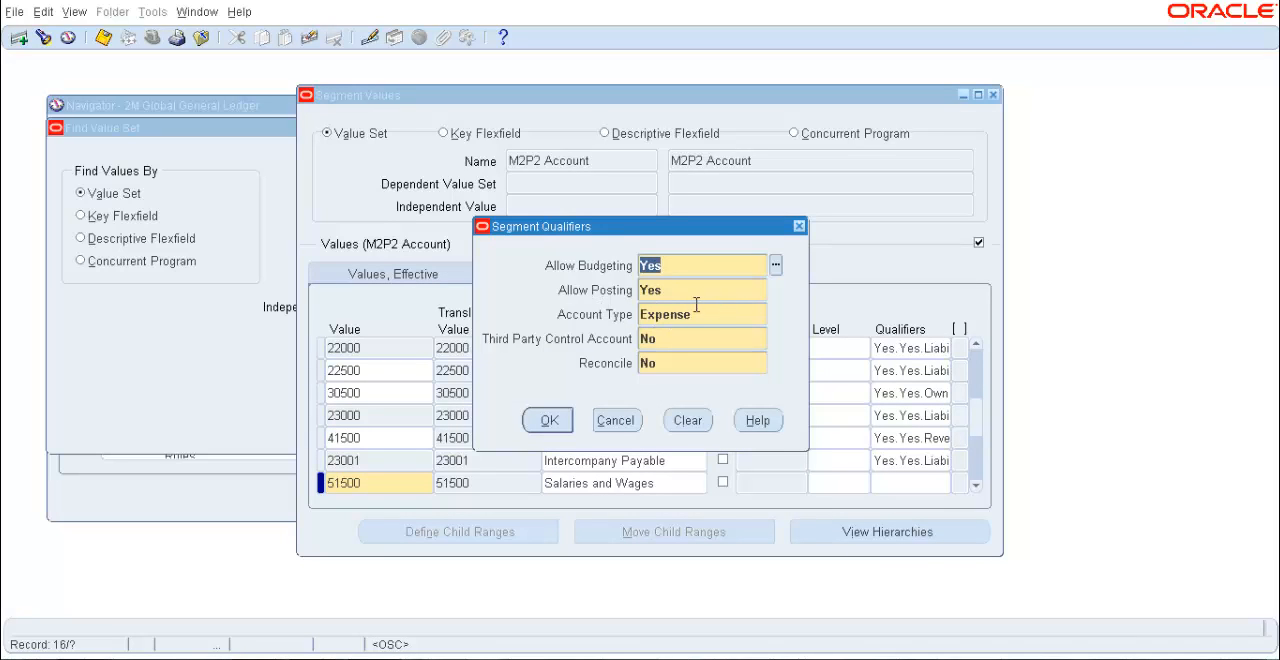
left_click(548, 420)
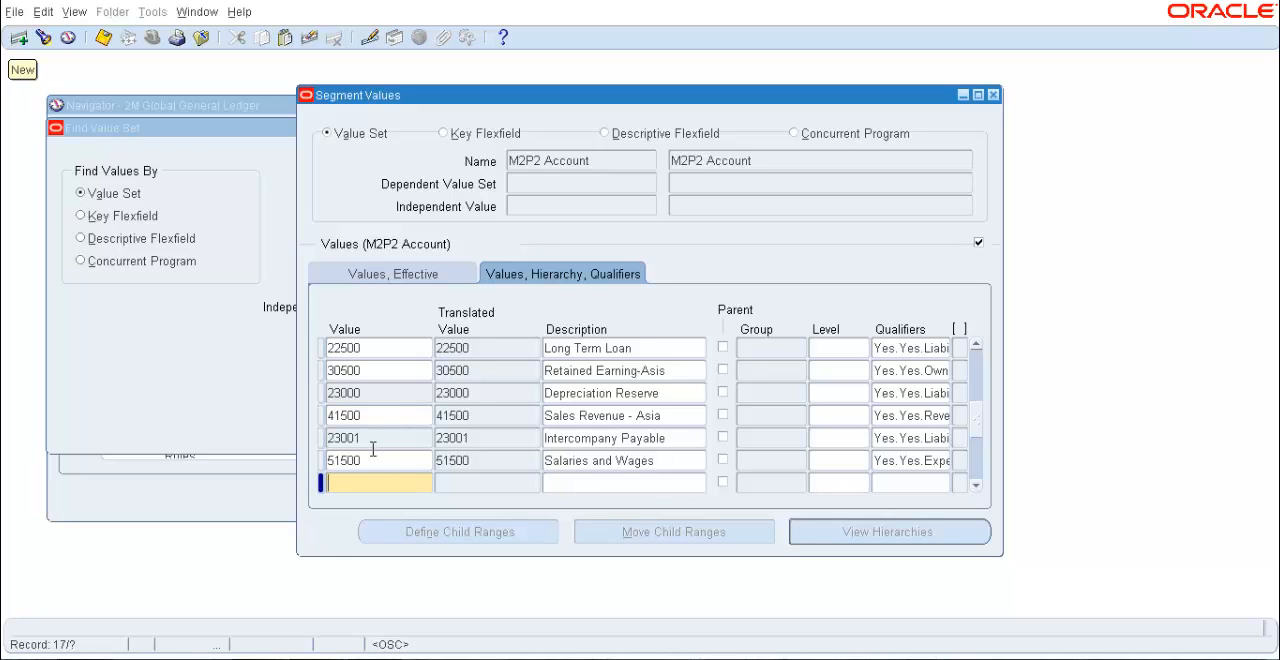
mouse_move(372, 516)
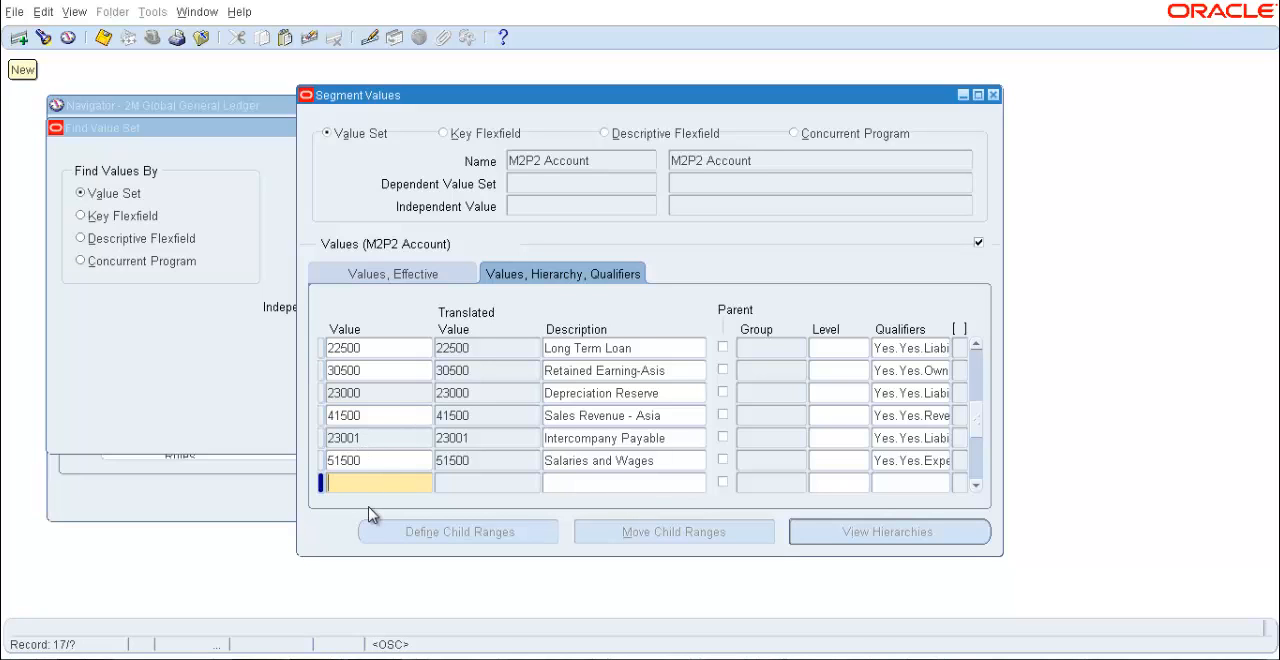
Enter duplicate value 23001 and dismiss the value-already-in-use error.
type("23001")
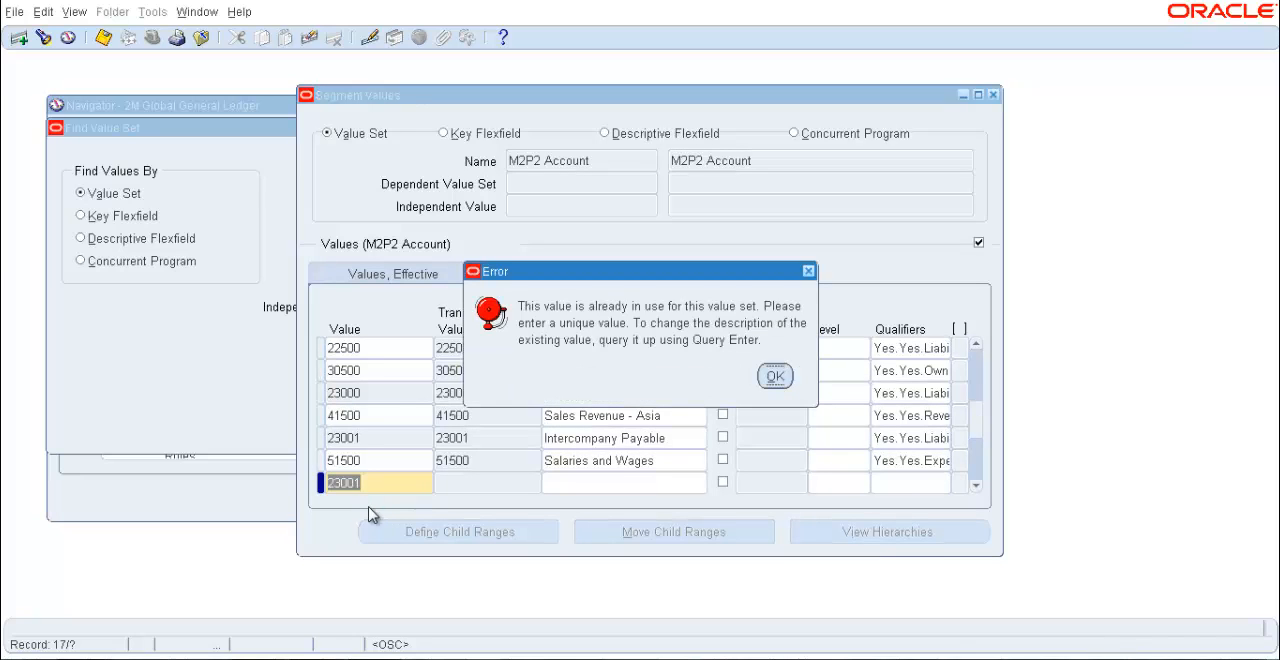
mouse_move(658, 324)
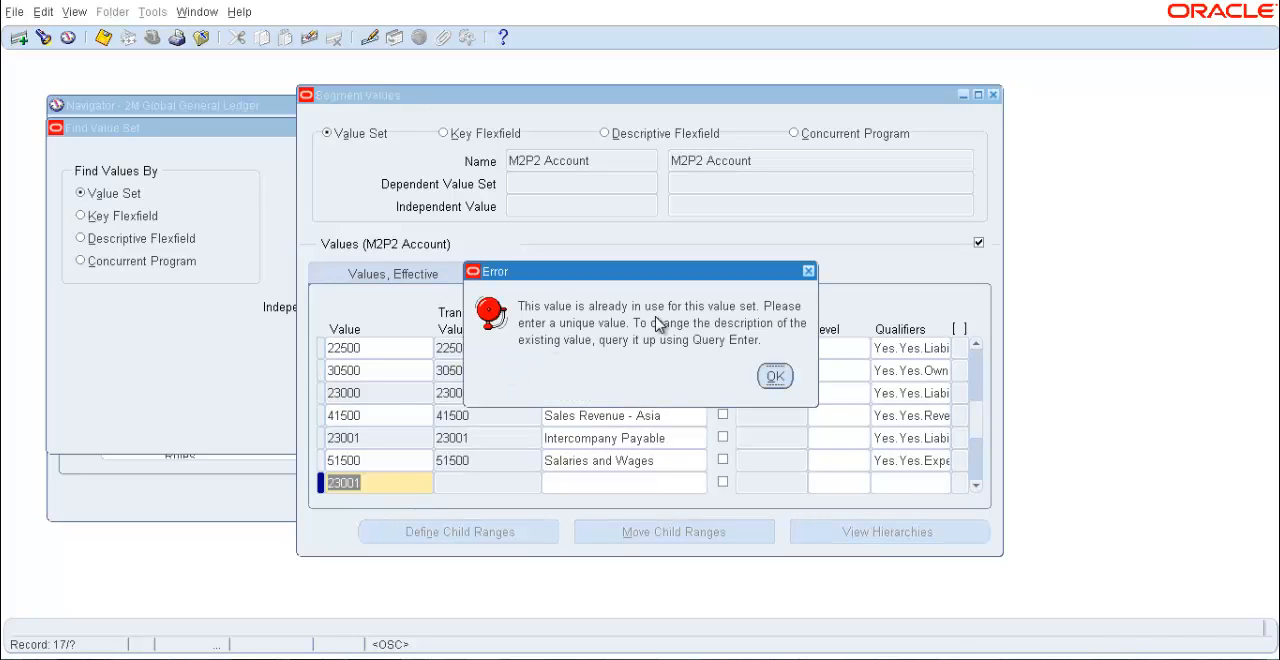
mouse_move(616, 352)
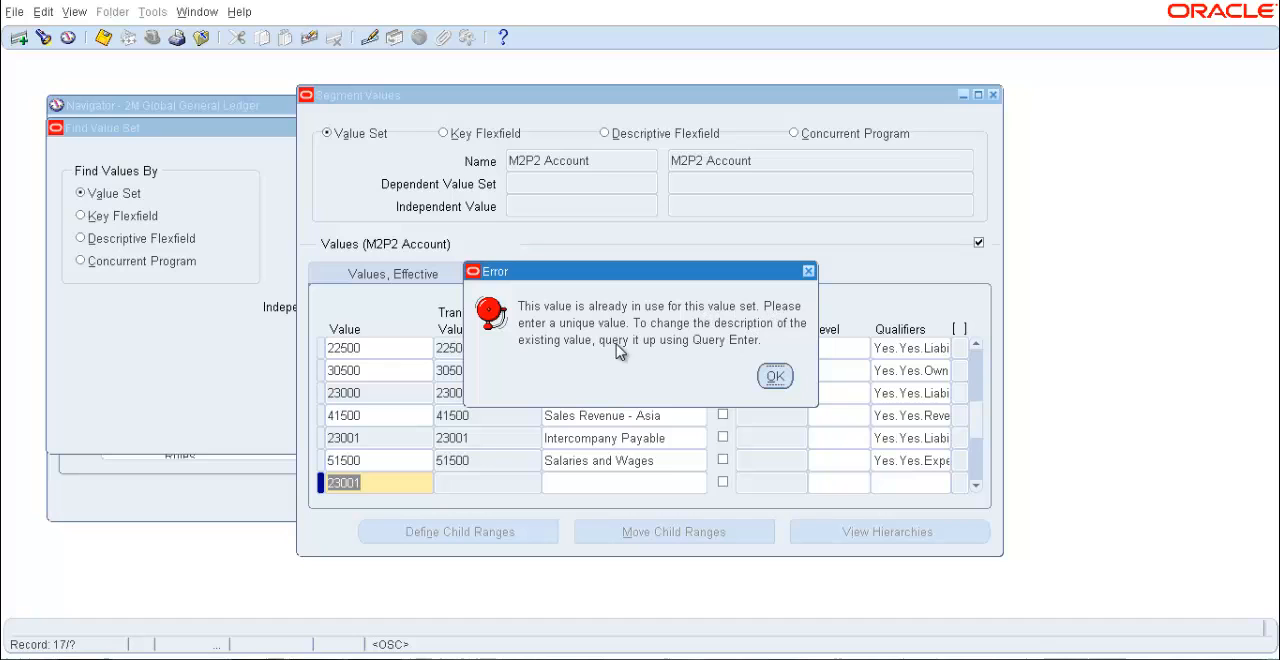
mouse_move(698, 338)
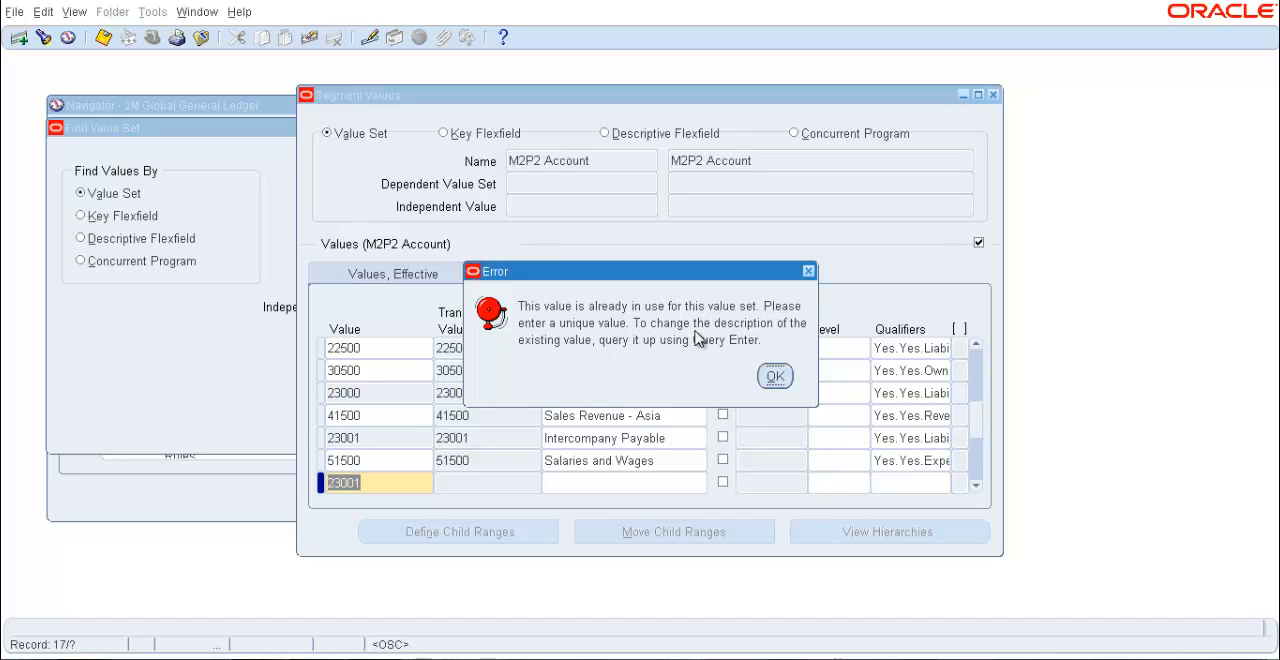
left_click(776, 376)
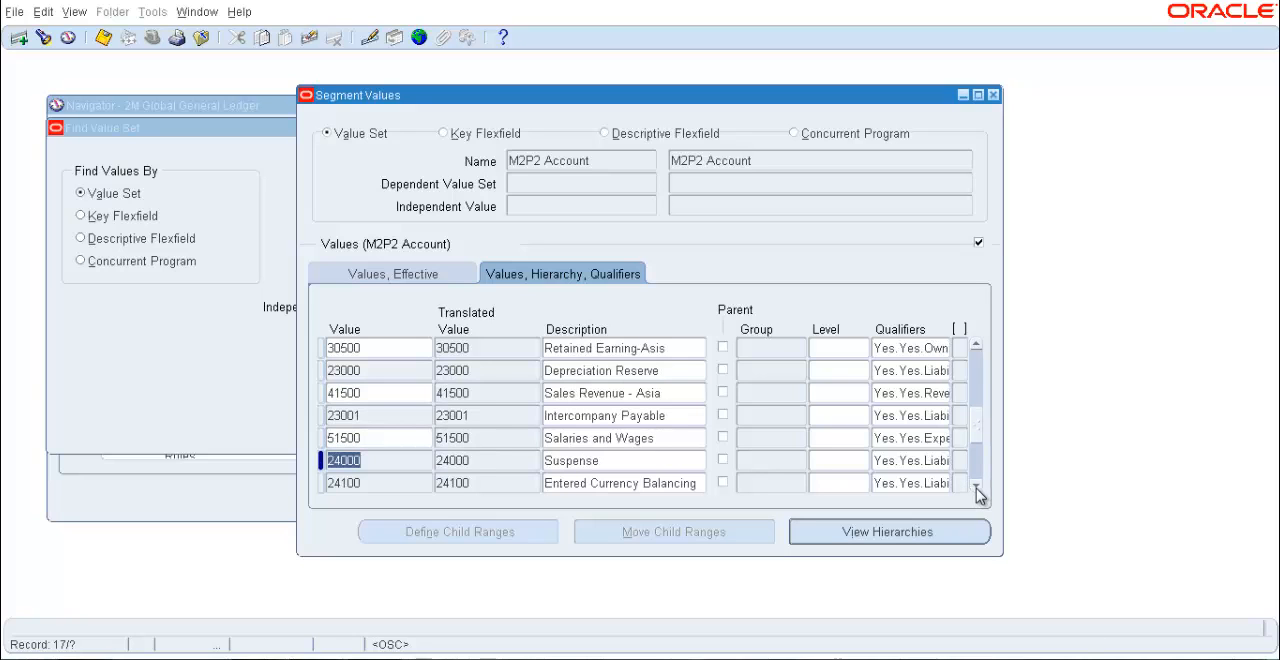
Enter account rows 24000 Suspense, 24100 Entered Currency Balancing and 24200 Revaluation Account.
scroll("down", 3)
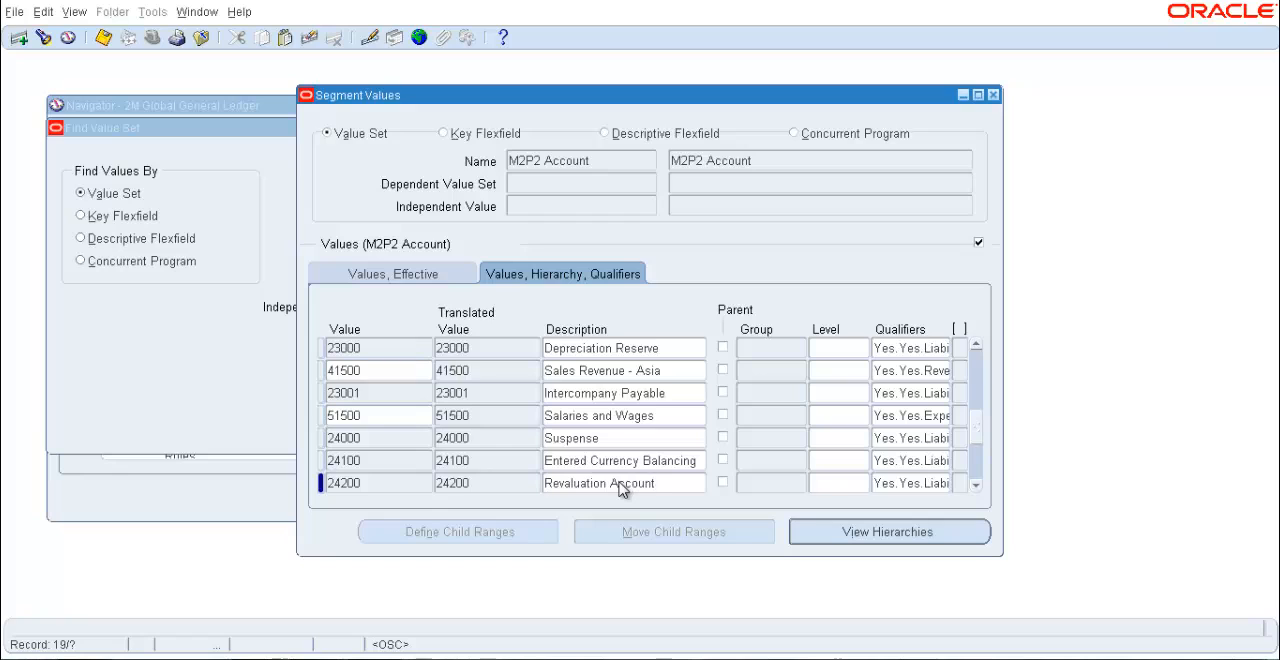
left_click(600, 482)
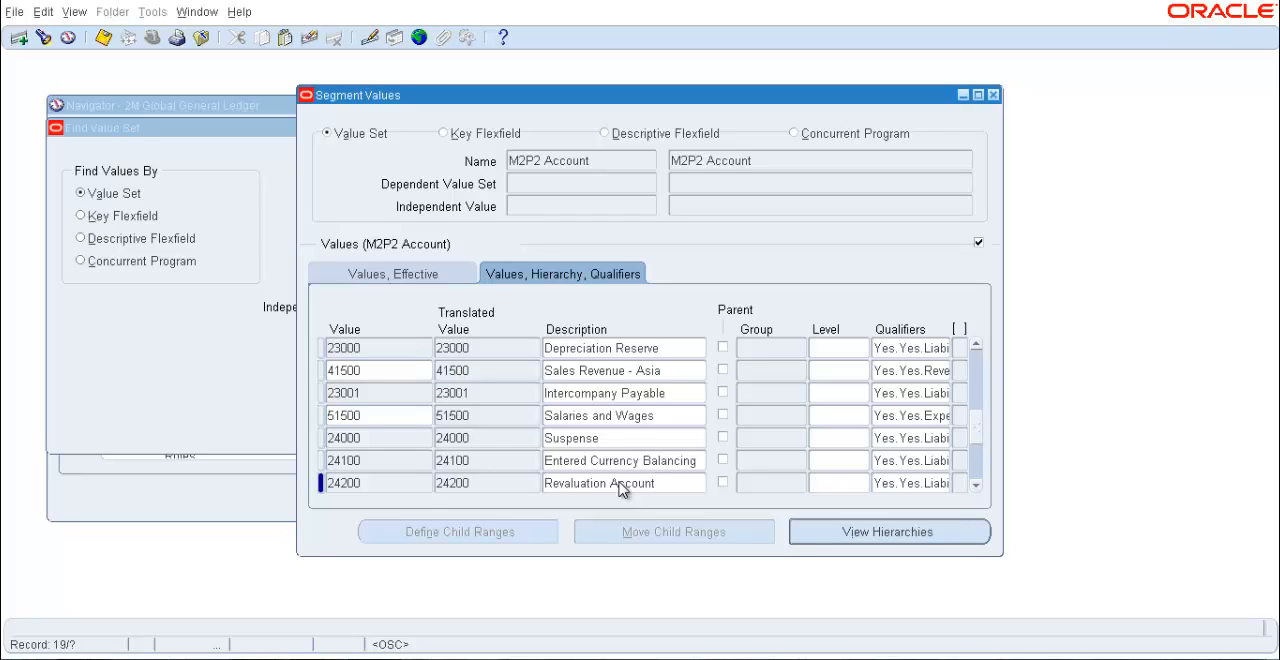
mouse_move(980, 436)
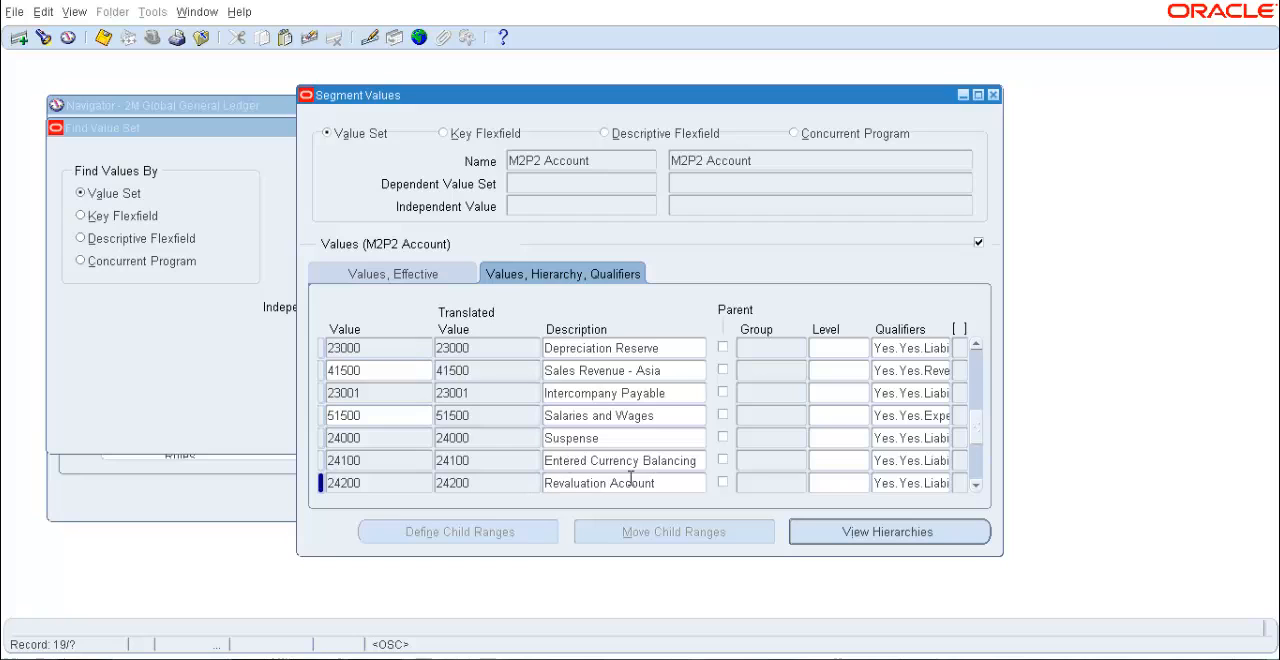
mouse_move(976, 440)
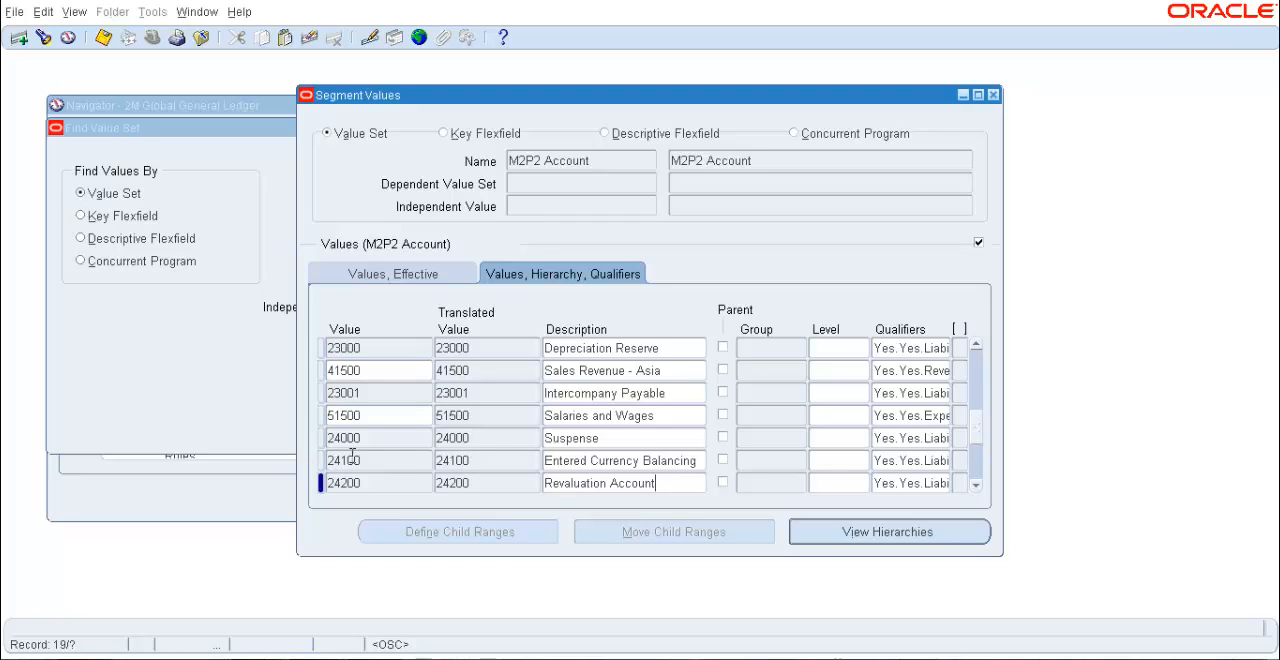
left_click(392, 272)
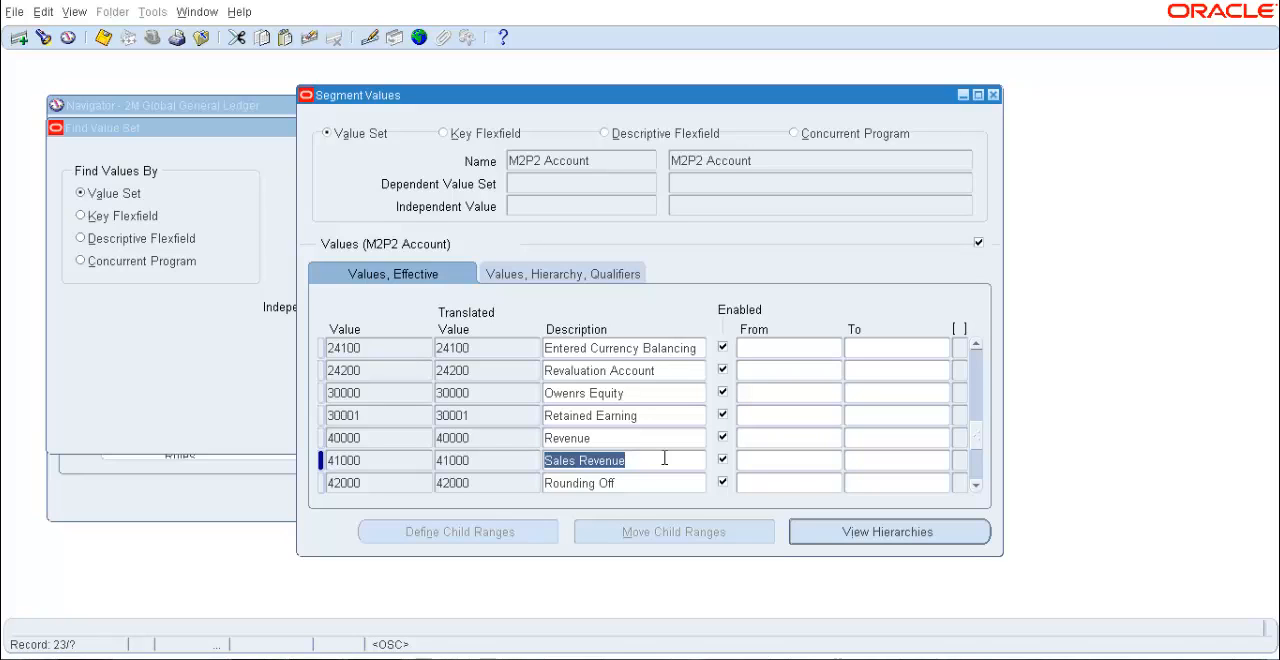
mouse_move(732, 478)
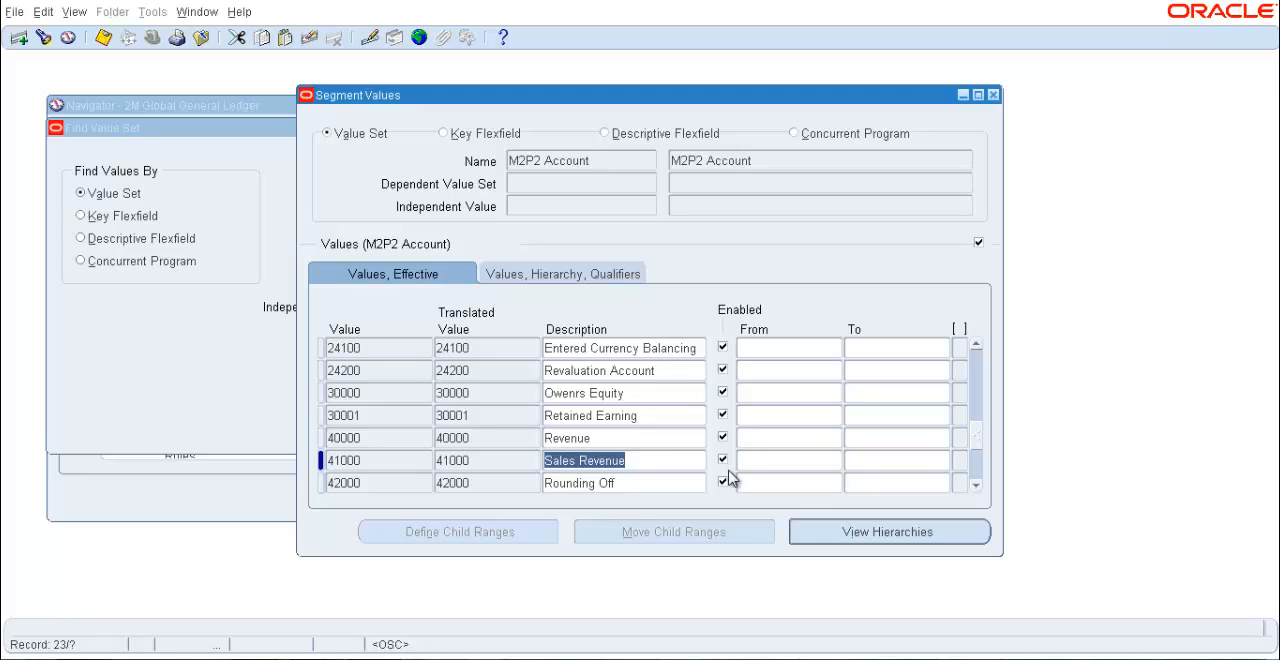
Uncheck Enabled for 41000 Sales Revenue, set To date 17-JUL-2013, and save.
left_click(722, 460)
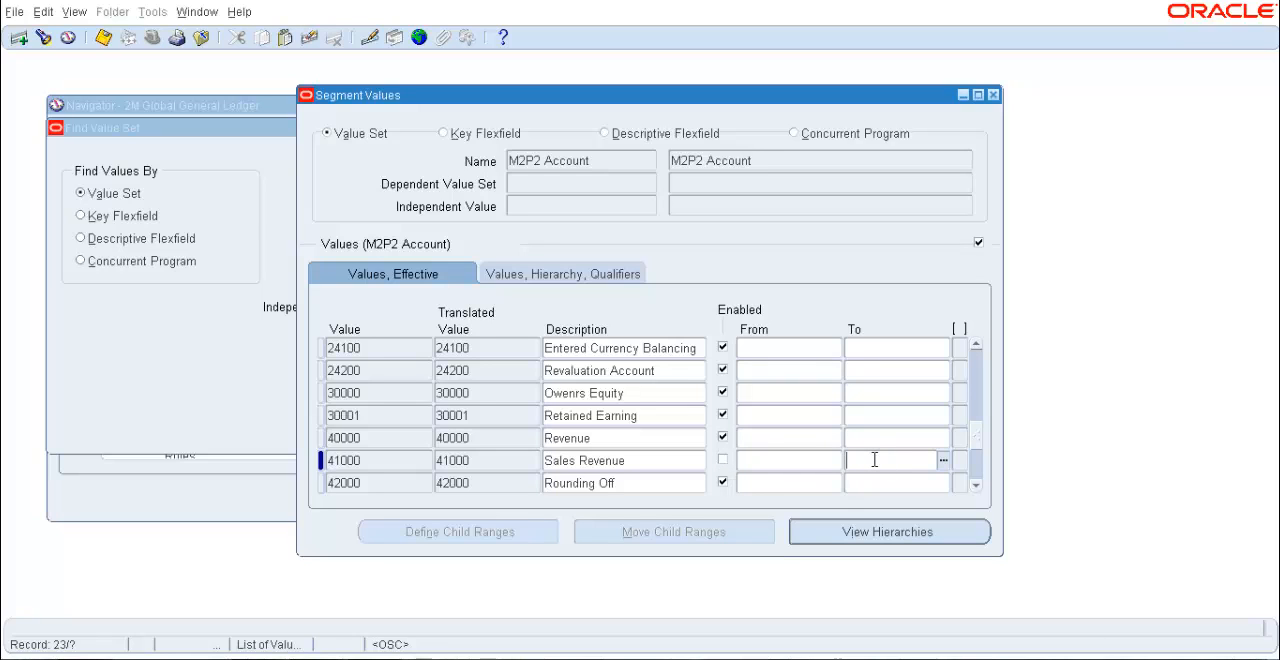
type("17")
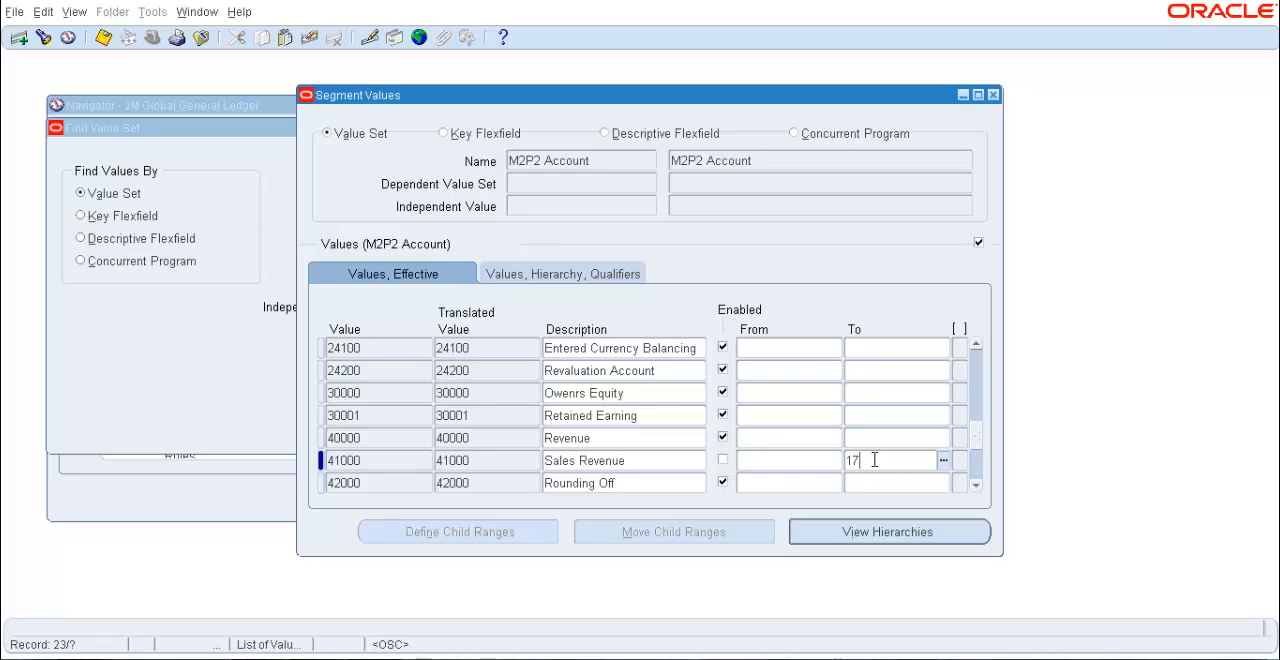
type("-")
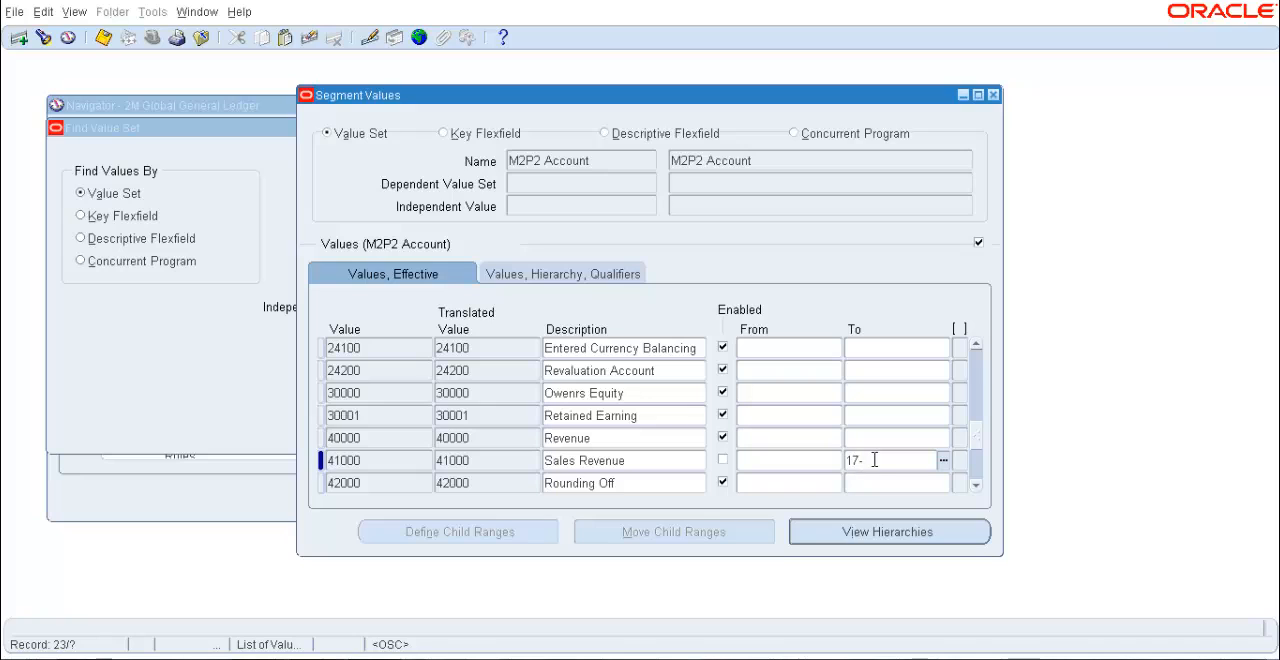
type("JUL-2013")
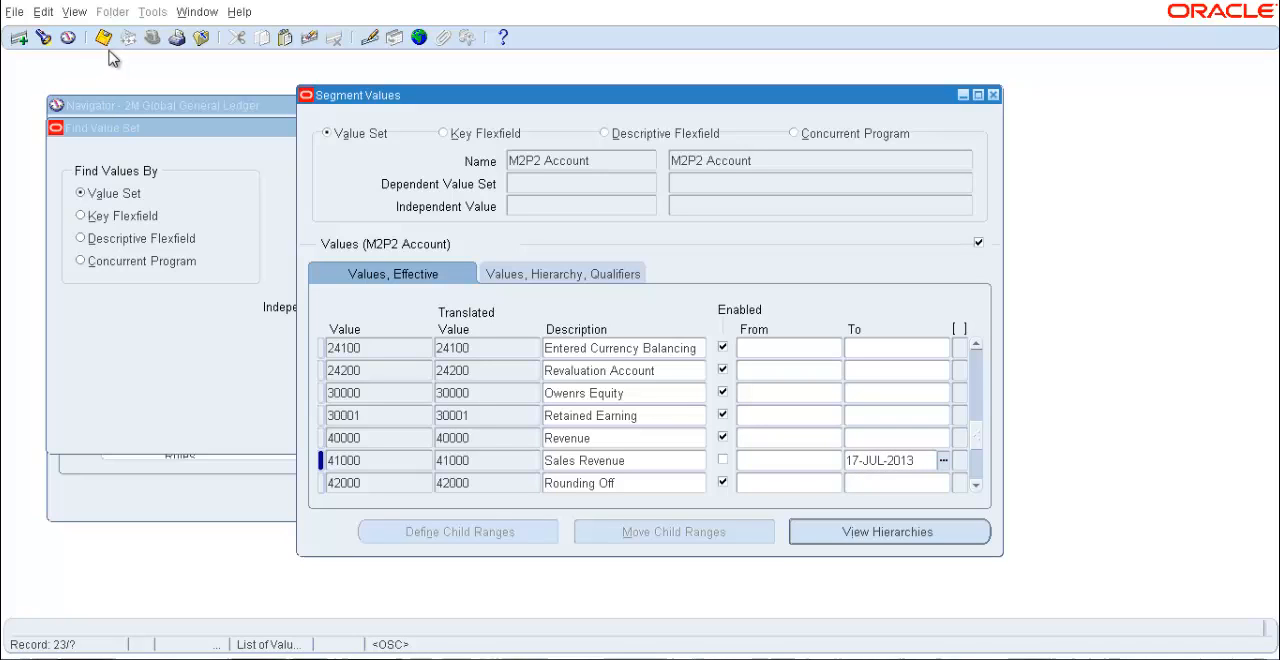
left_click(104, 36)
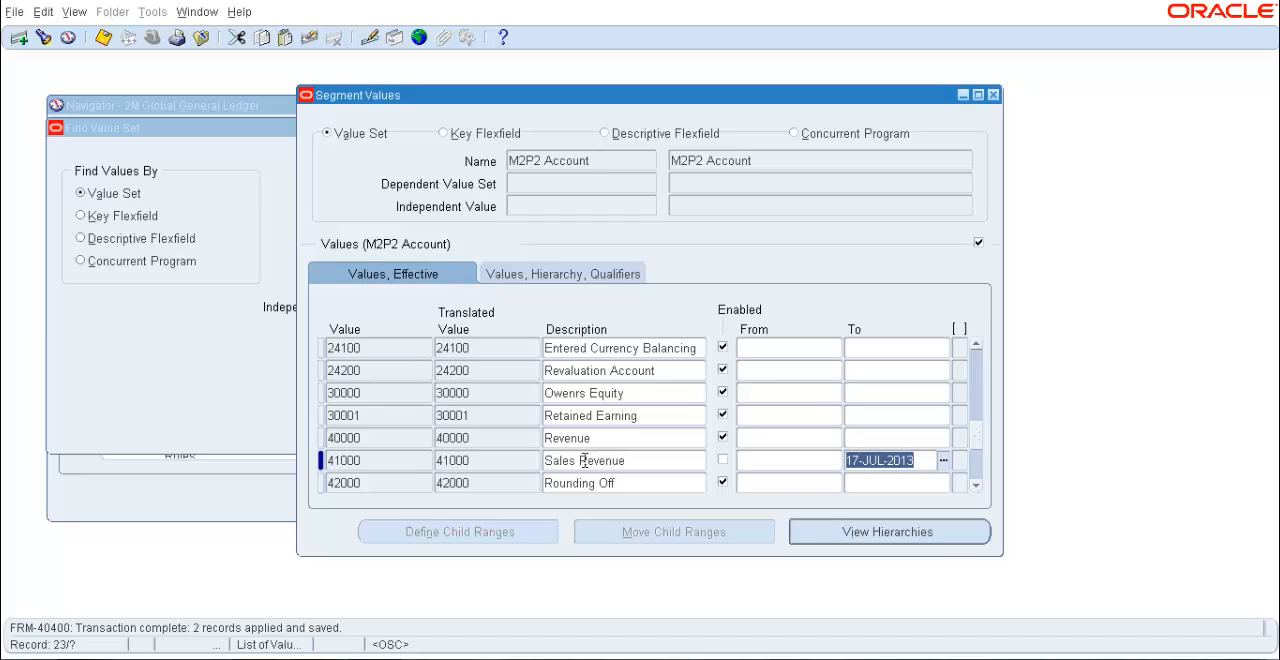
mouse_move(588, 466)
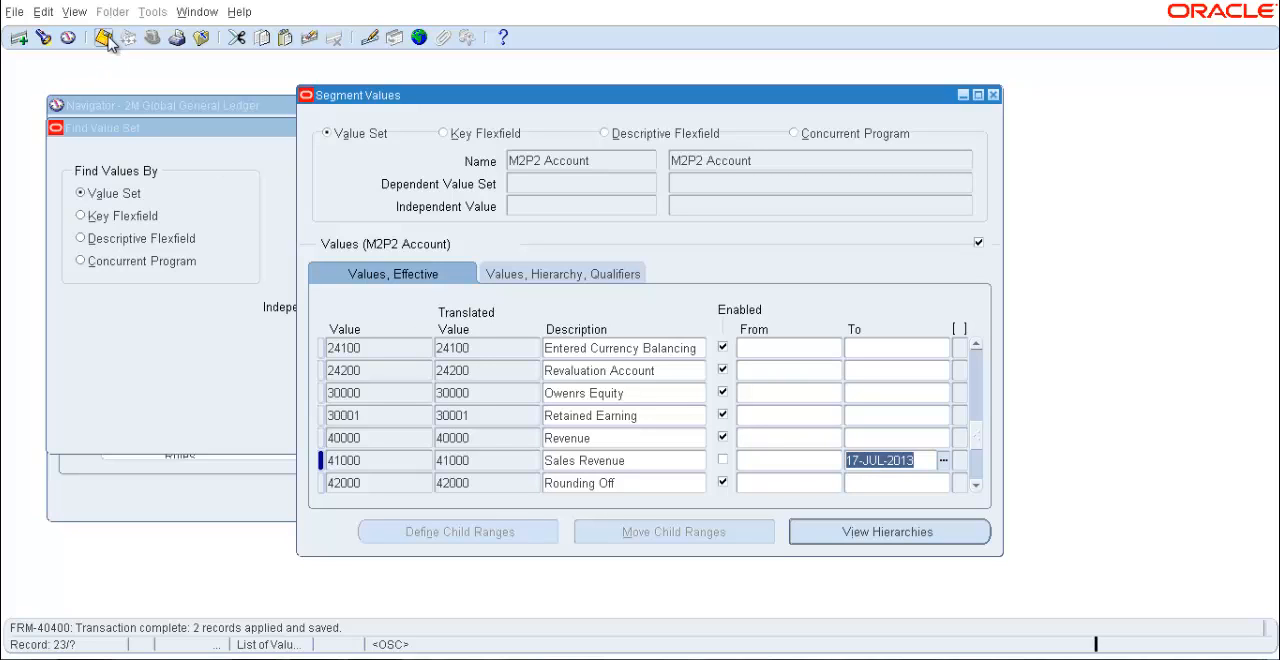
Compile the value set hierarchies, confirm the request is queued, then go to Enter Journals.
left_click(102, 36)
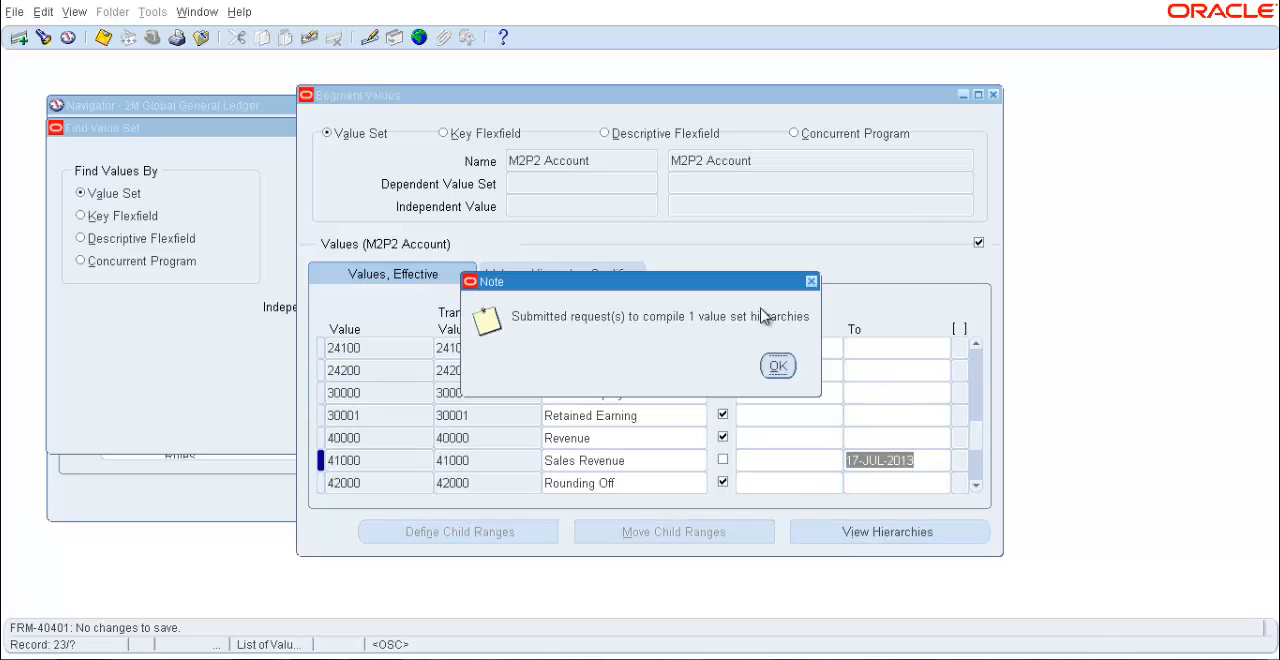
mouse_move(752, 364)
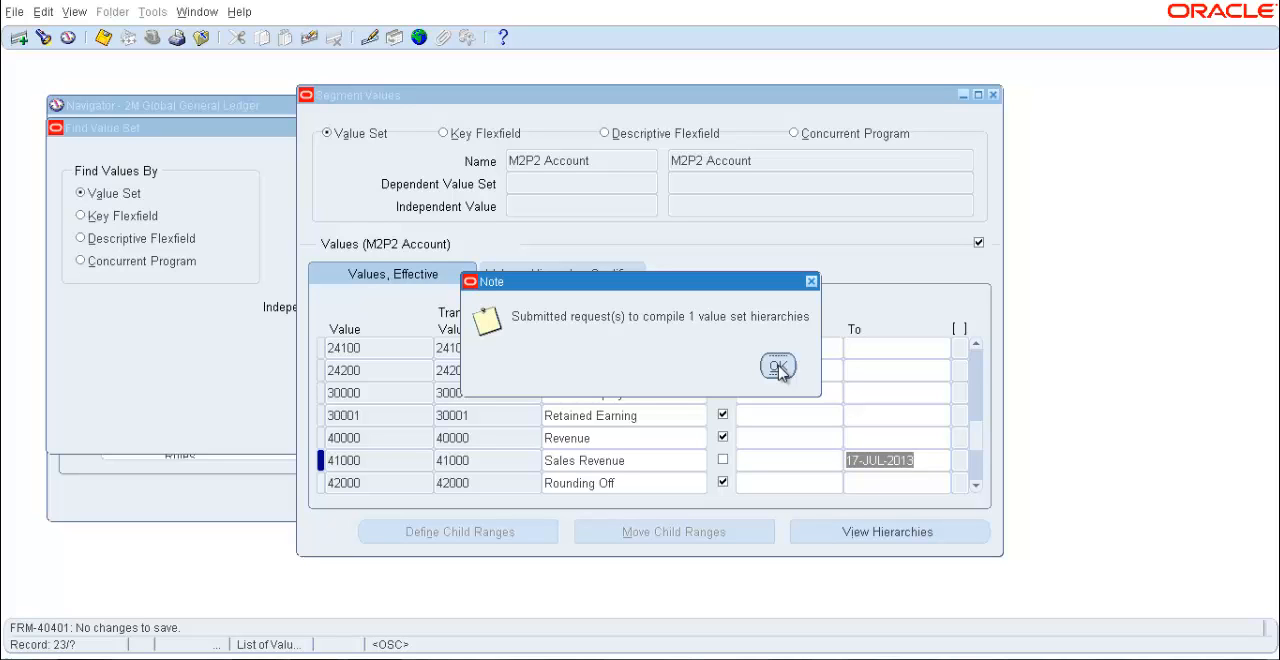
left_click(778, 364)
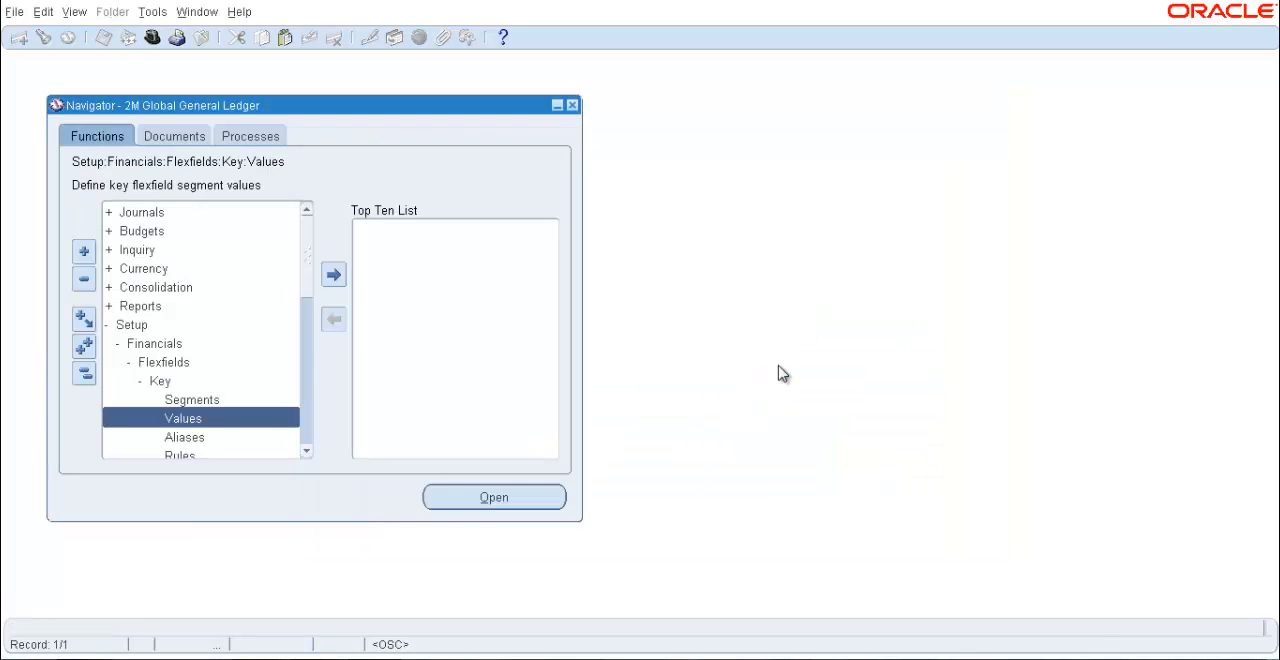
mouse_move(74, 12)
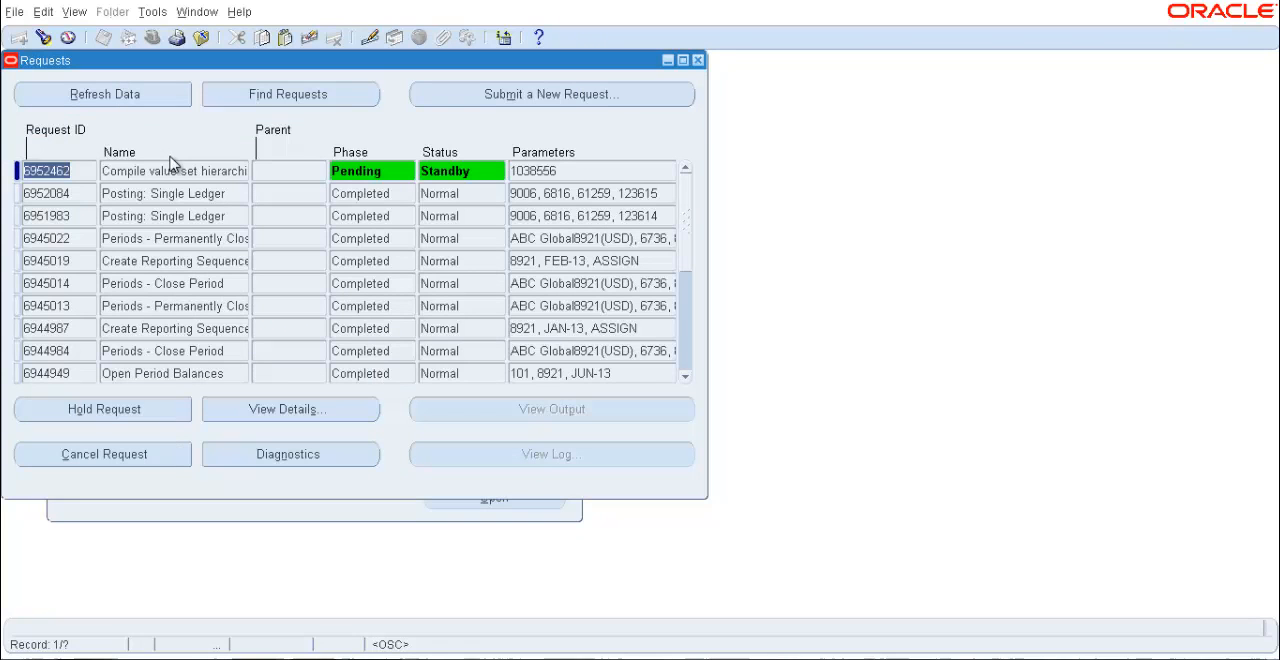
left_click(698, 60)
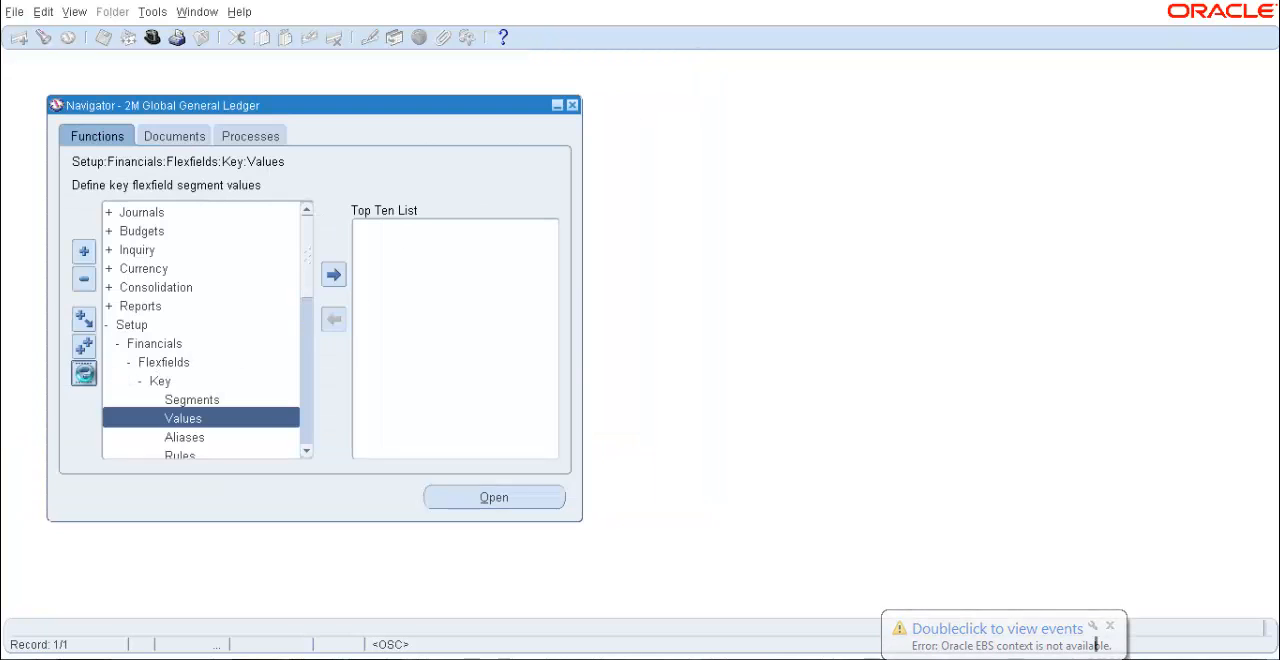
left_click(84, 372)
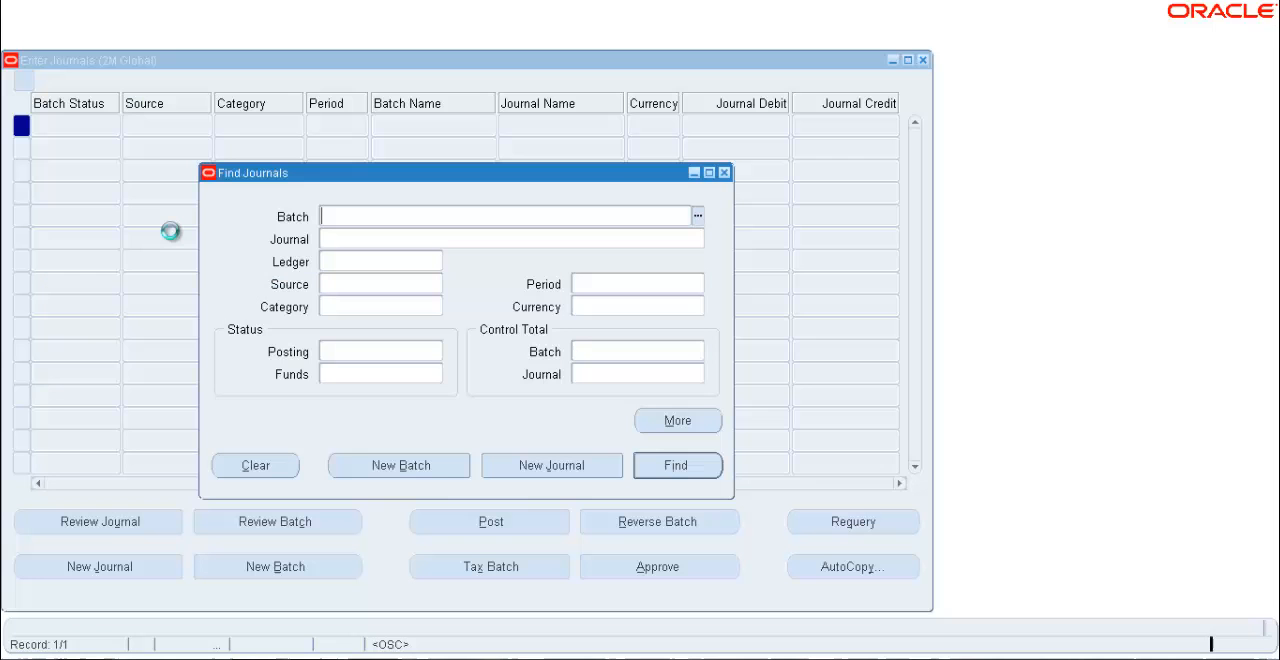
Create a new journal and bring up the M2P2Global account value list for its first line.
left_click(552, 464)
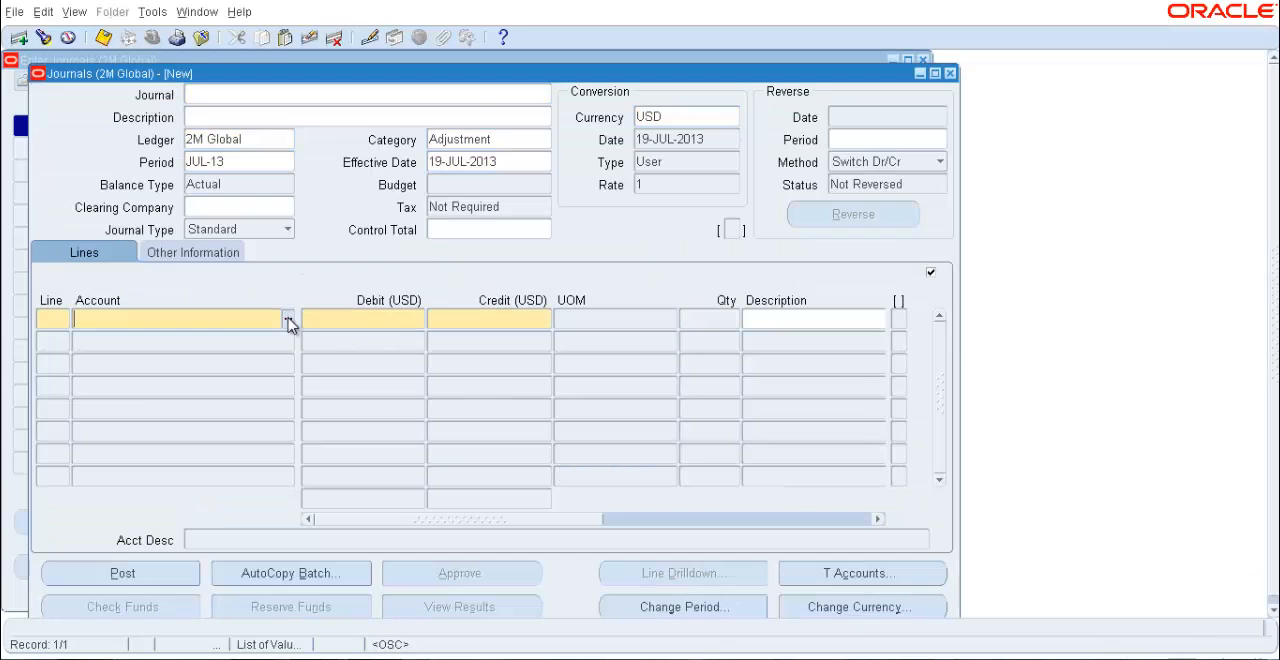
left_click(290, 318)
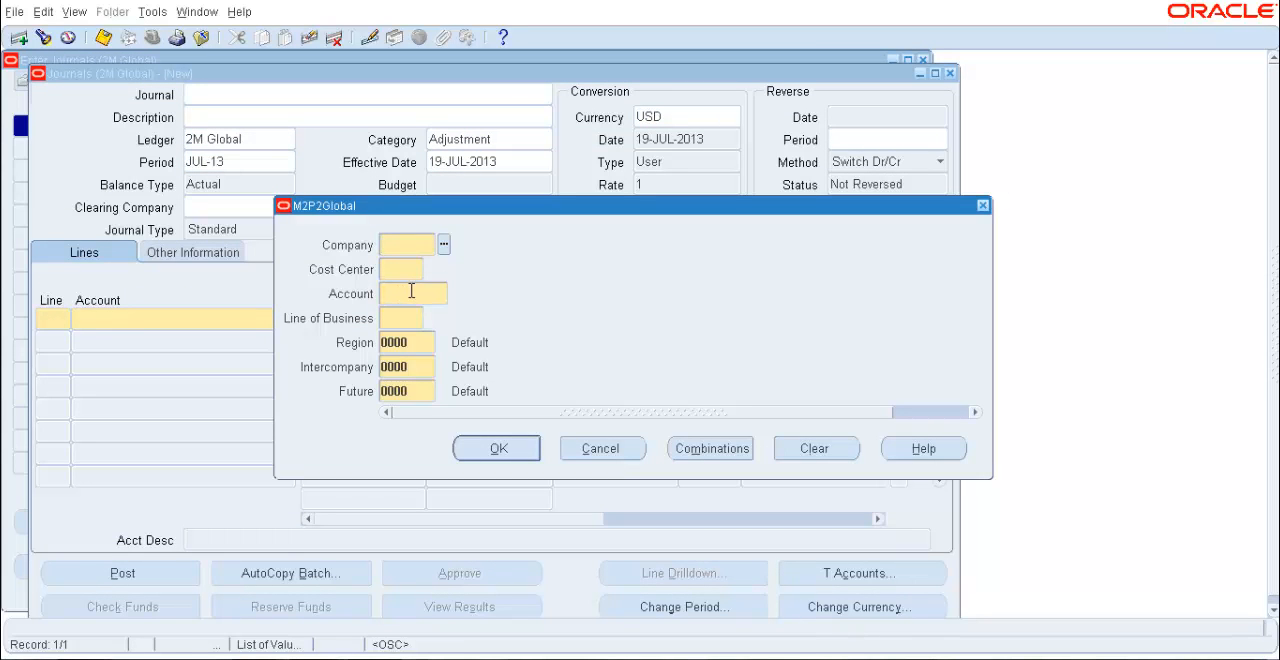
left_click(410, 292)
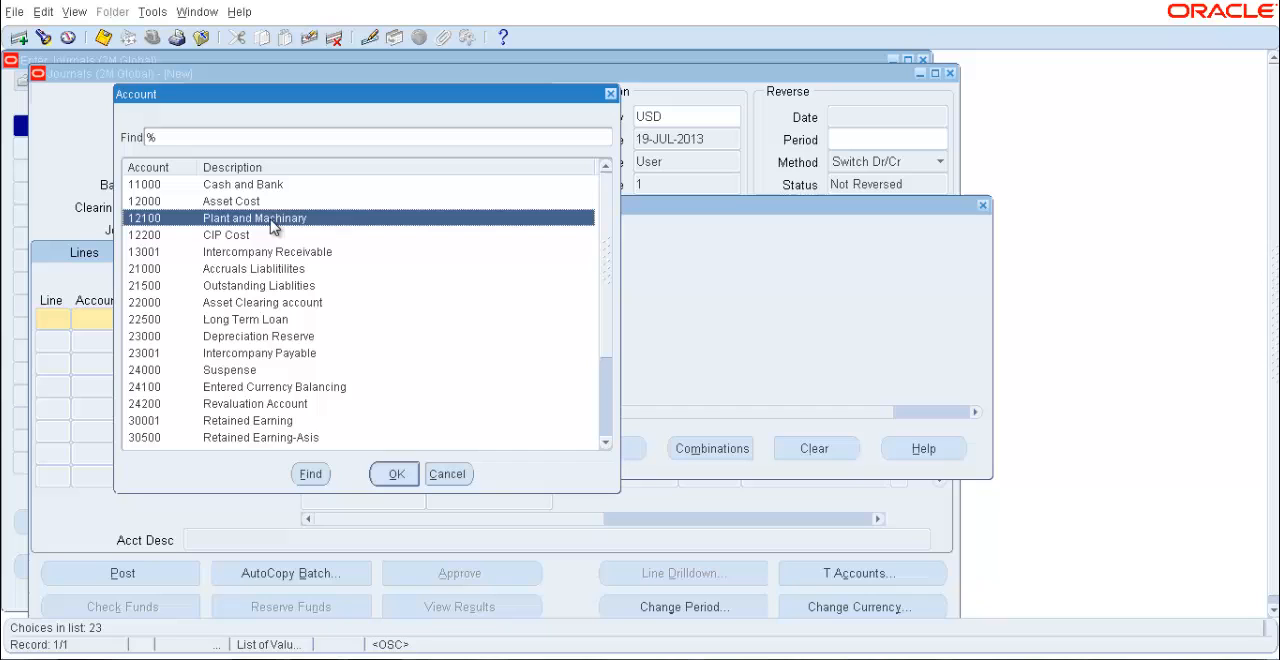
mouse_move(280, 268)
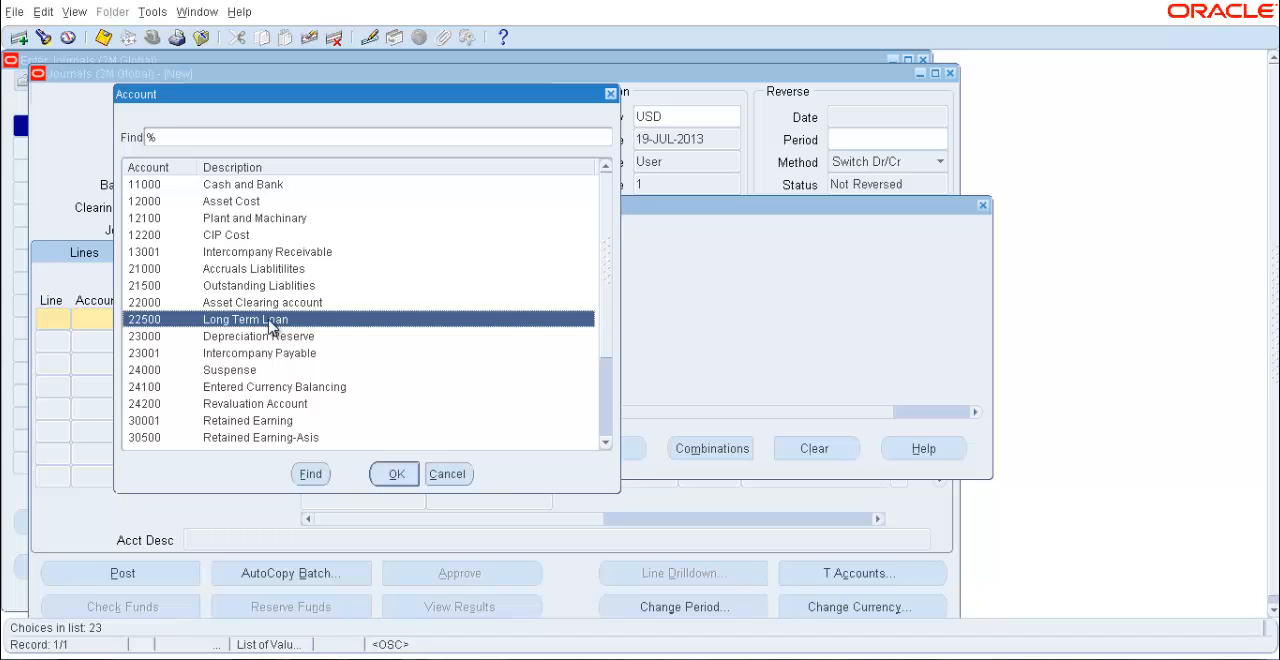
Search the account list for 41000%, find no matches, and cancel back to the journal.
left_click(260, 436)
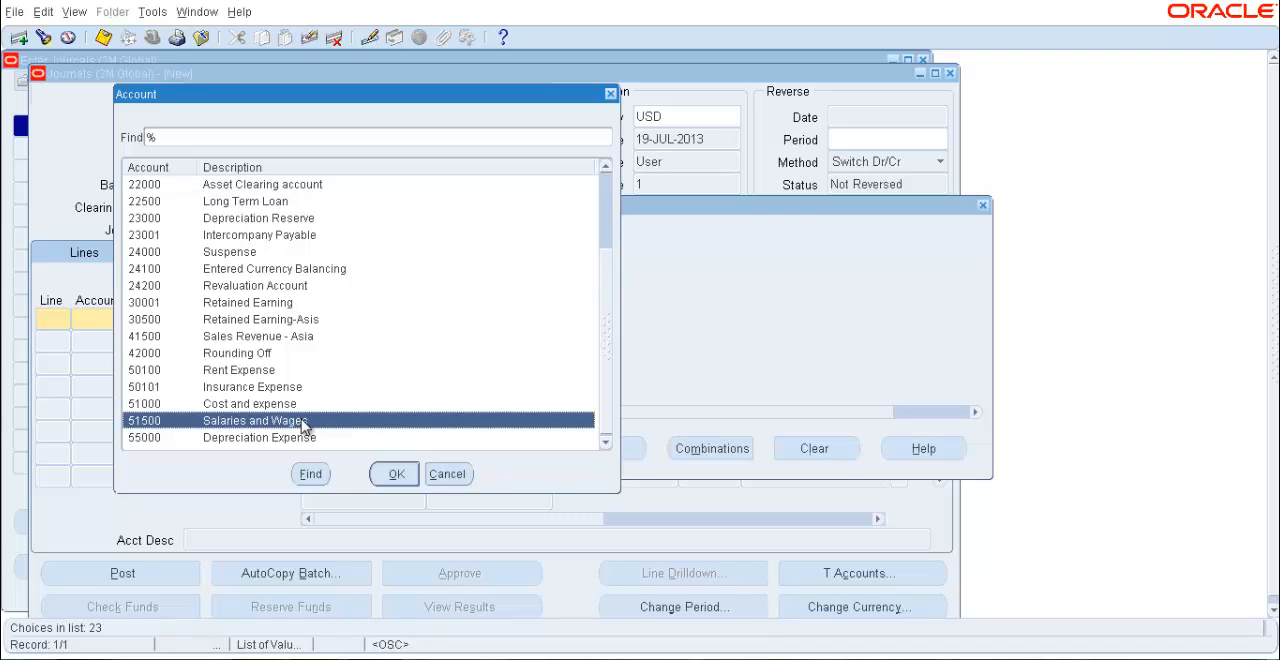
mouse_move(288, 356)
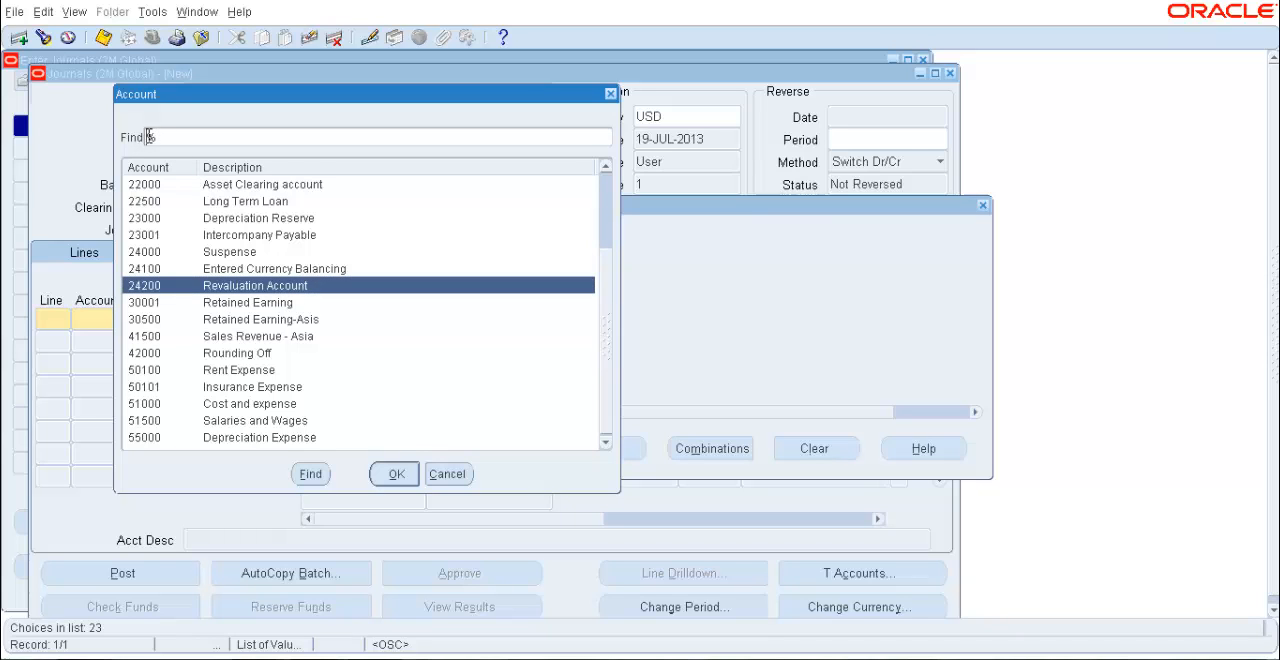
type("1%")
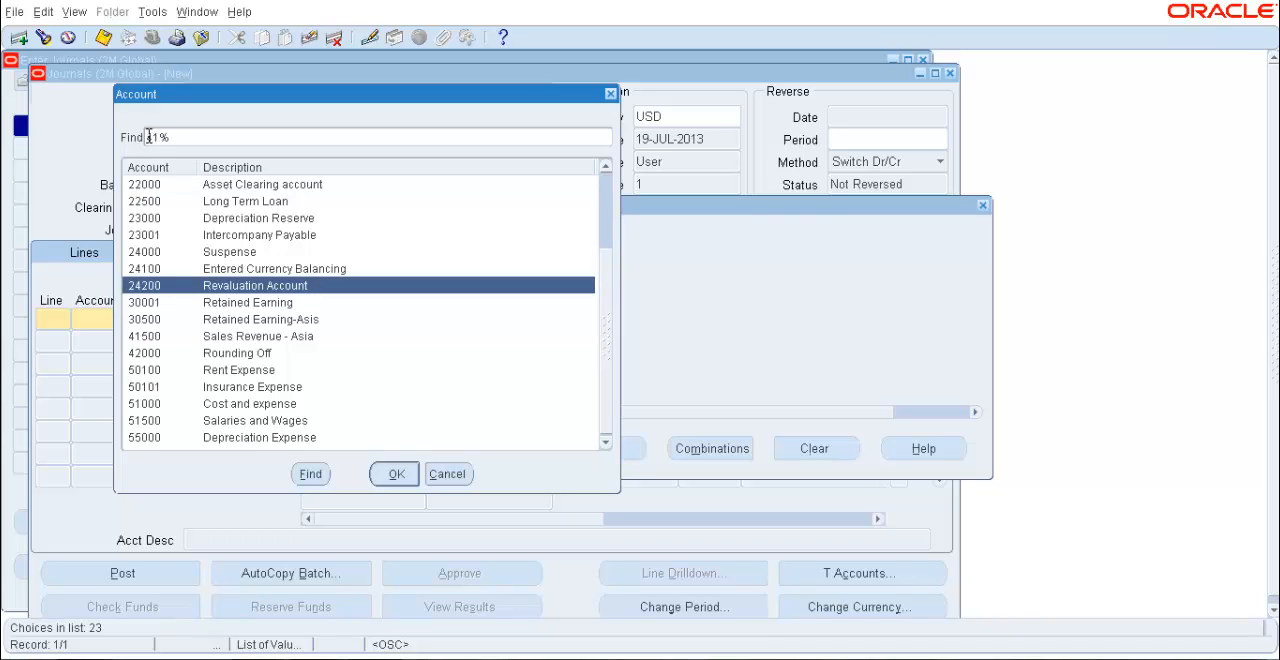
type("1000")
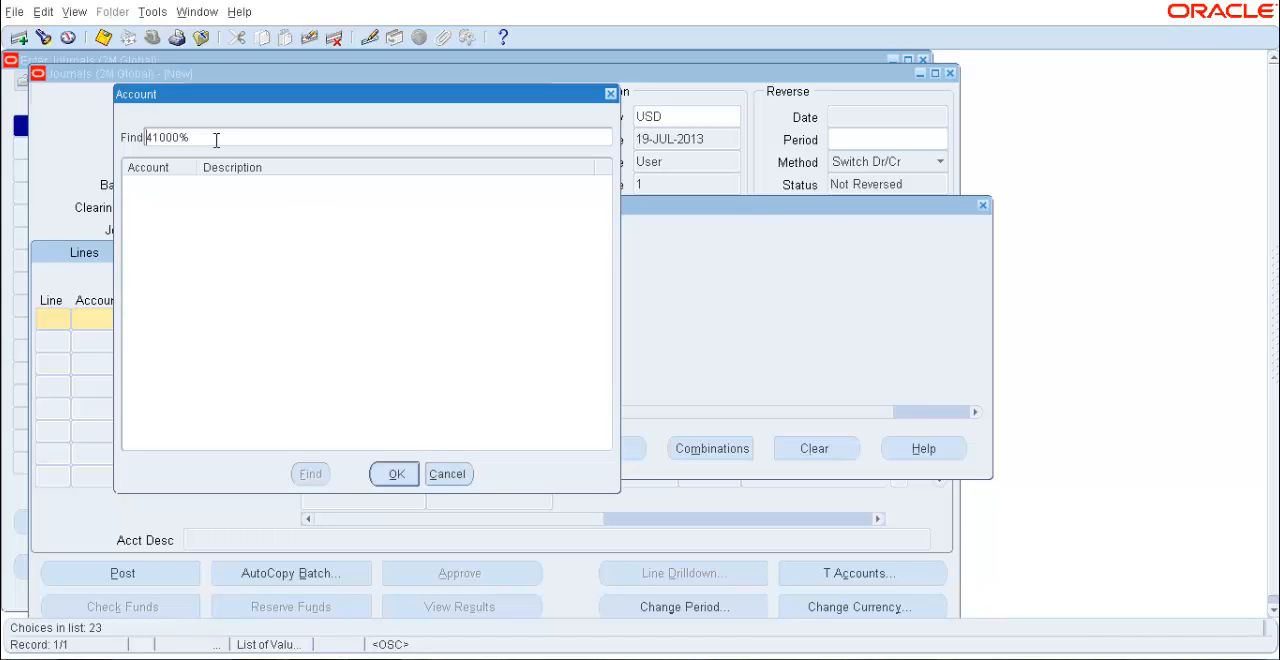
mouse_move(470, 132)
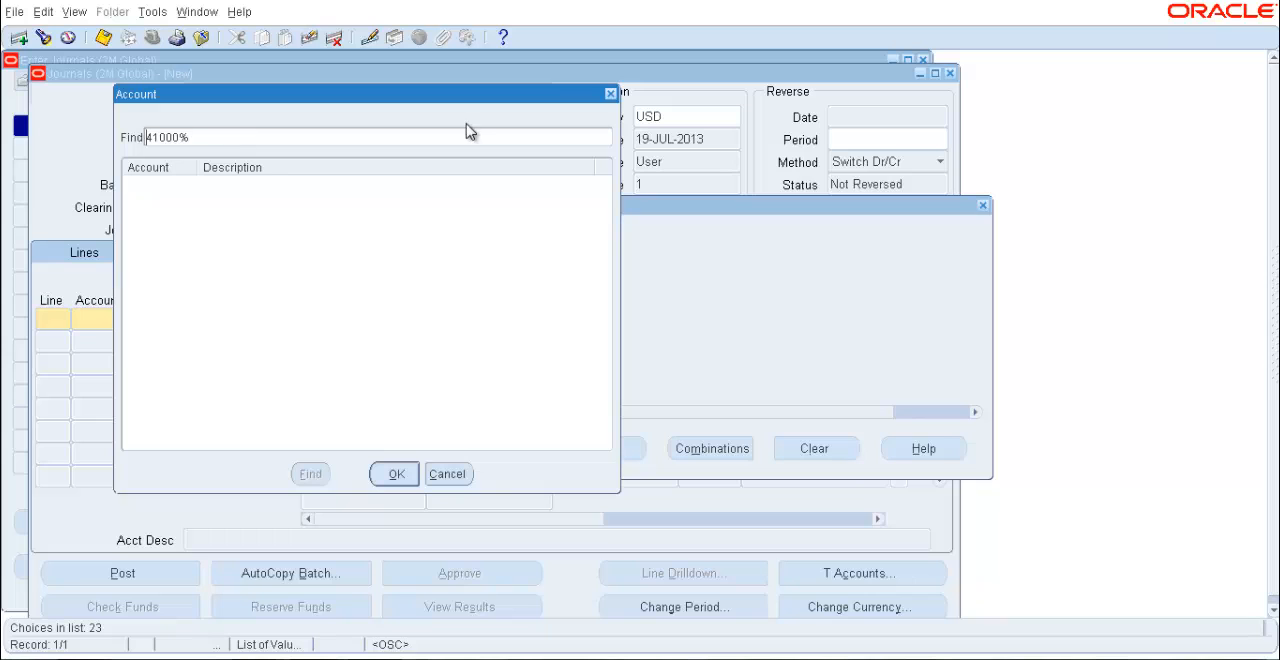
mouse_move(496, 128)
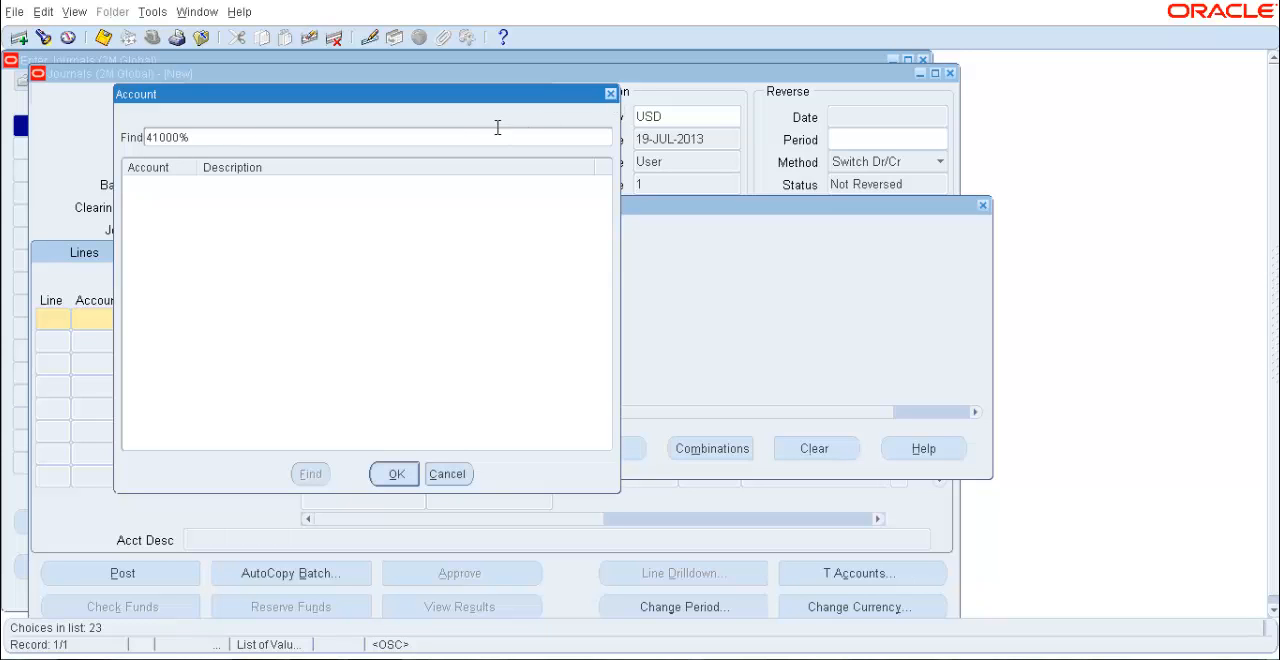
left_click(448, 472)
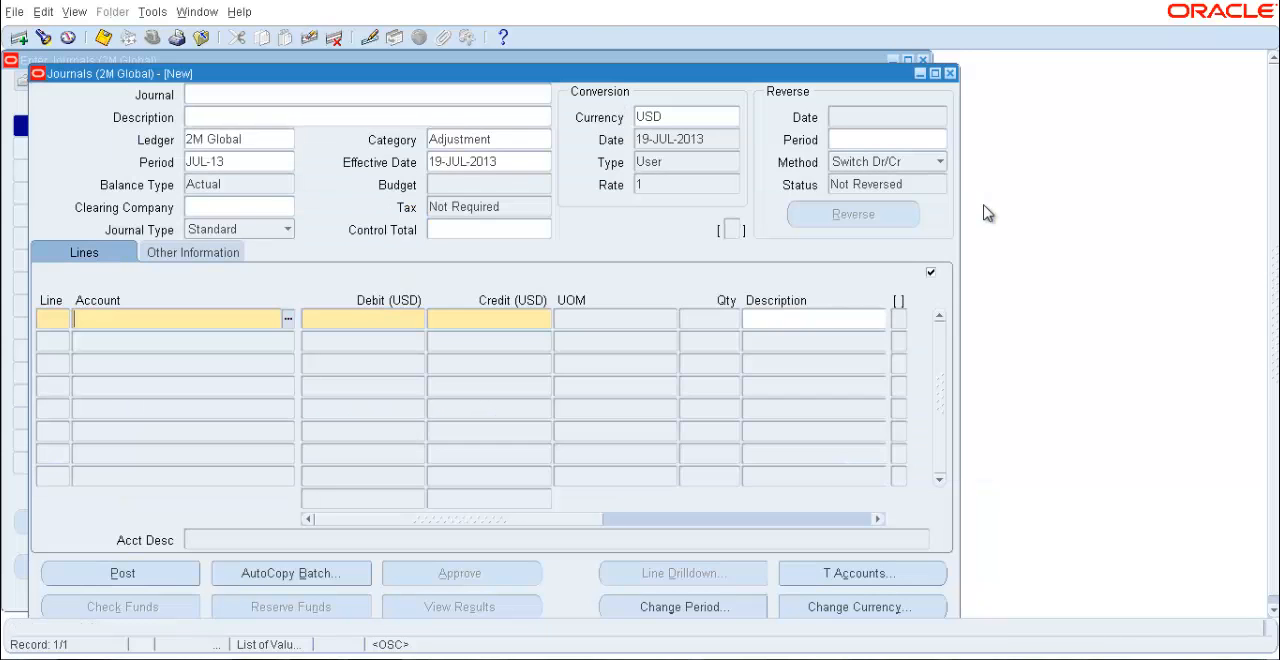